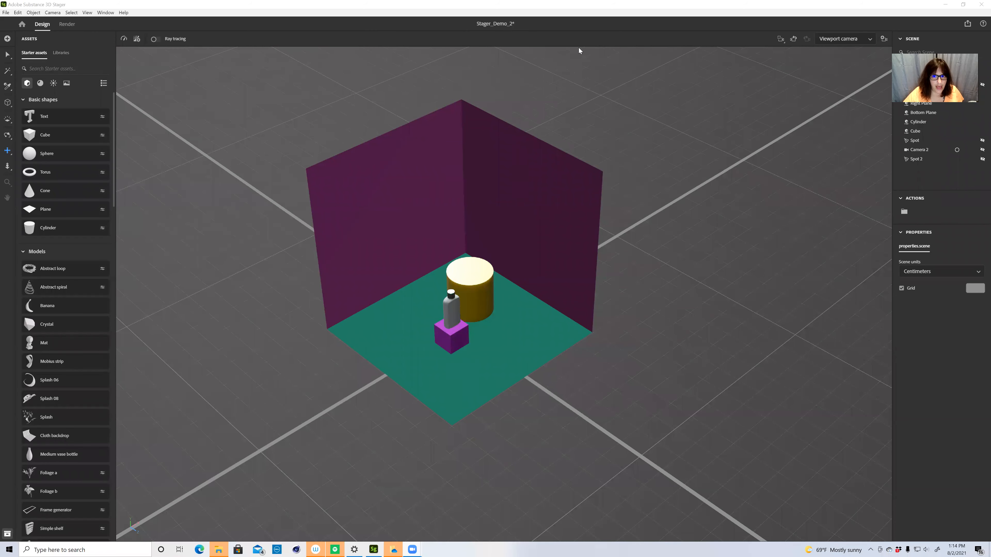
mouse_move(436, 50)
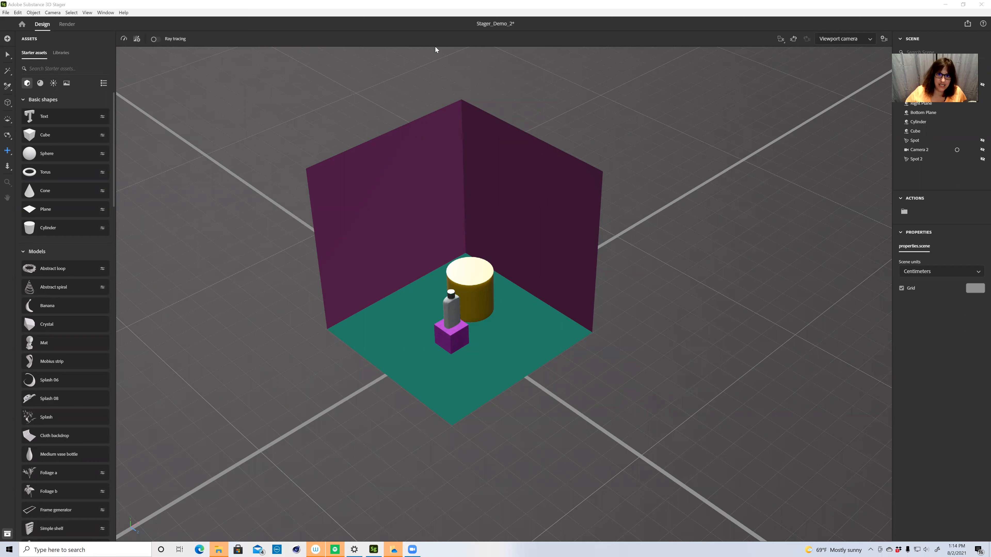
mouse_move(560, 148)
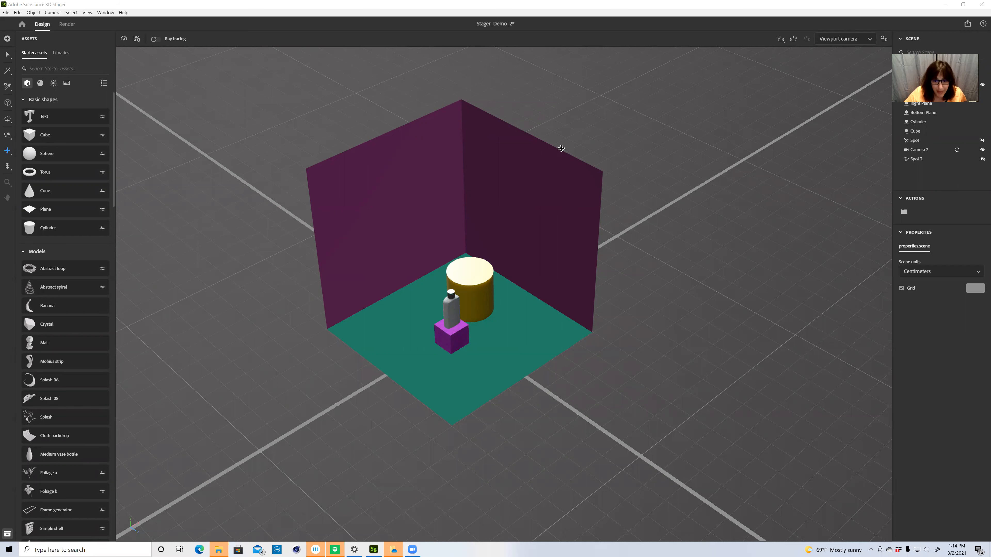
mouse_move(292, 47)
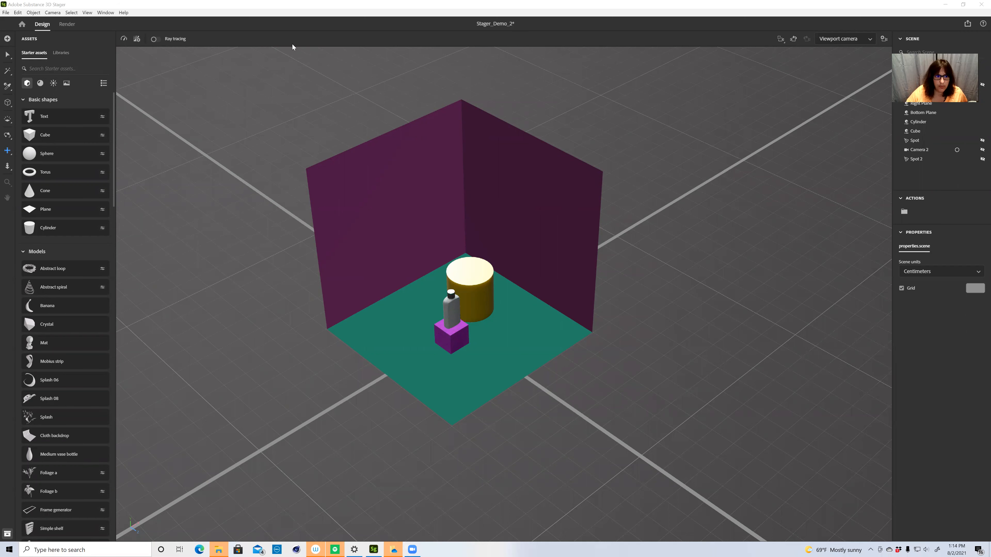
mouse_move(304, 55)
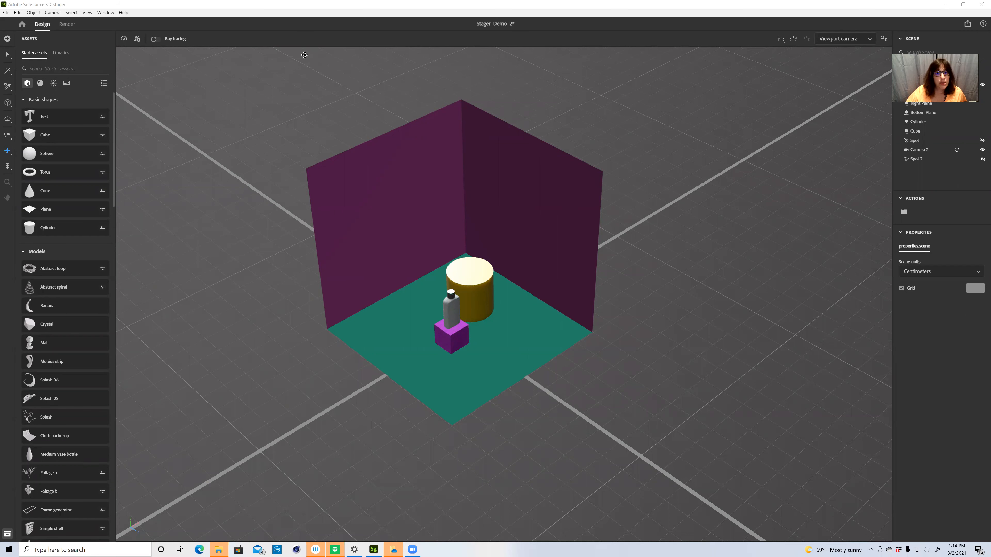
mouse_move(267, 93)
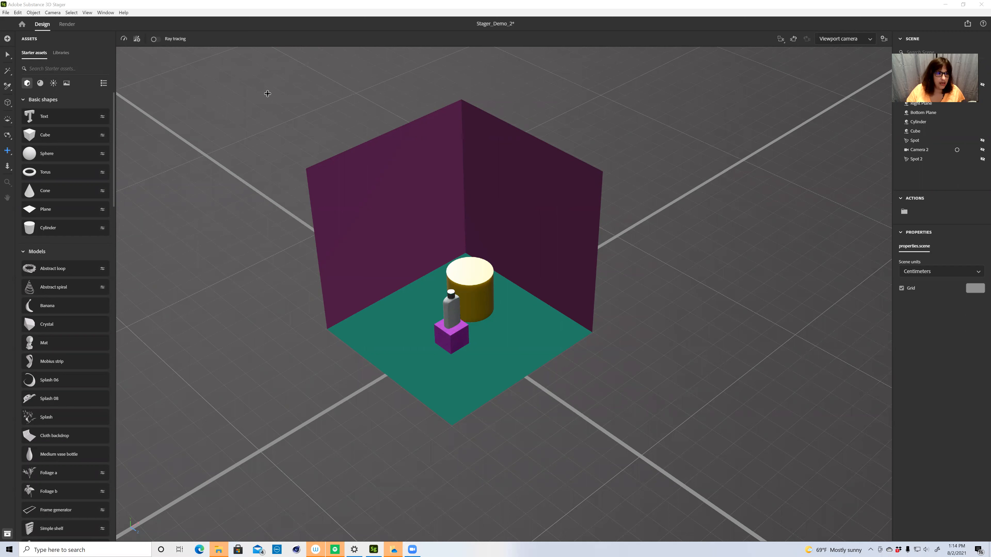
mouse_move(479, 267)
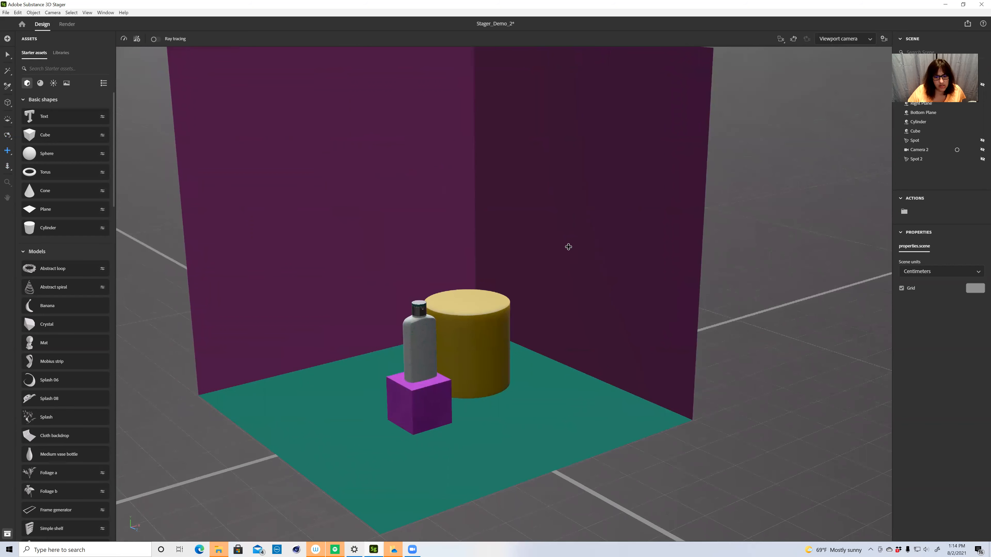
mouse_move(484, 197)
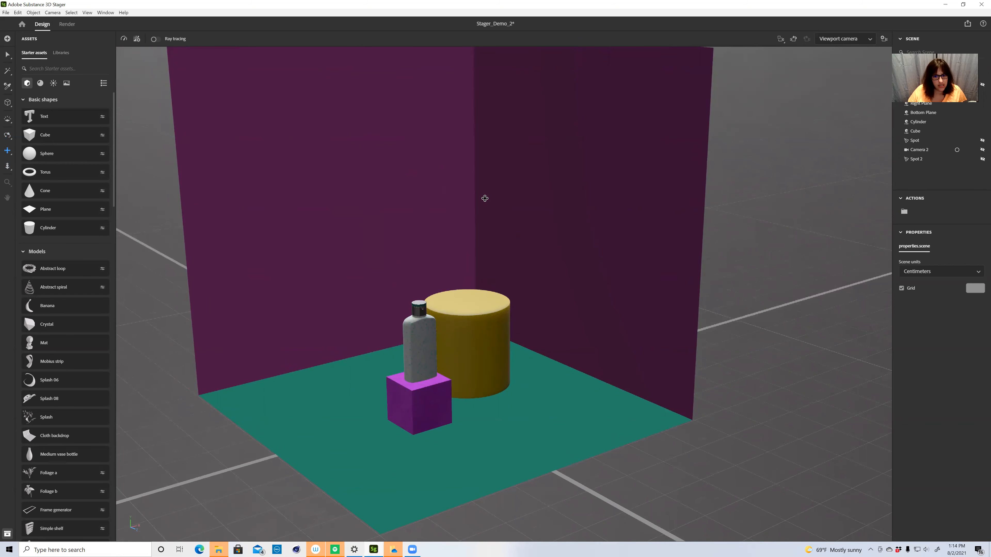
mouse_move(427, 99)
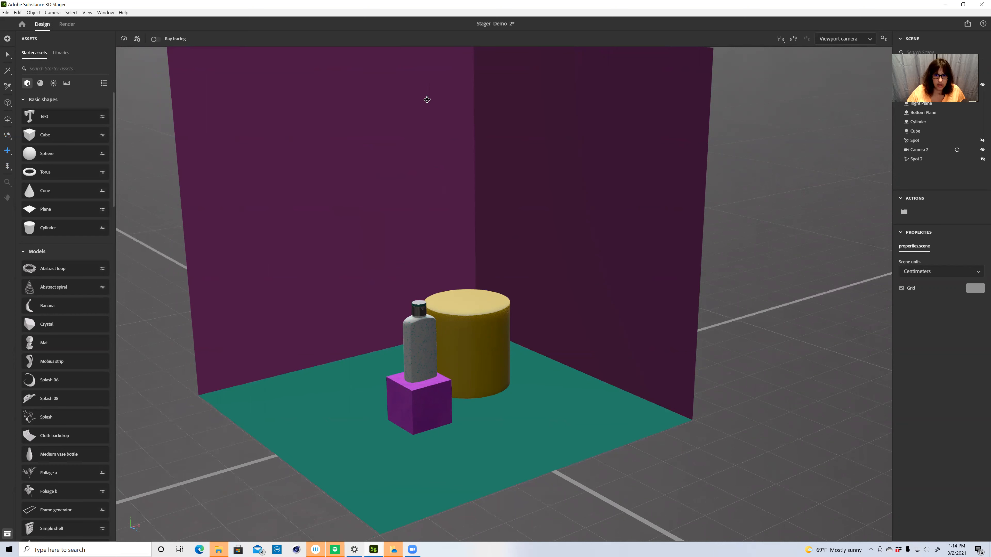
mouse_move(708, 241)
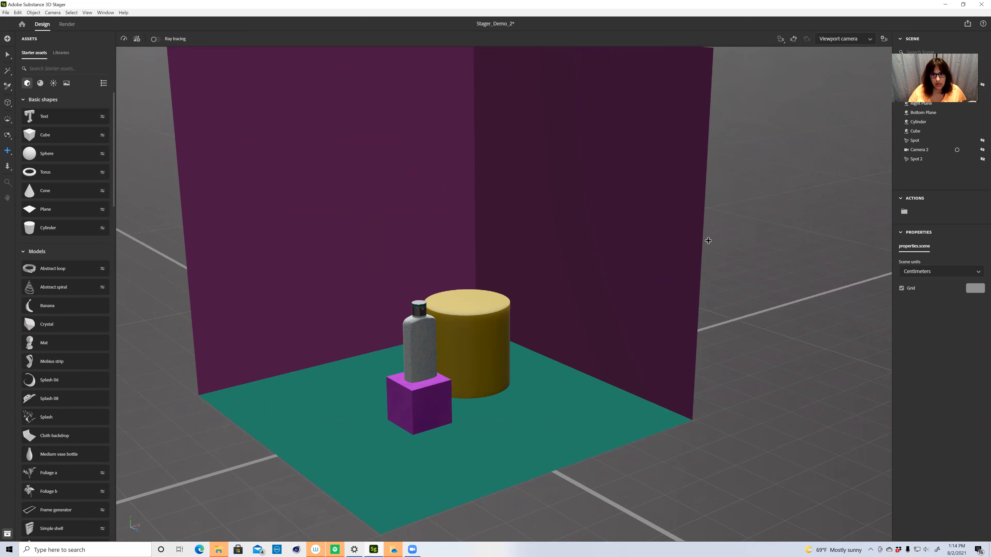
mouse_move(728, 254)
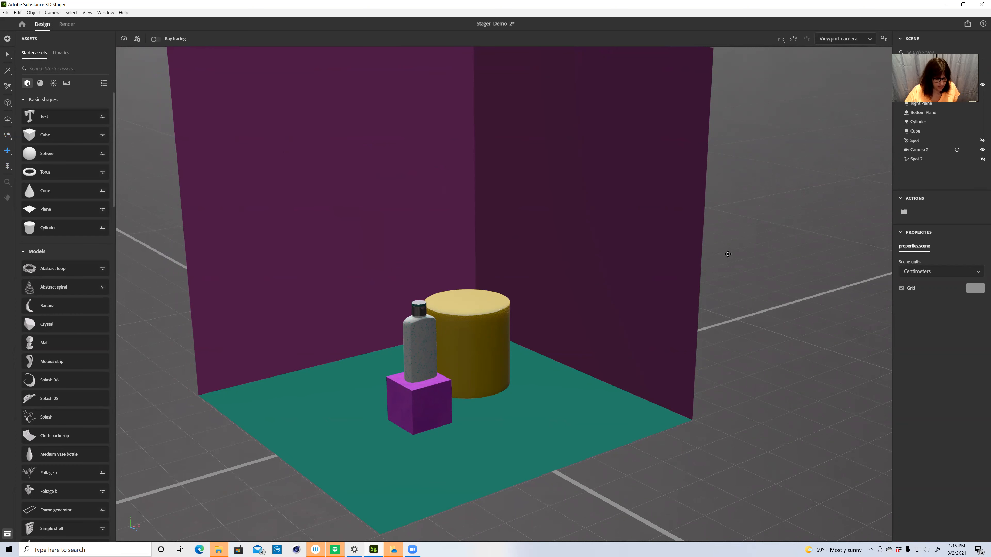
mouse_move(545, 165)
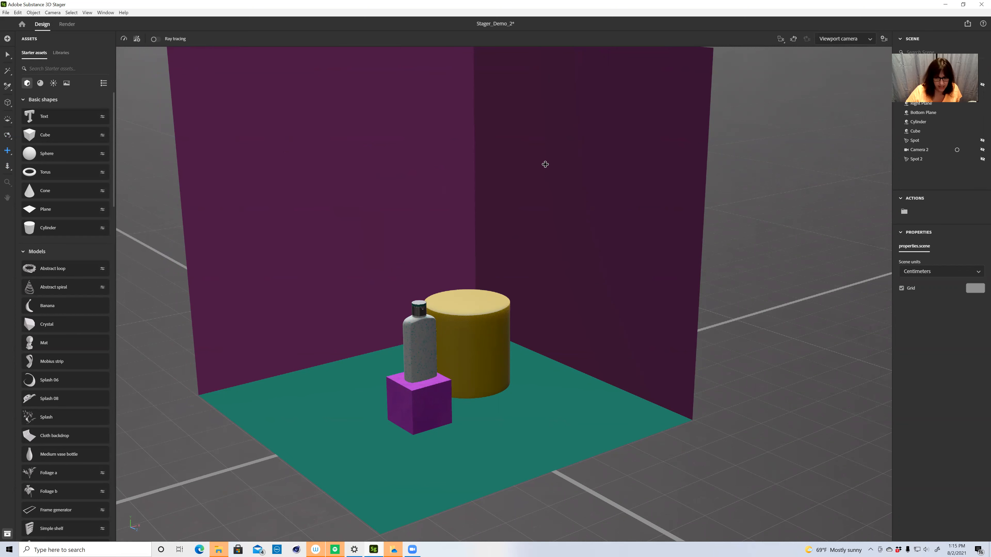
mouse_move(597, 200)
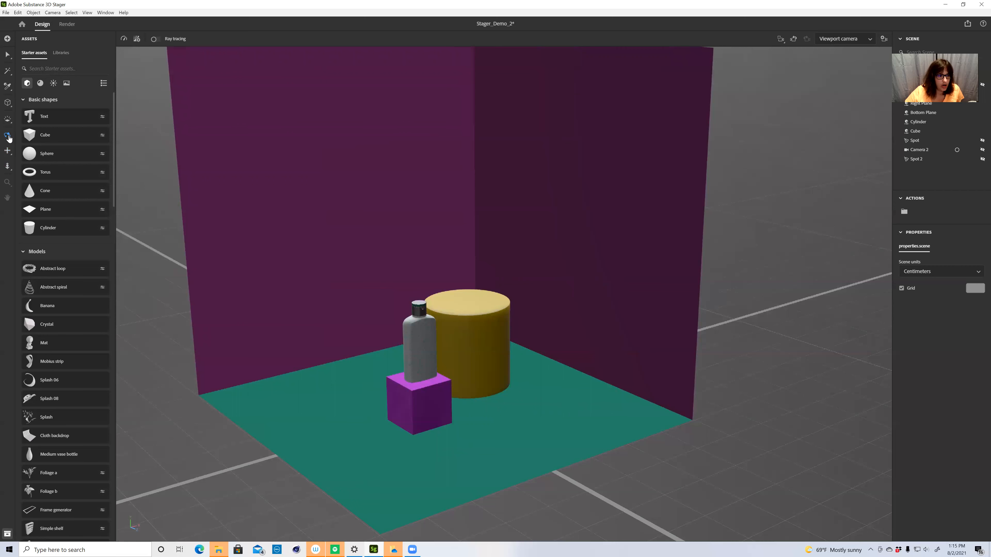
mouse_move(9, 138)
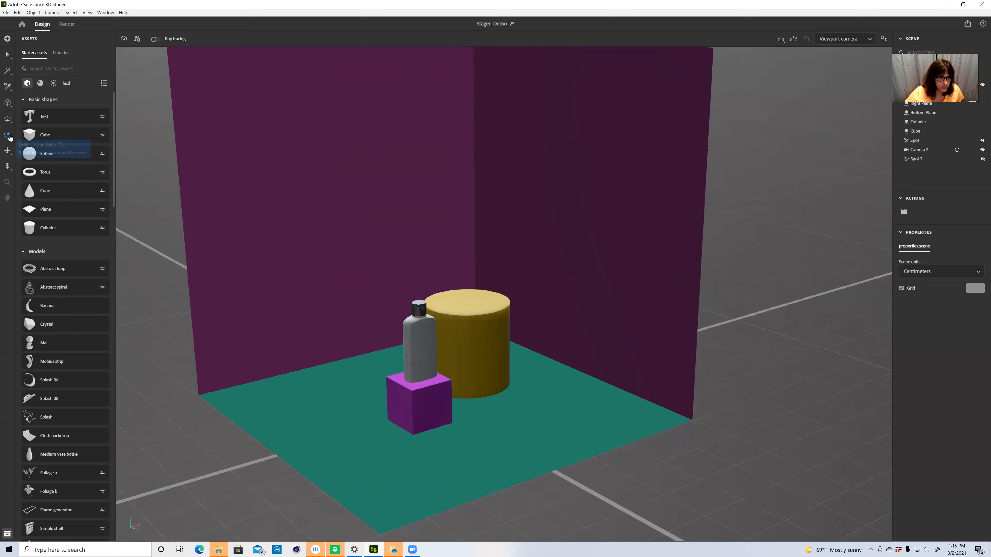
mouse_move(8, 152)
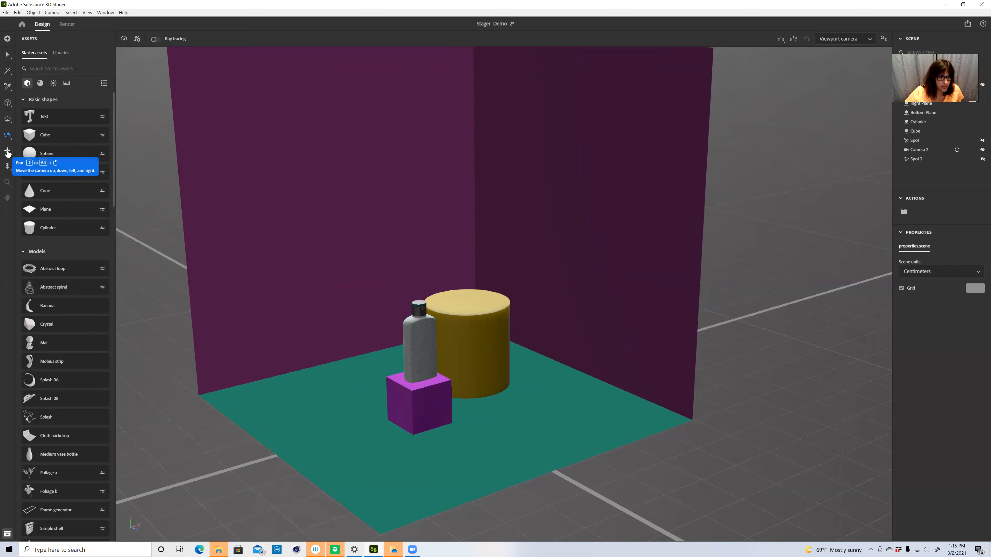
mouse_move(7, 136)
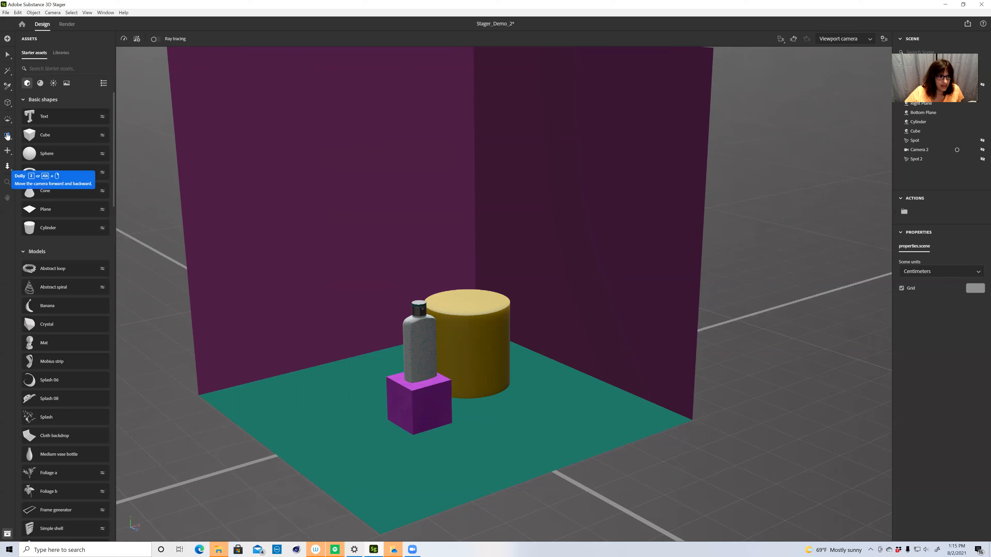
mouse_move(6, 136)
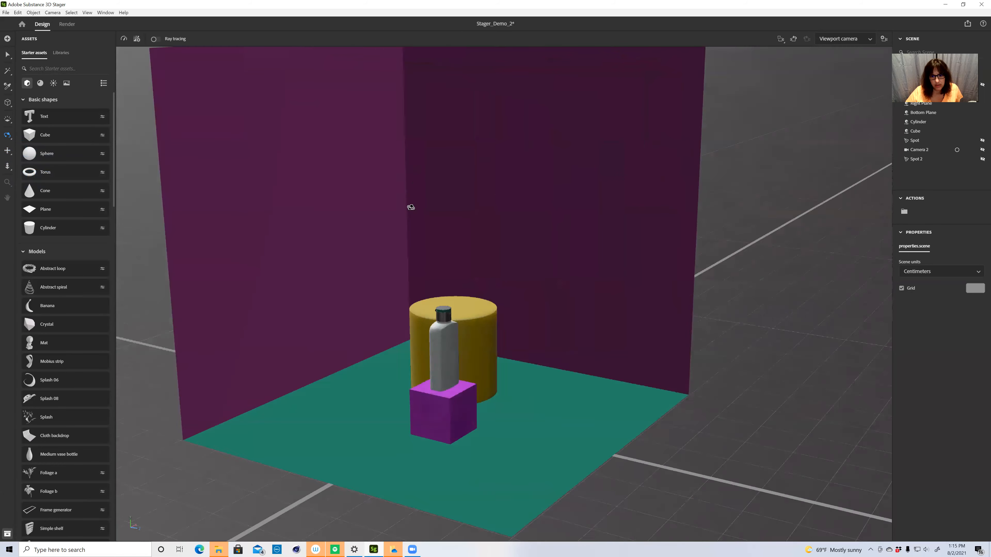
Add a test cube to the scene after adjusting the view of the stage.
drag(411, 208, 427, 250)
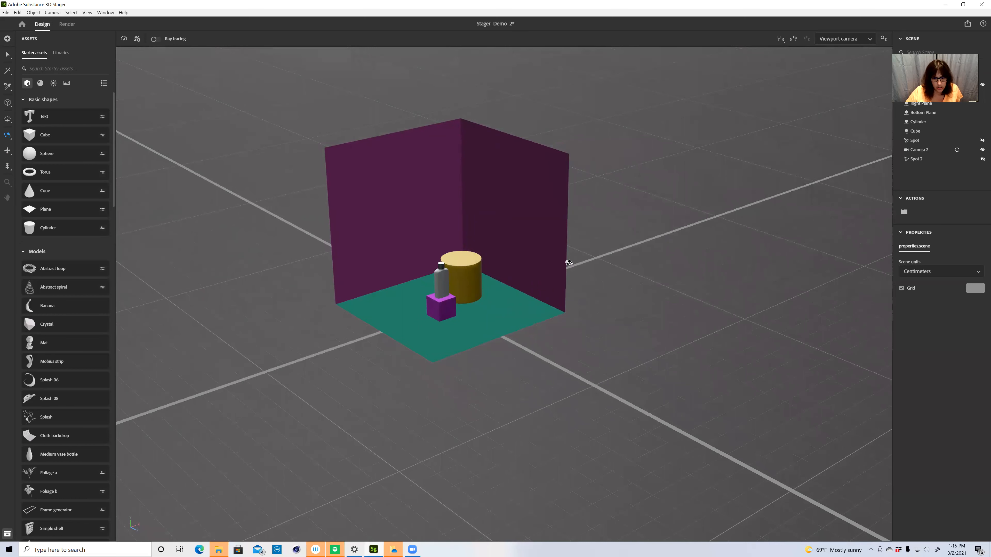
mouse_move(130, 111)
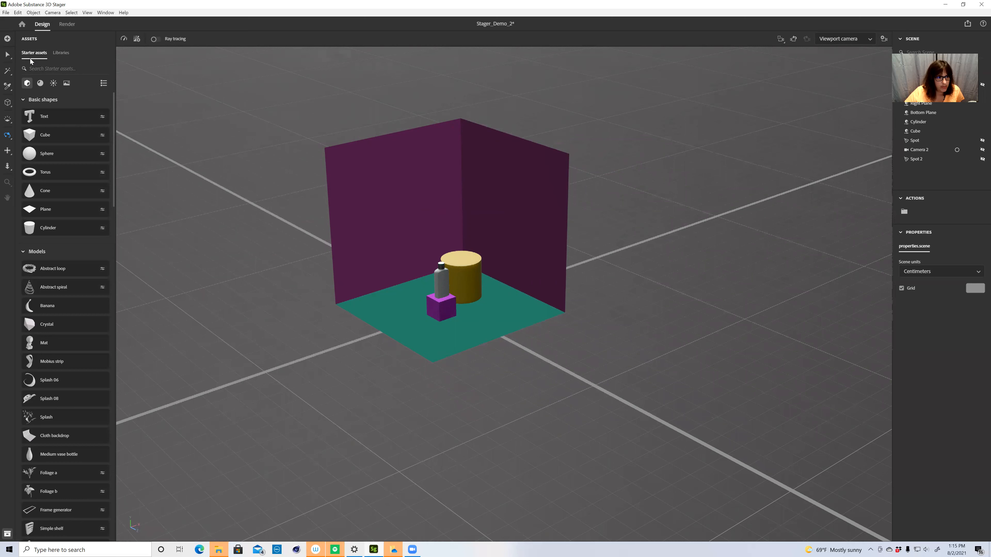
mouse_move(59, 166)
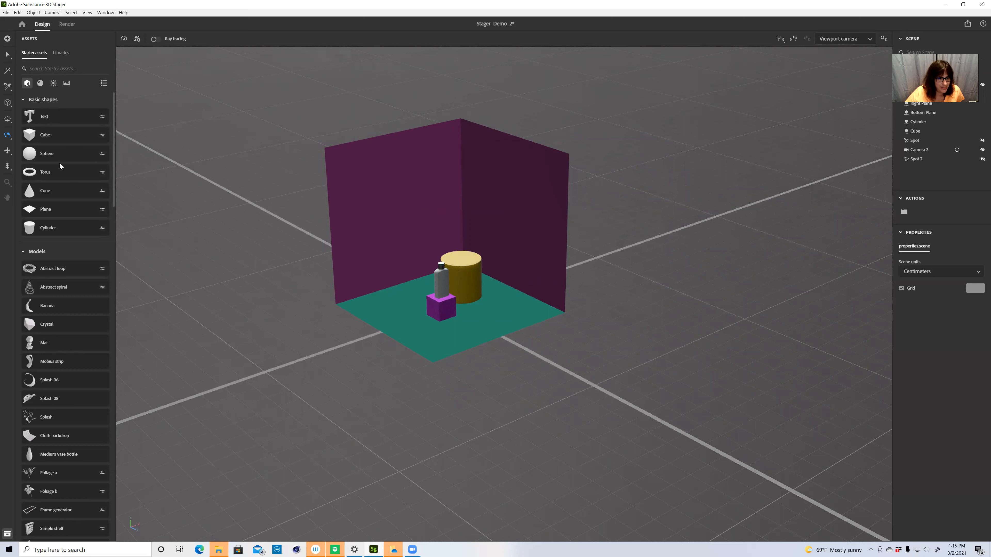
mouse_move(116, 236)
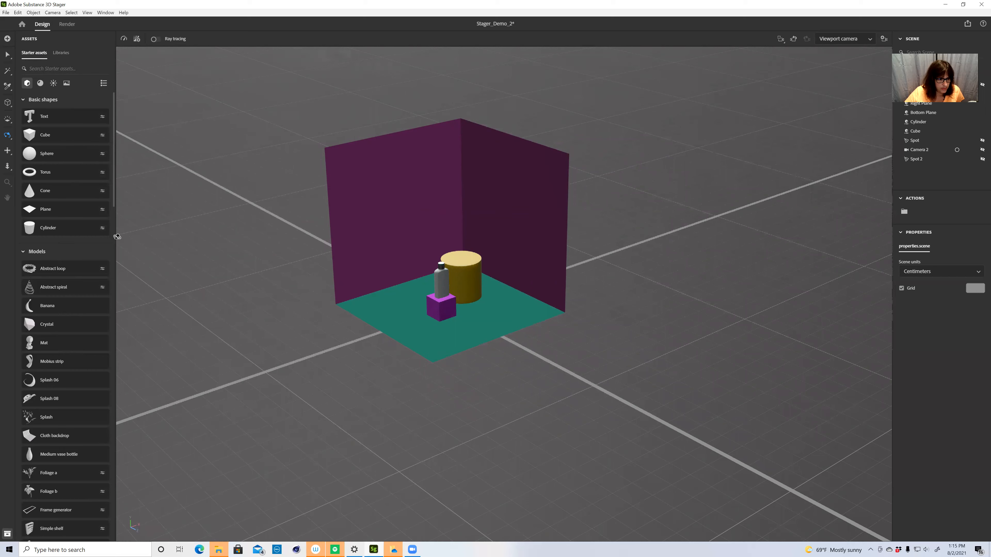
scroll(down, 3)
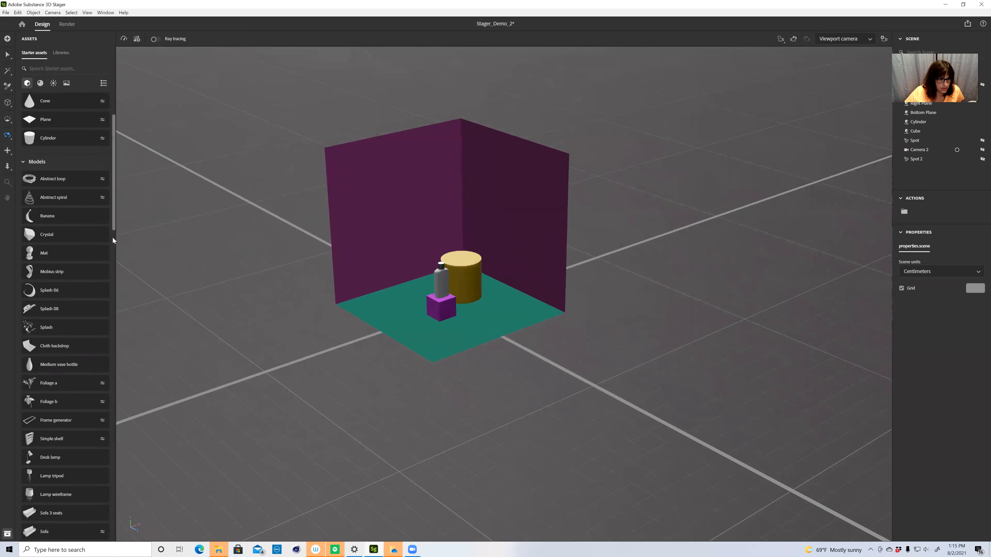
scroll(down, 3)
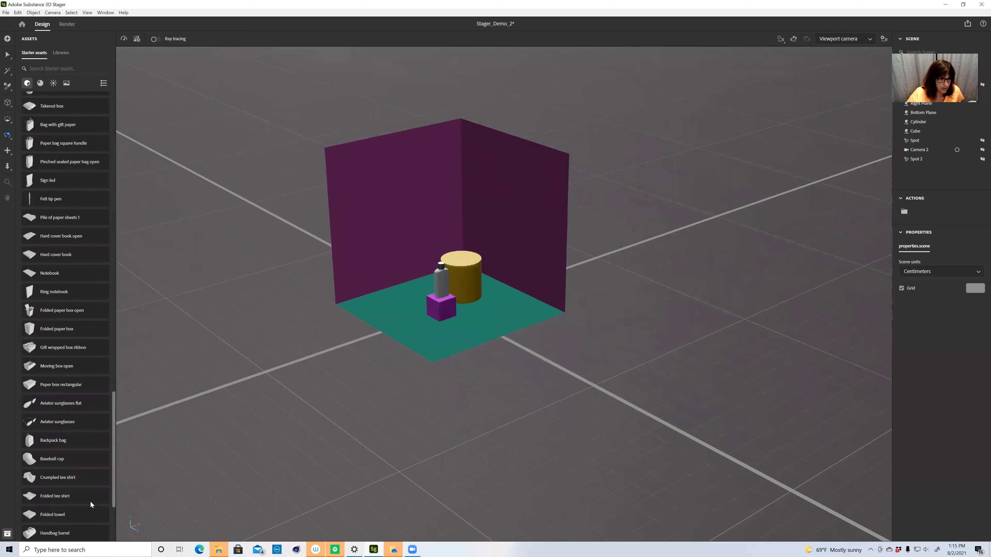
scroll(up, 3)
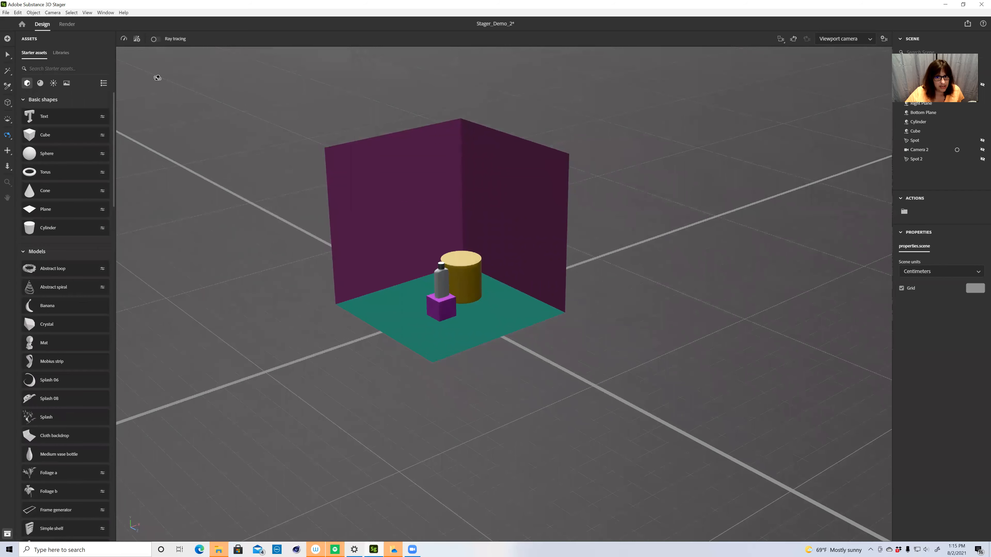
mouse_move(542, 129)
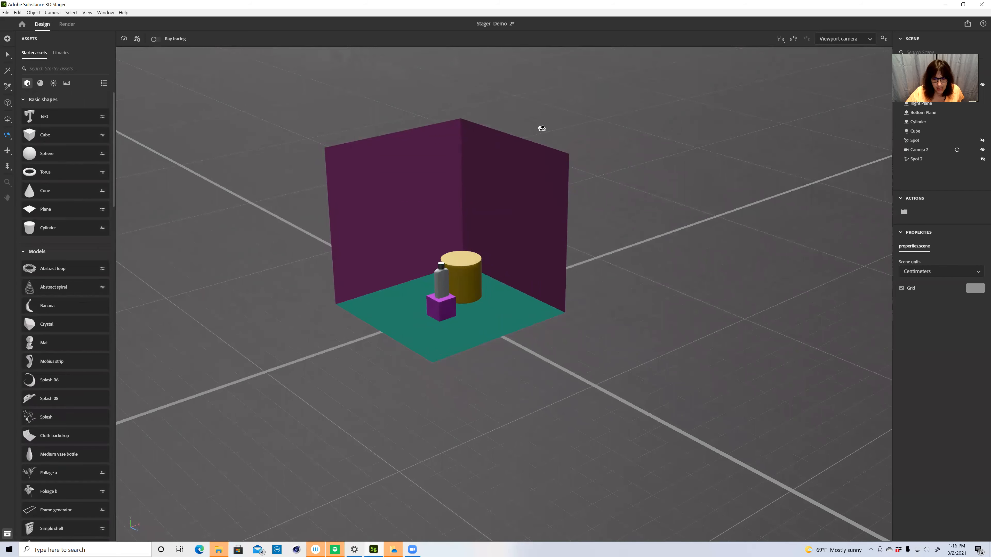
mouse_move(623, 158)
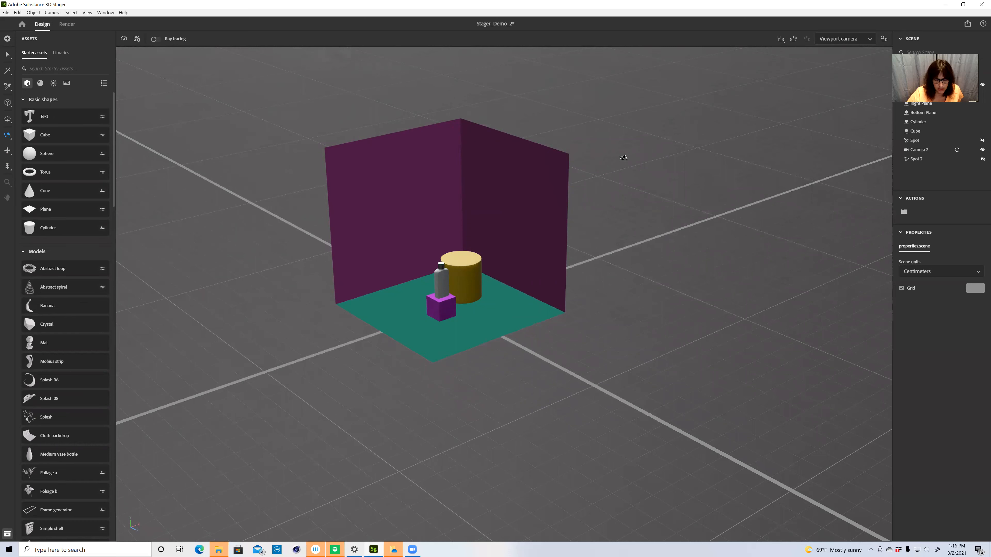
mouse_move(563, 162)
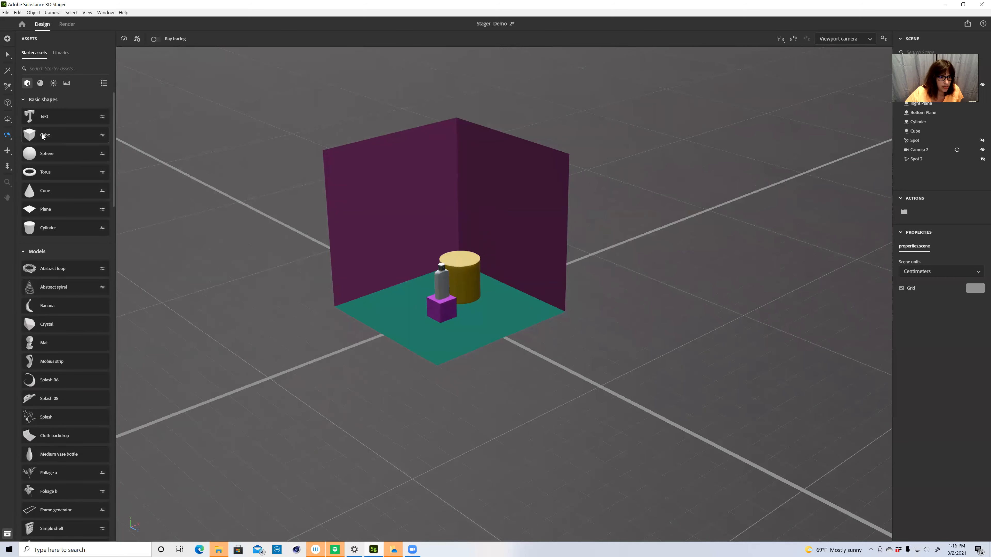
click(45, 135)
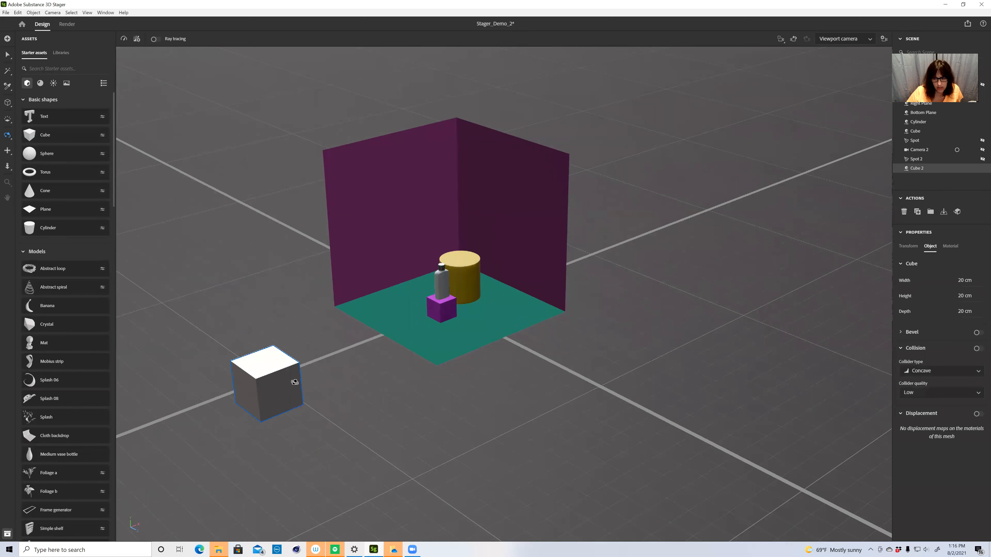
mouse_move(790, 234)
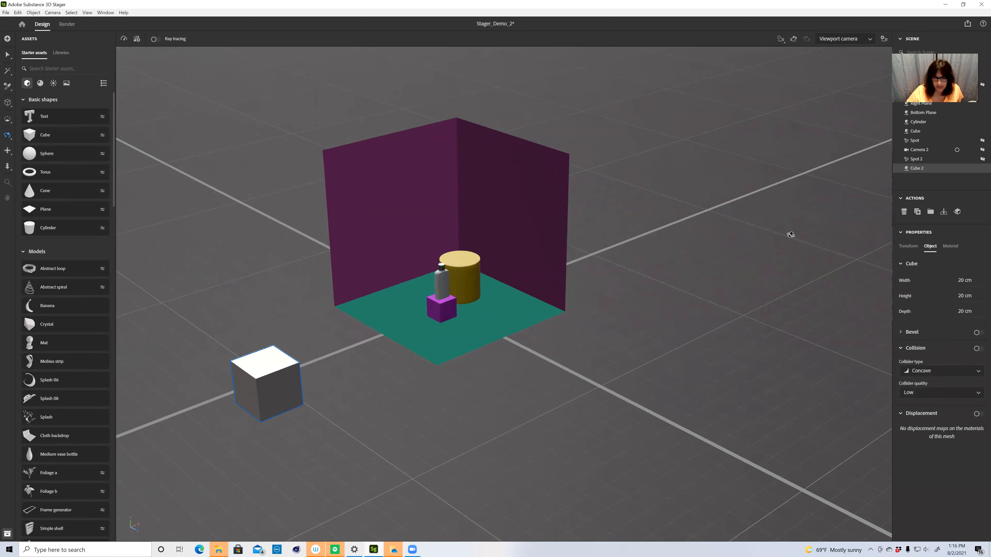
mouse_move(898, 338)
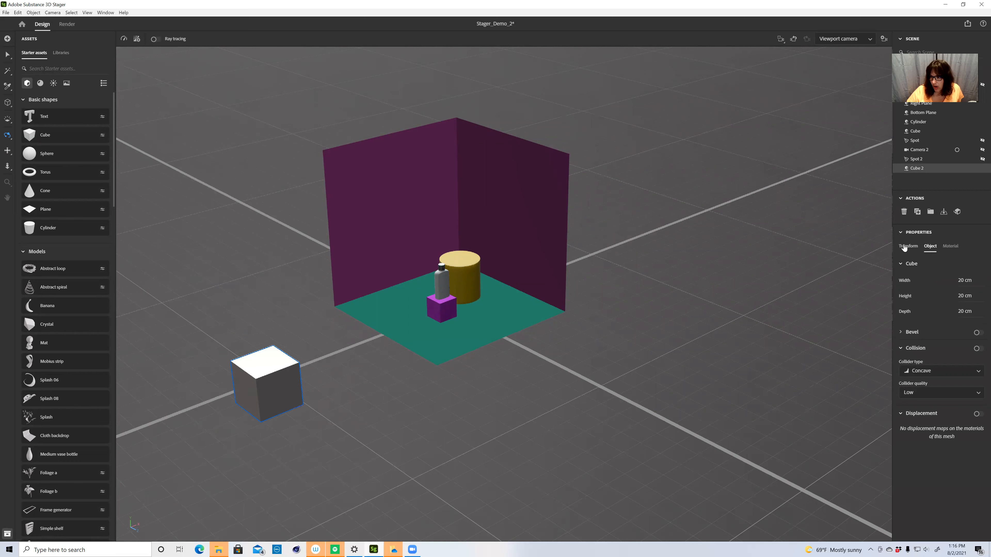
Widen the test cube to 50 cm in its Object settings, then delete it.
click(907, 247)
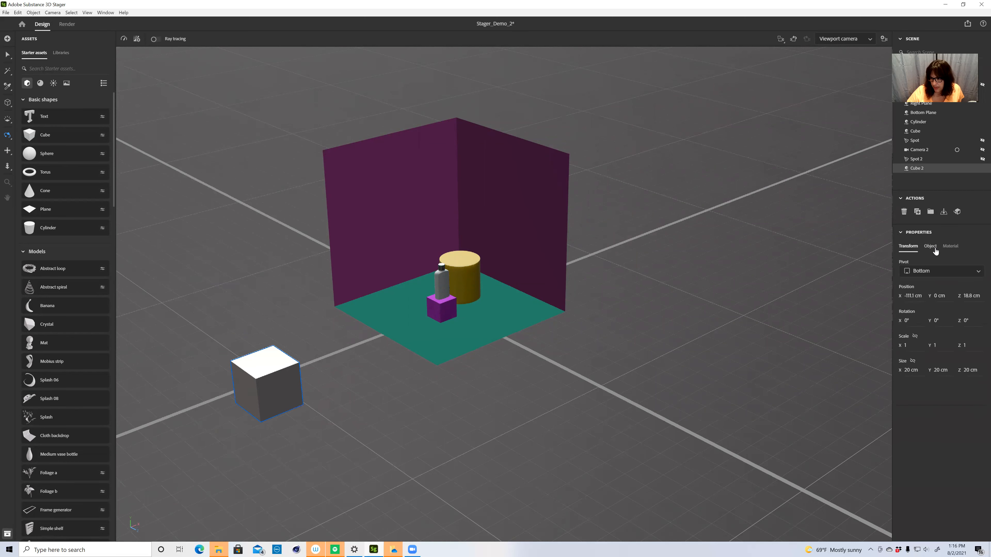
click(930, 246)
text(50)
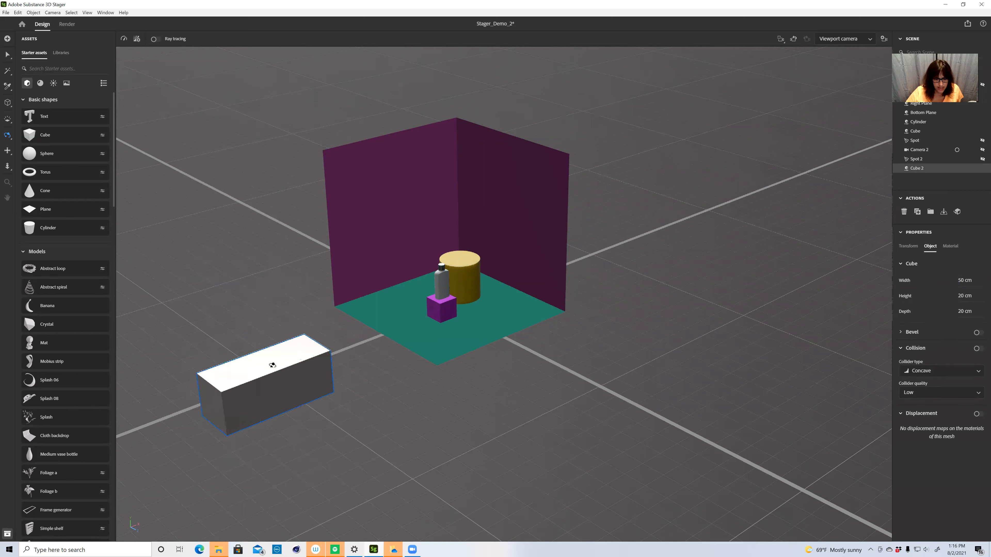
click(272, 365)
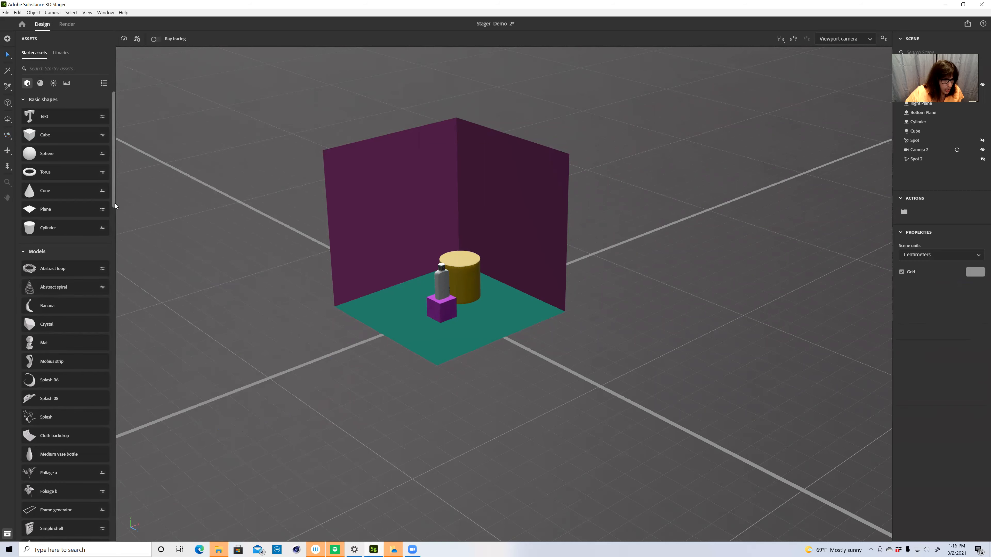
scroll(down, 3)
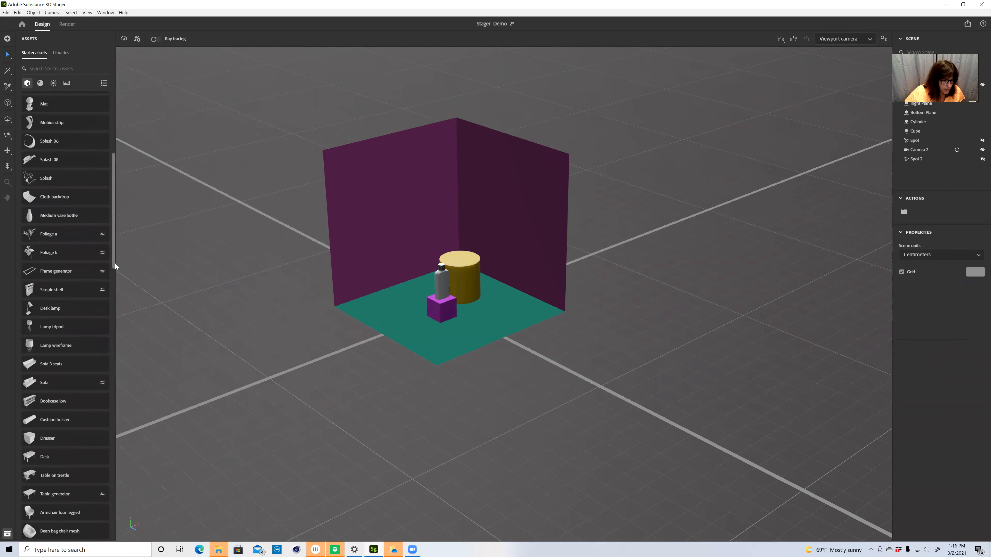
double_click(52, 289)
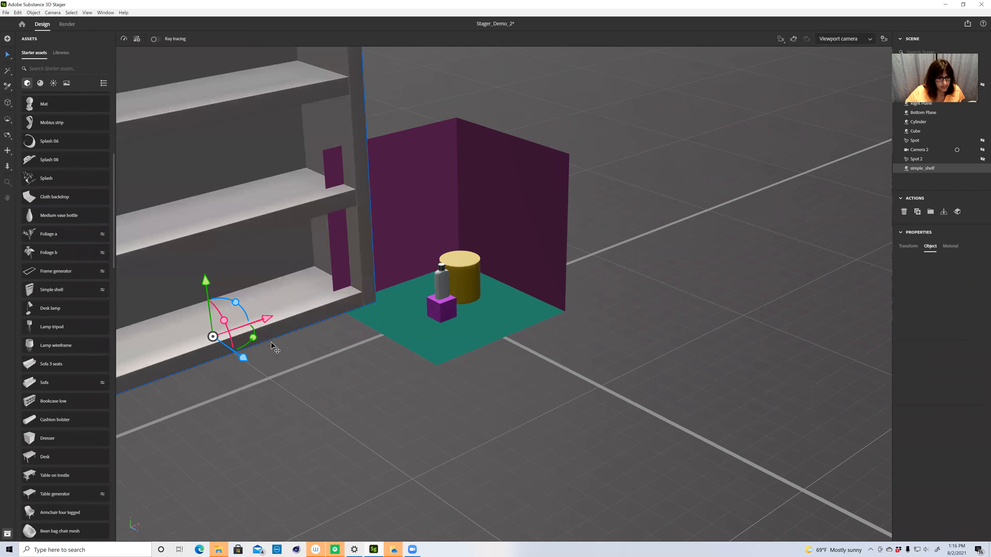
click(929, 246)
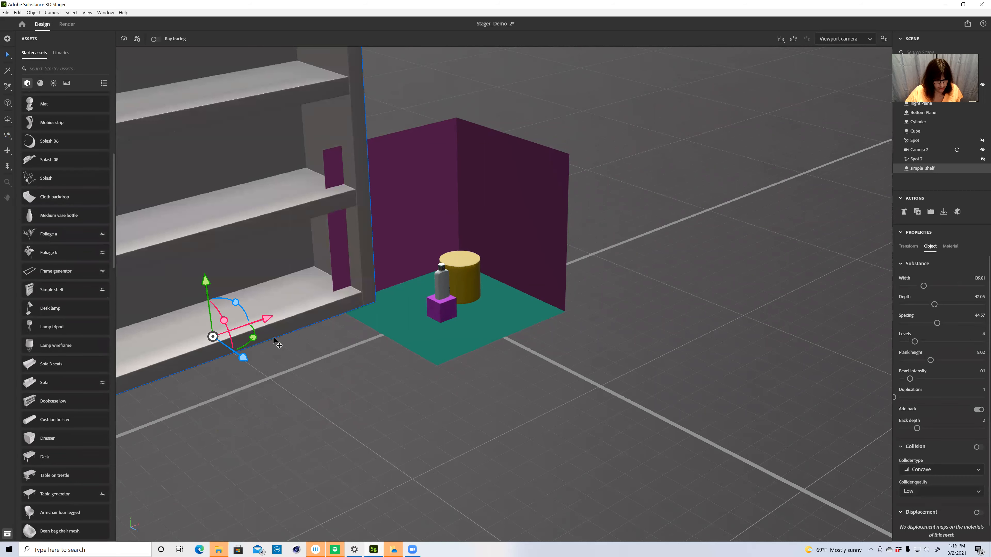
click(324, 336)
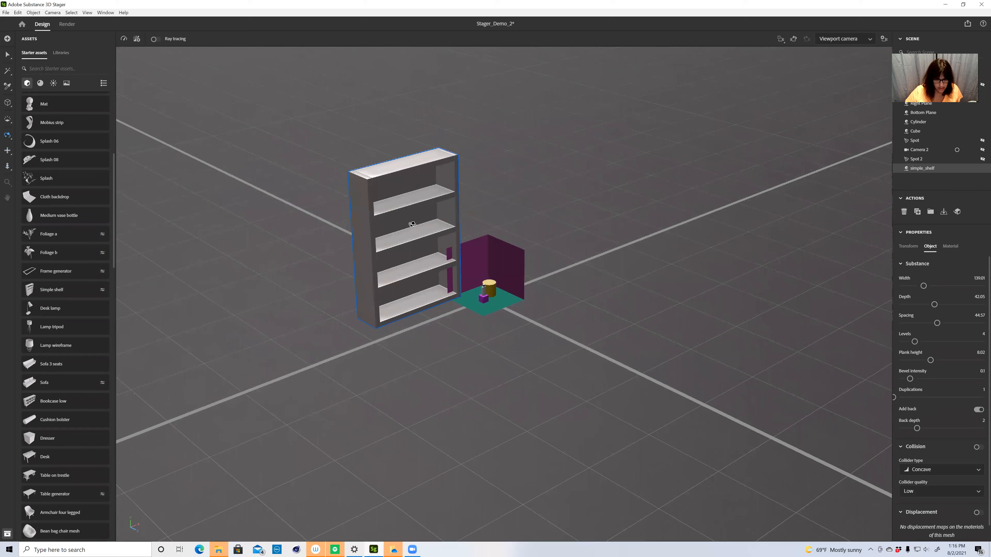
mouse_move(416, 217)
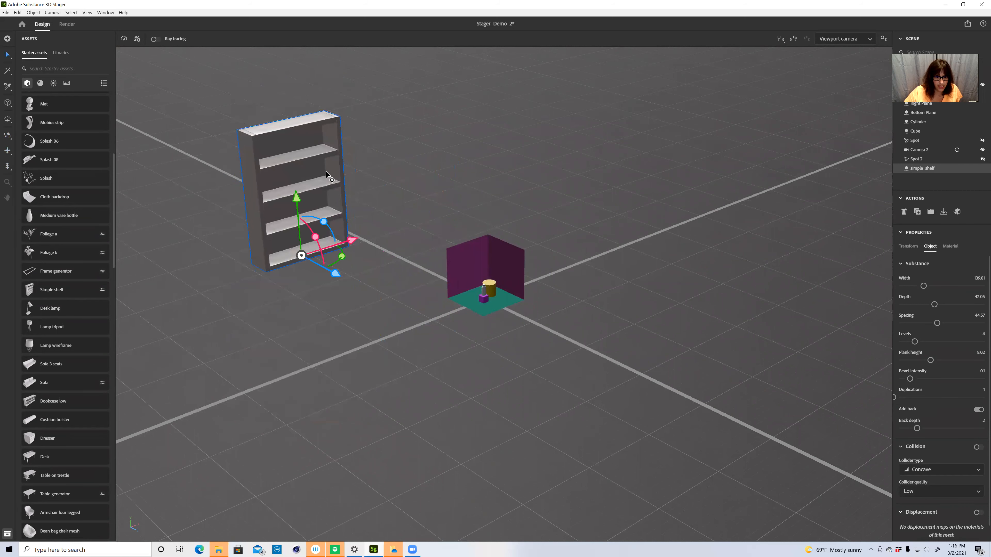
mouse_move(943, 213)
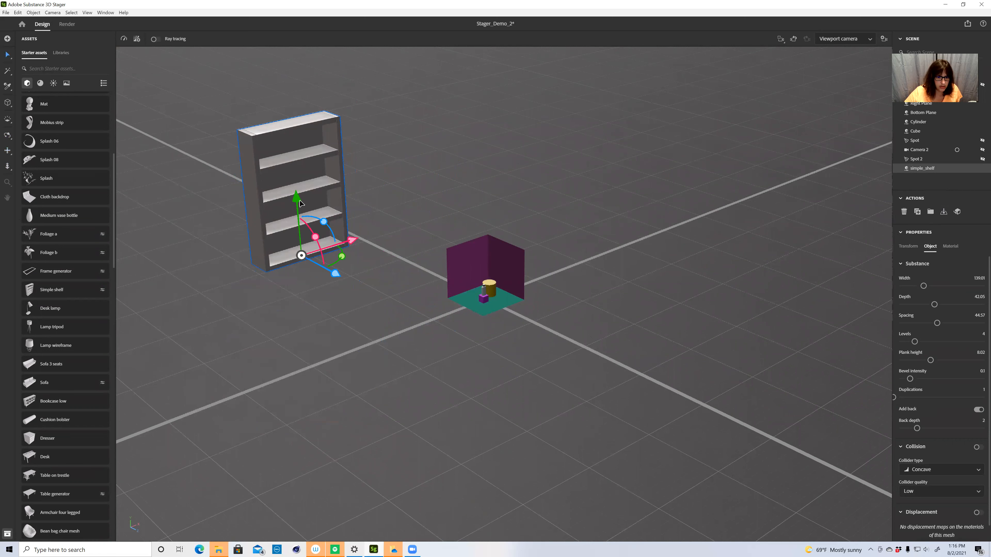
click(943, 212)
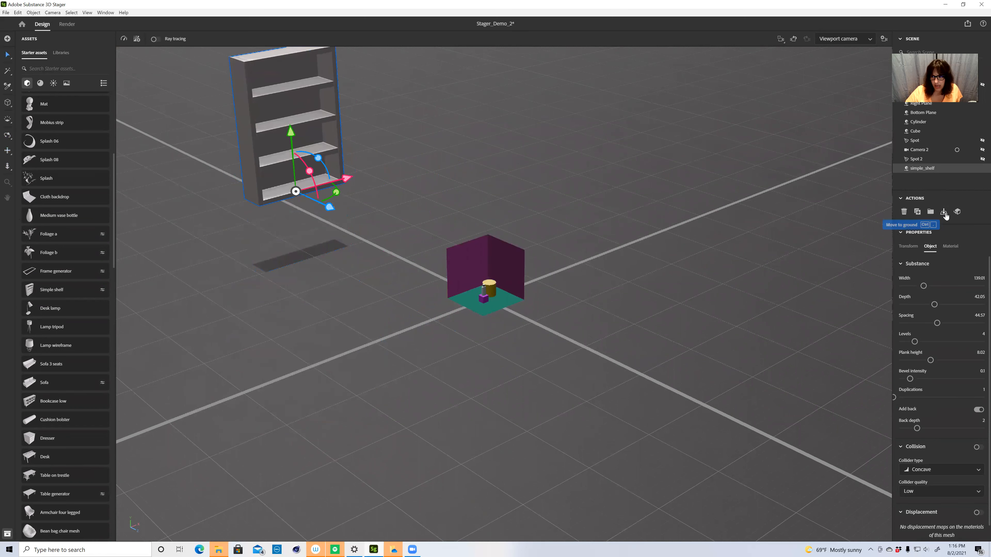
click(943, 211)
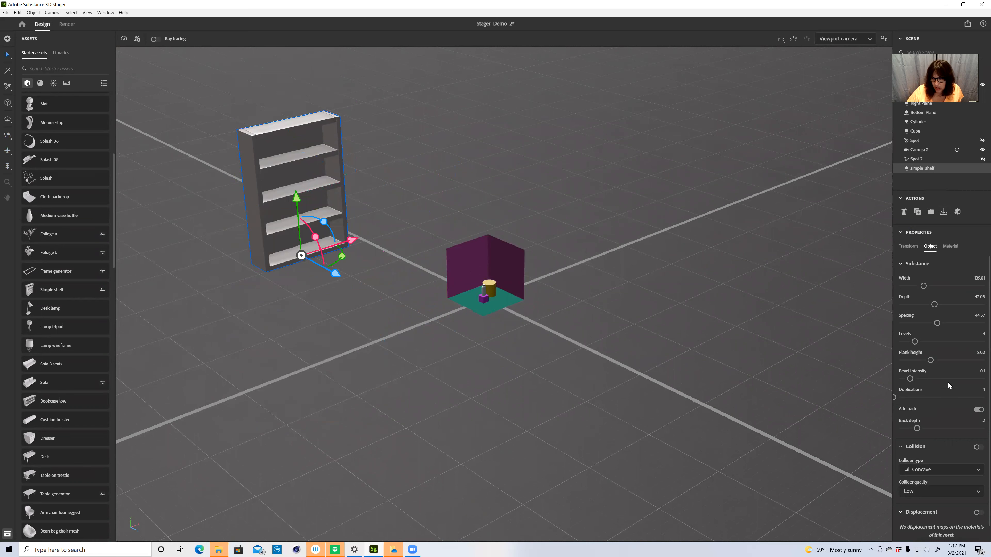
mouse_move(921, 311)
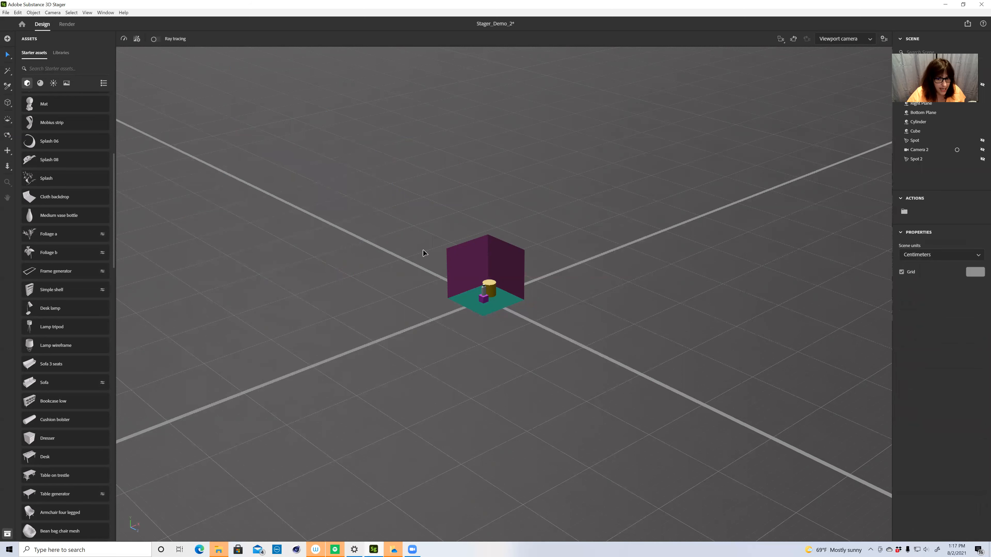
mouse_move(540, 325)
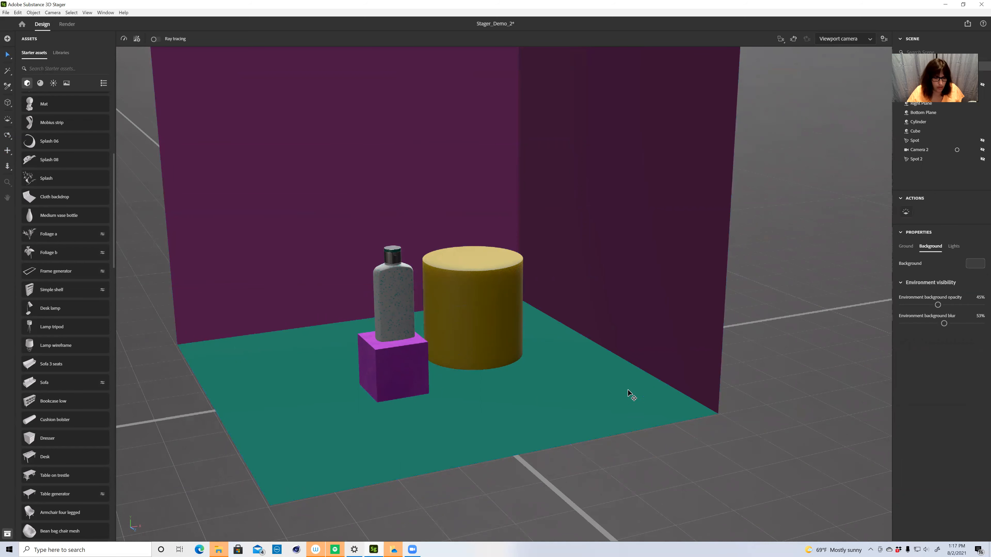
mouse_move(595, 262)
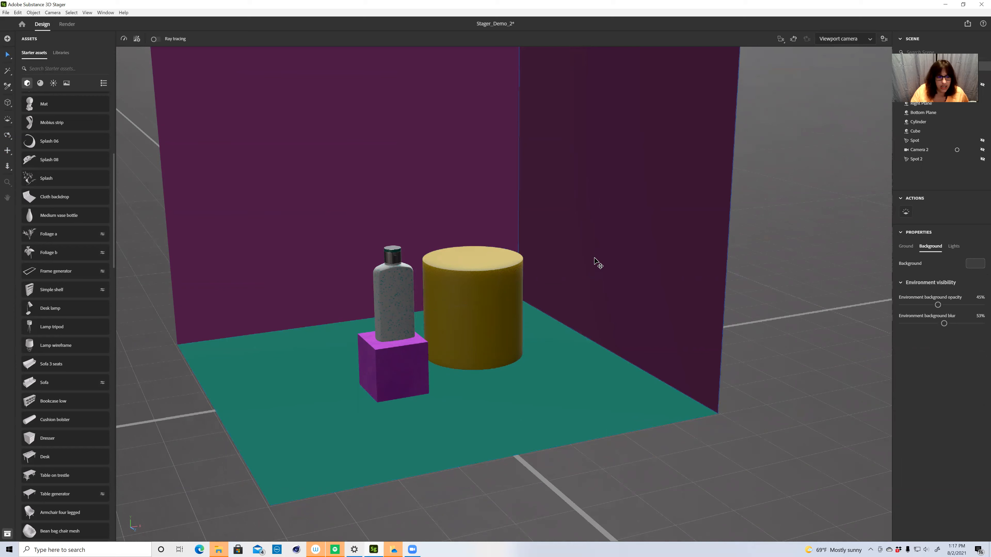
mouse_move(751, 332)
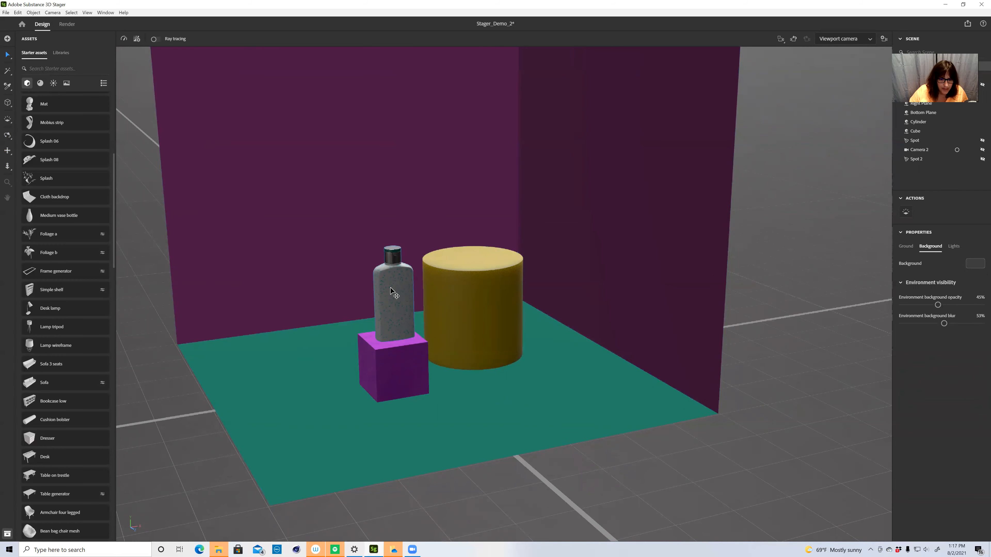
Select the bottle on the cube and scroll the Starter assets Models to Shampoo bottle.
click(393, 284)
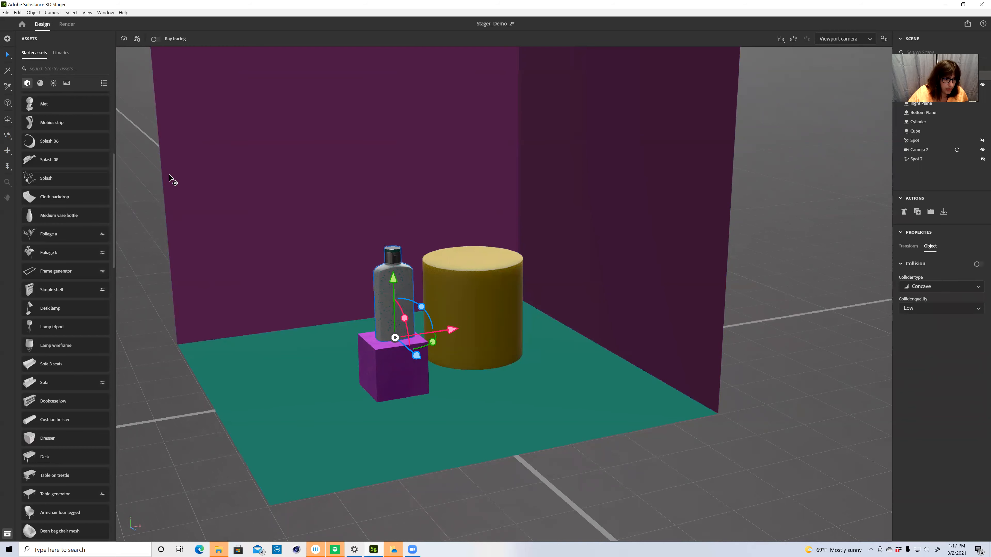
scroll(down, 3)
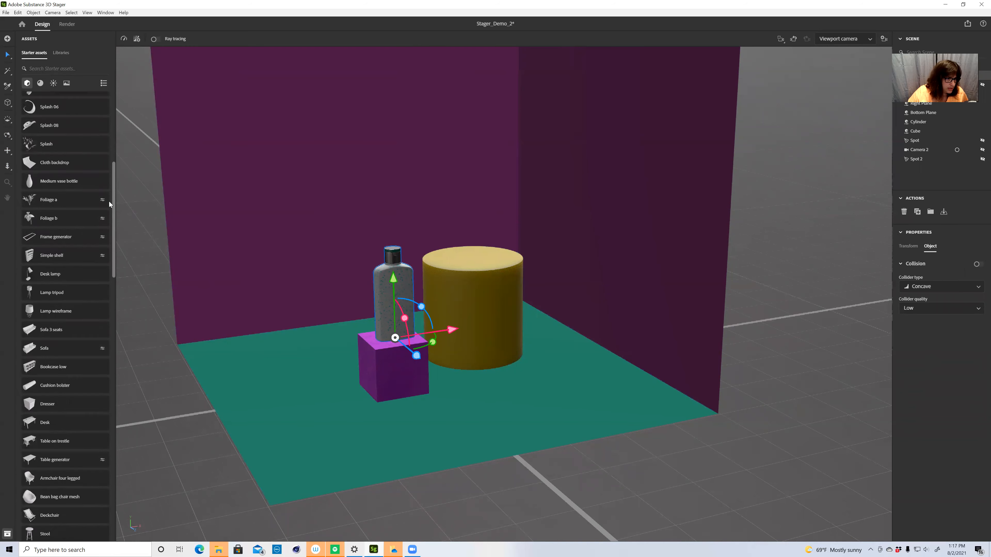
scroll(down, 3)
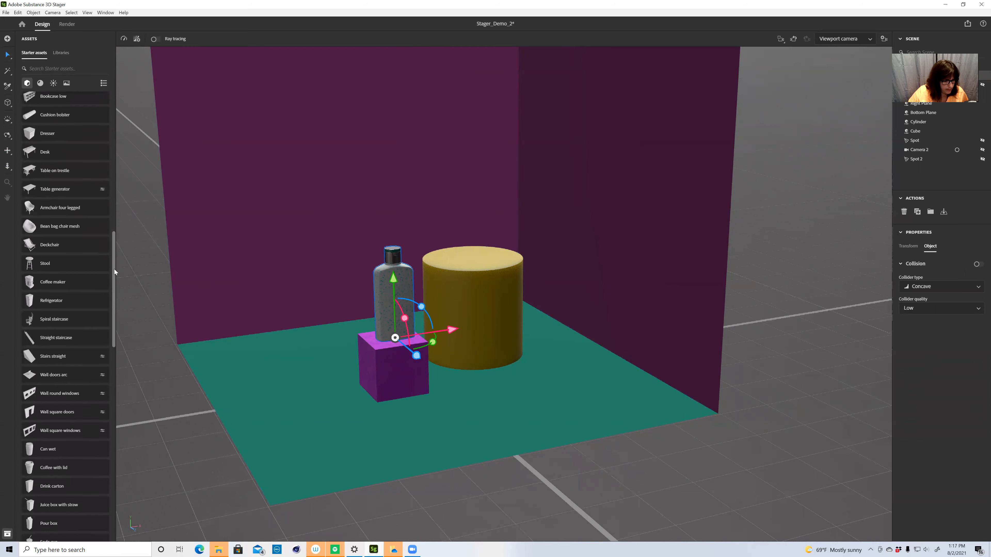
scroll(down, 3)
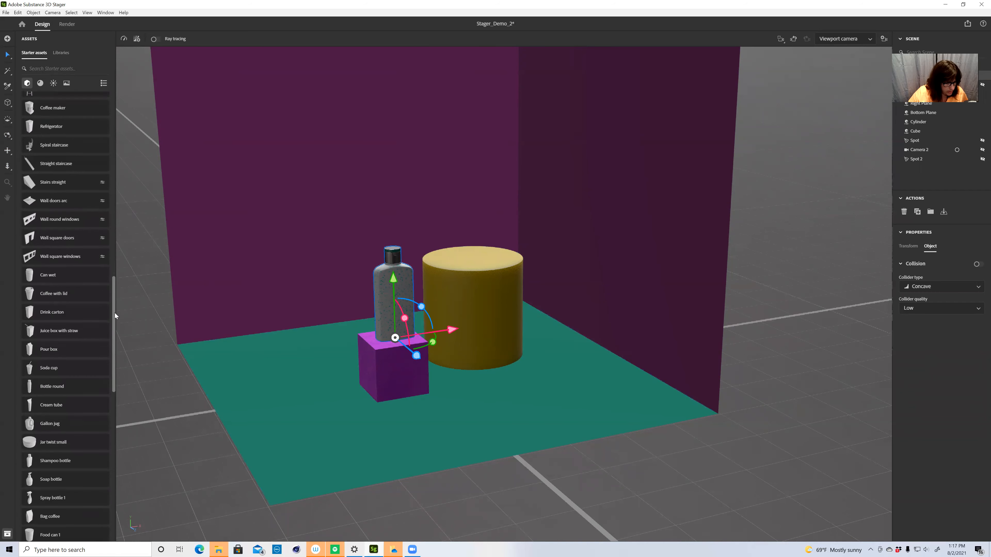
scroll(down, 3)
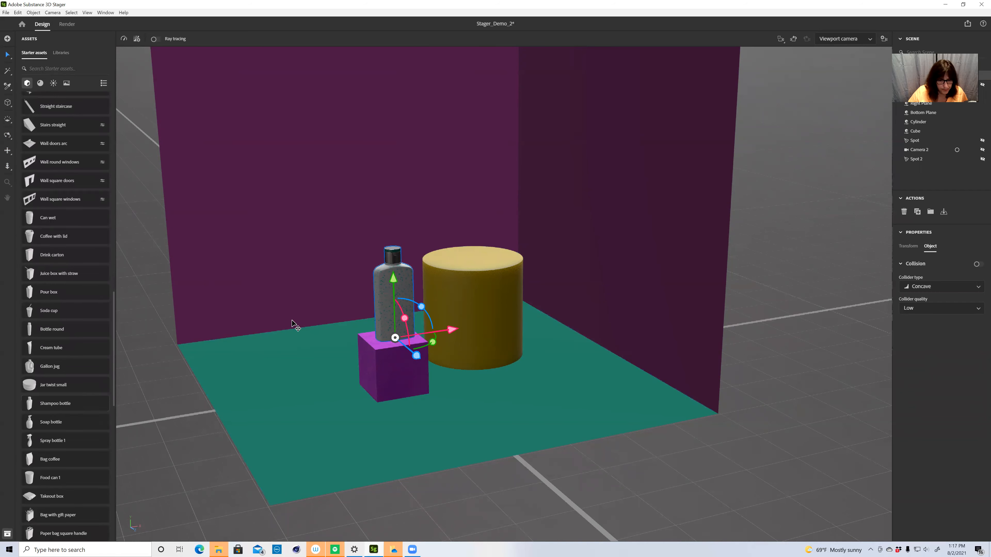
mouse_move(493, 259)
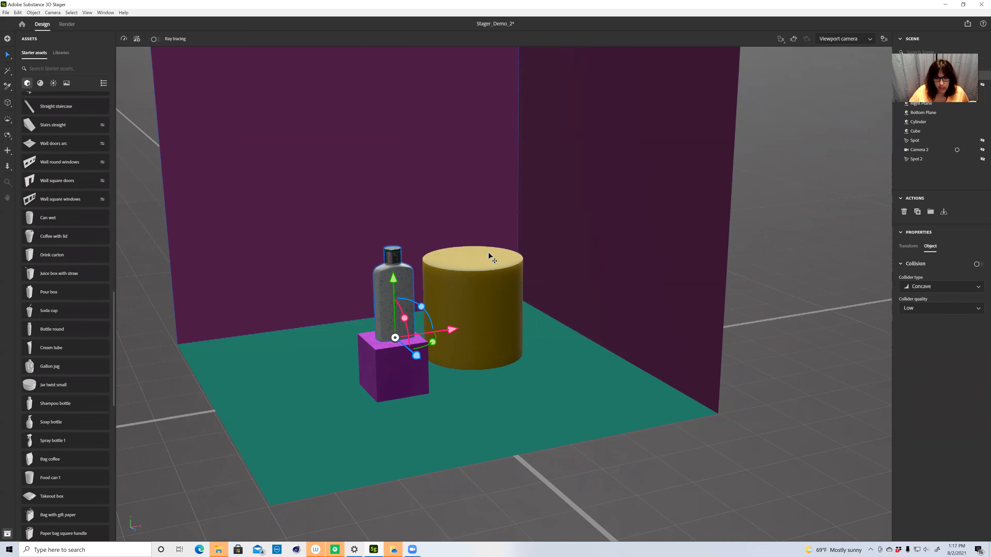
mouse_move(473, 292)
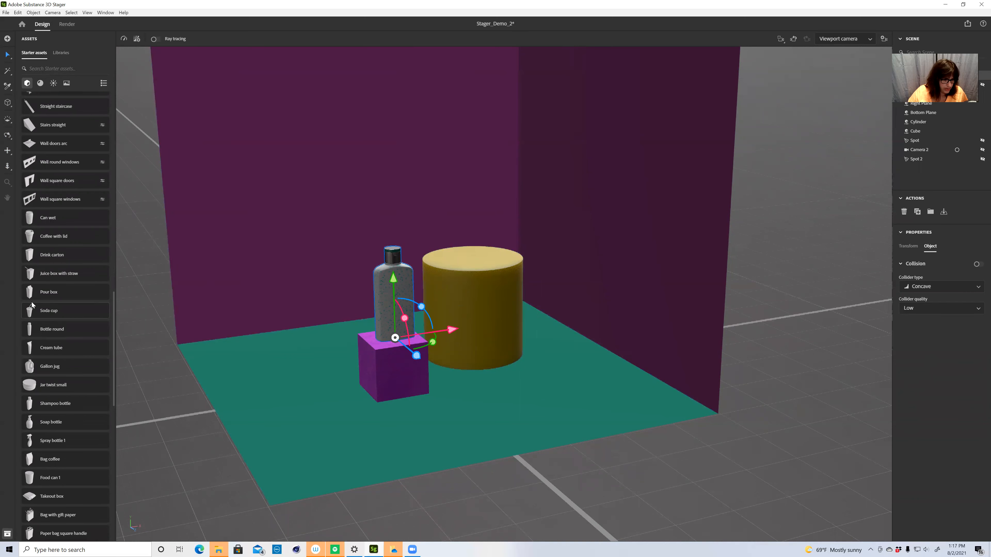
mouse_move(60, 403)
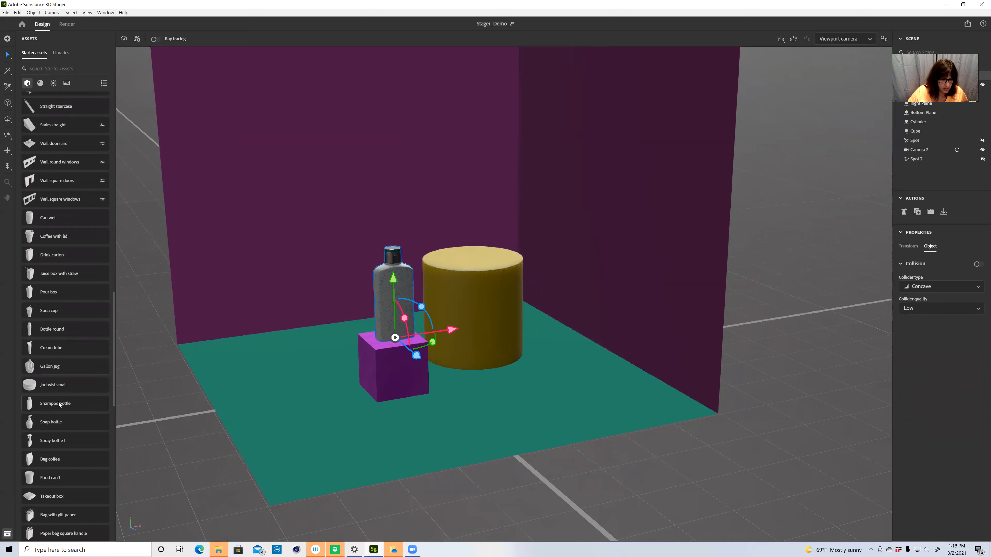
Add a Shampoo bottle that lands standing on top of the yellow cylinder.
click(472, 259)
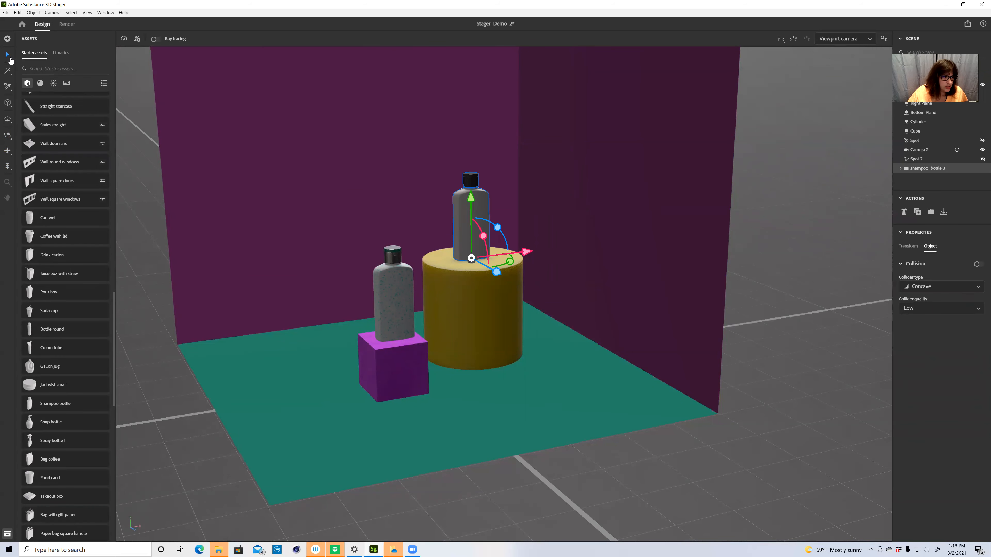
In the Select tool options, enable Collision and toggle Snapping off and back on.
click(7, 56)
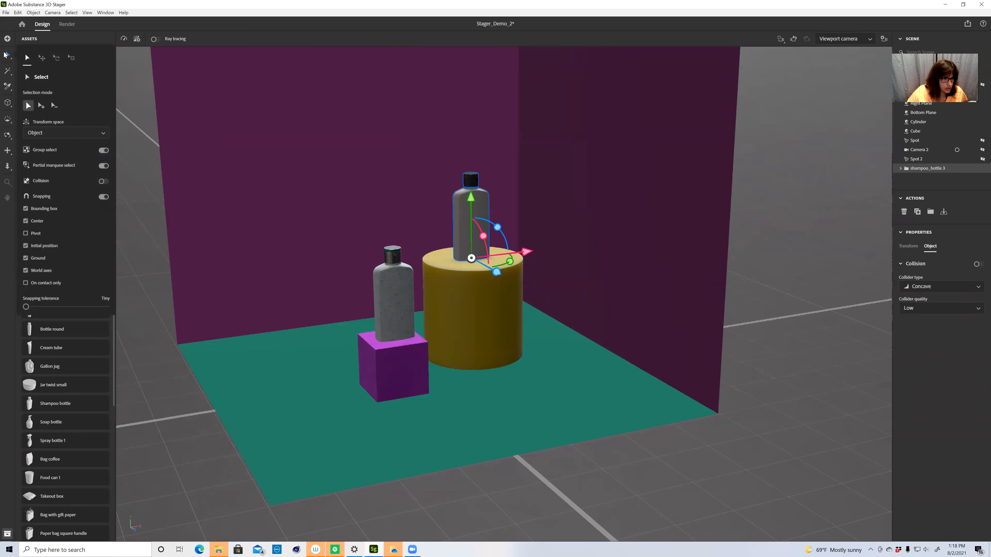
click(103, 197)
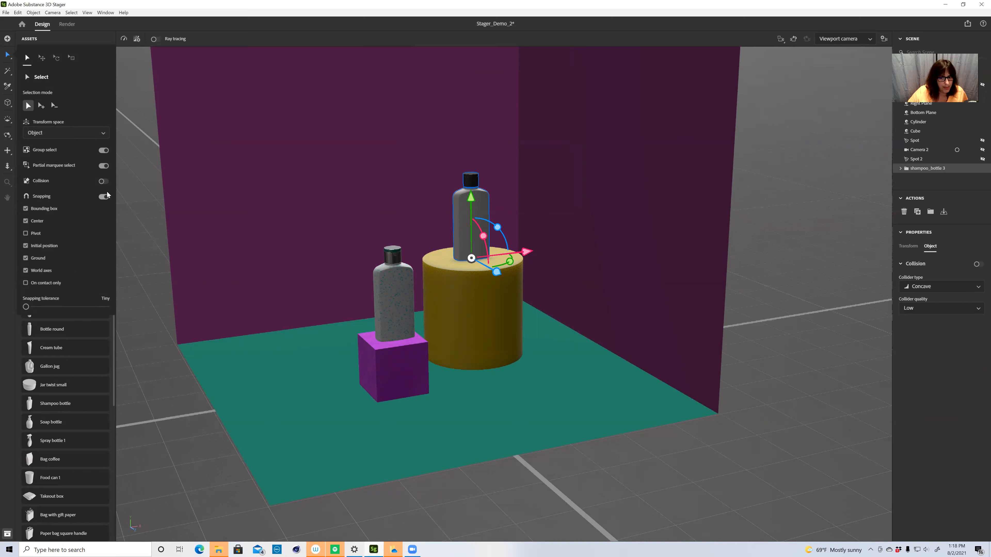
click(104, 197)
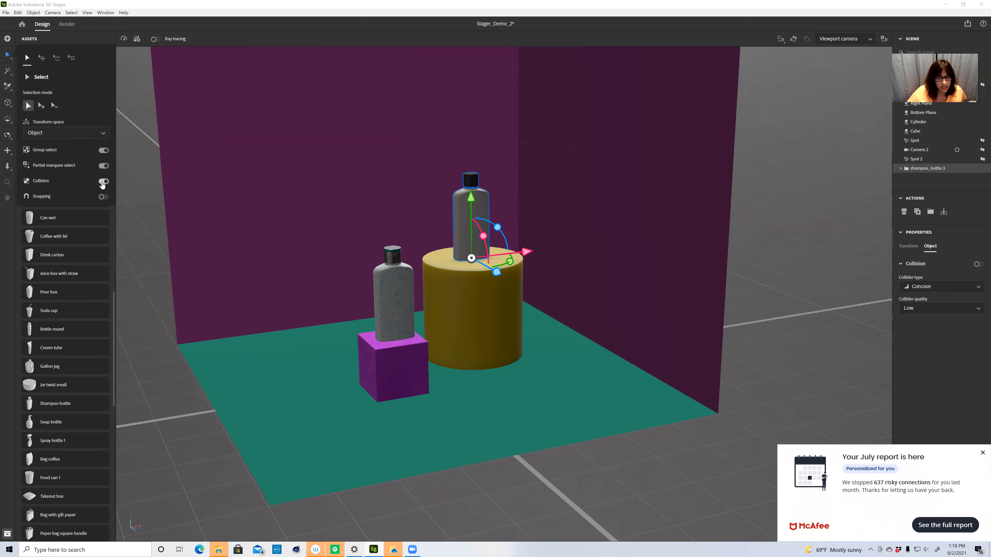
click(103, 181)
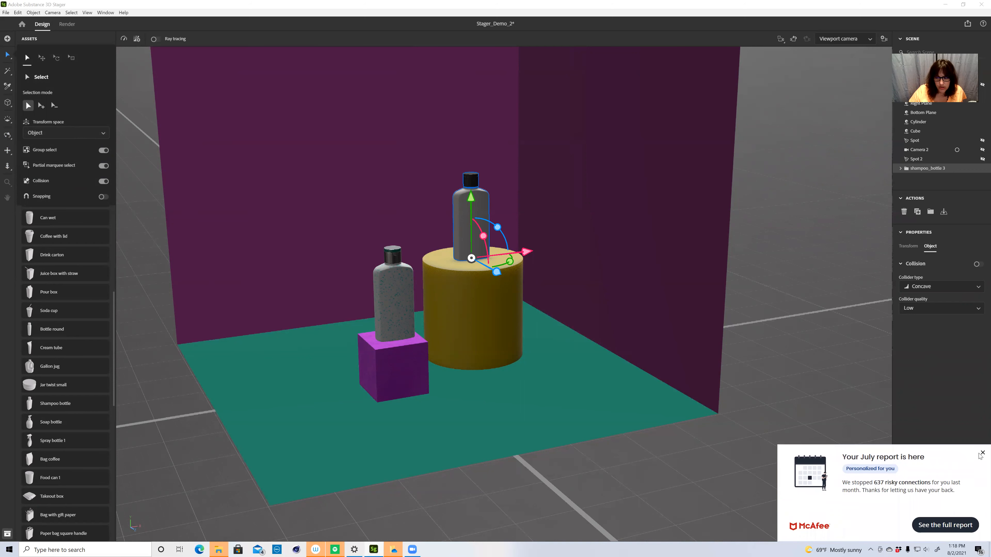
click(983, 453)
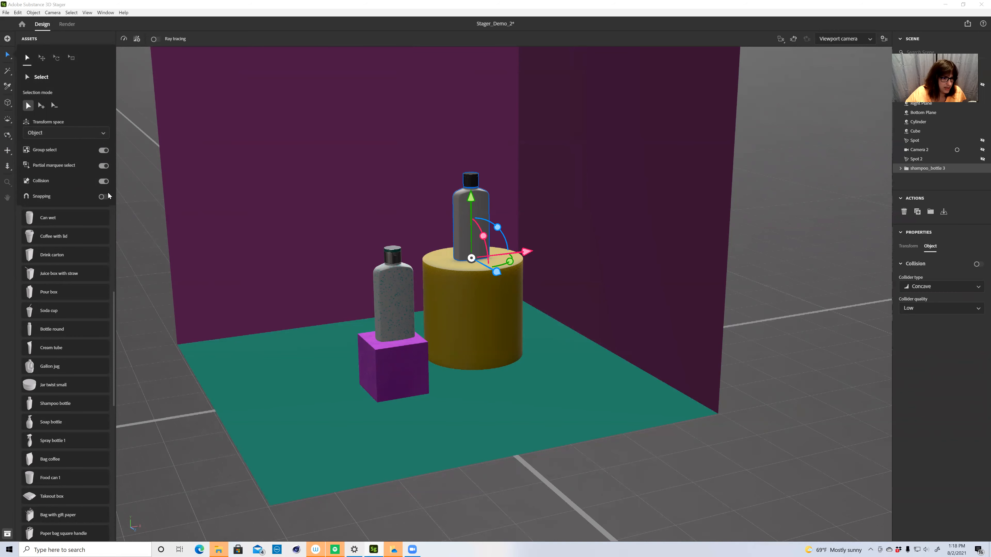
click(104, 196)
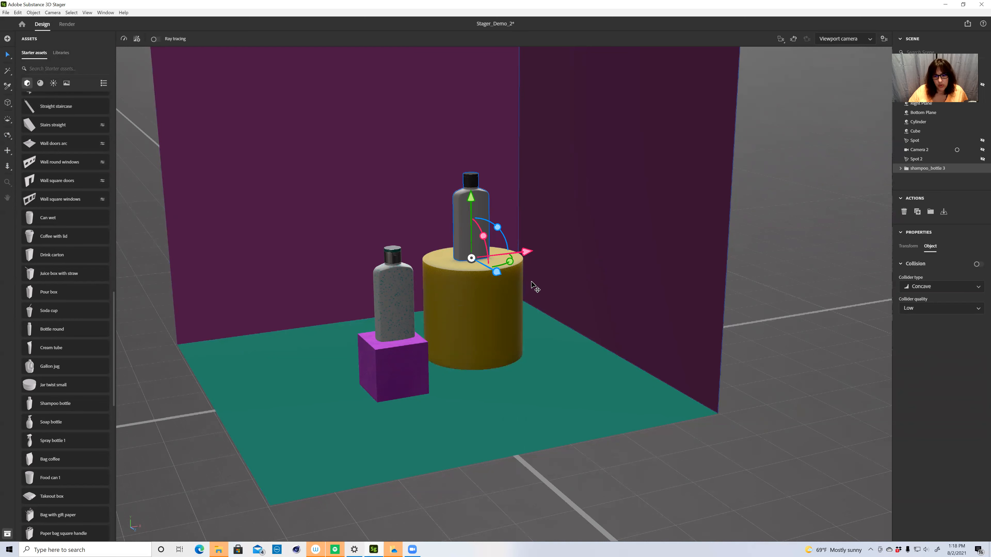
mouse_move(536, 264)
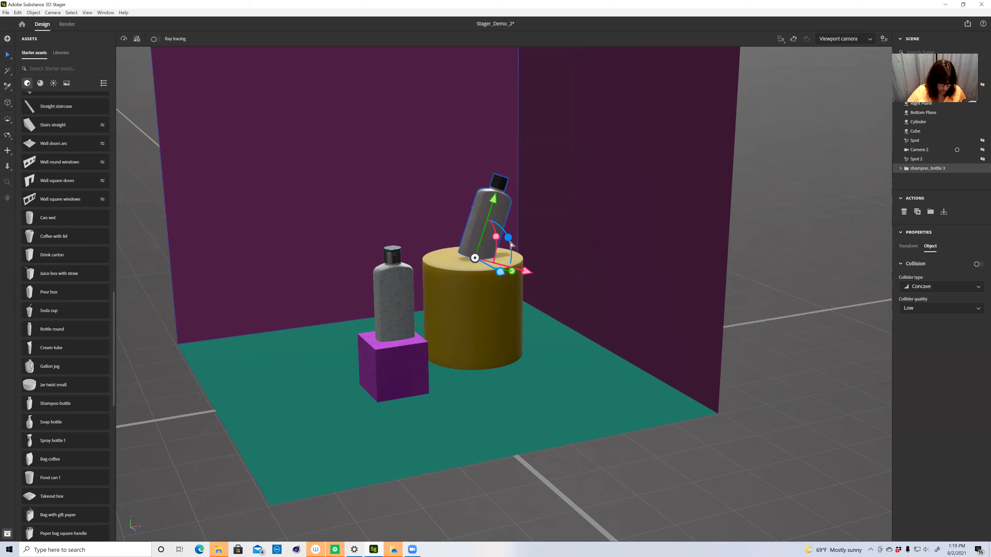
mouse_move(509, 245)
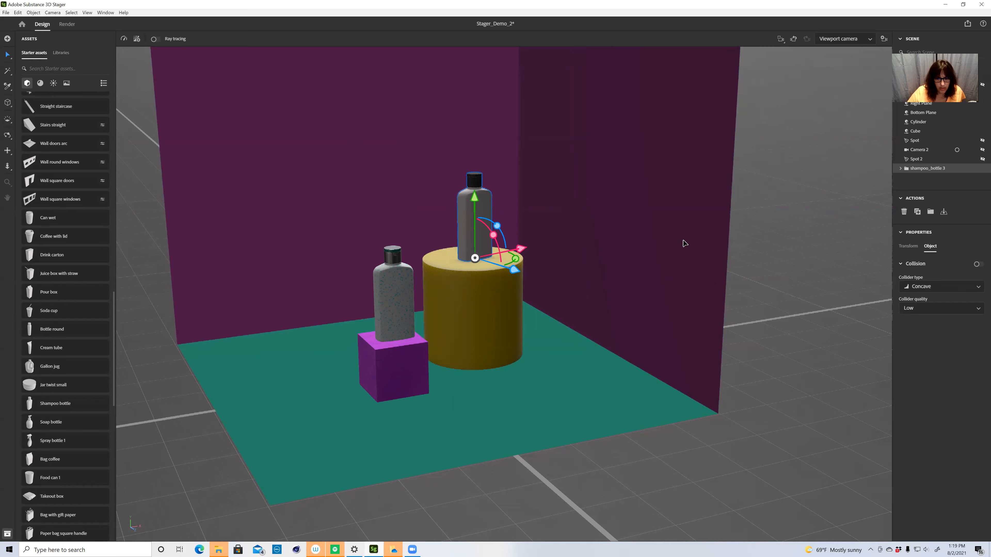
mouse_move(500, 186)
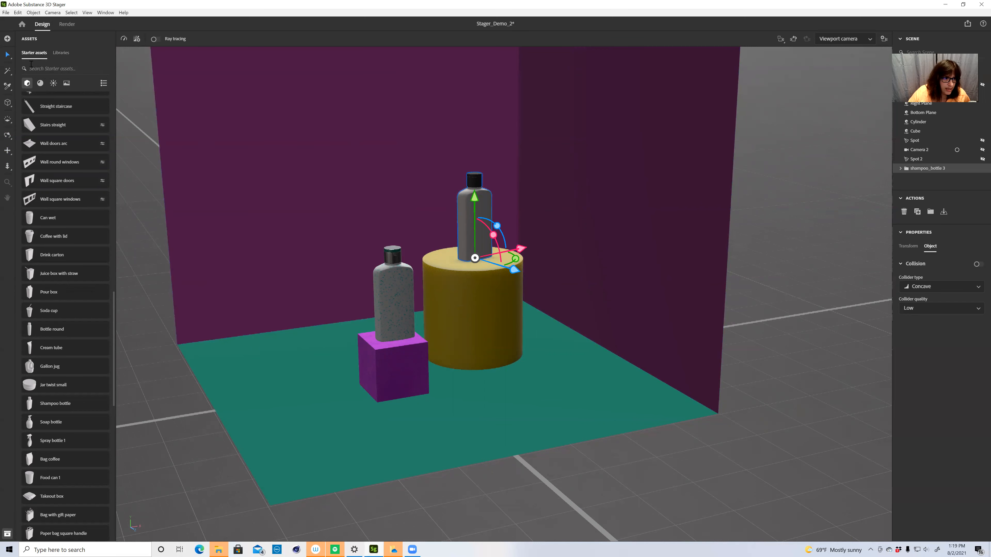
click(7, 56)
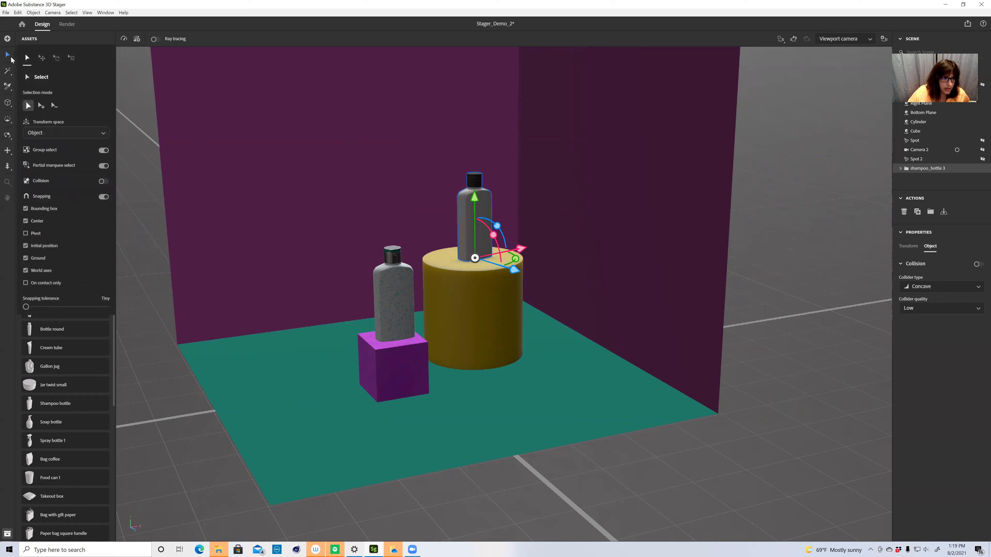
mouse_move(40, 57)
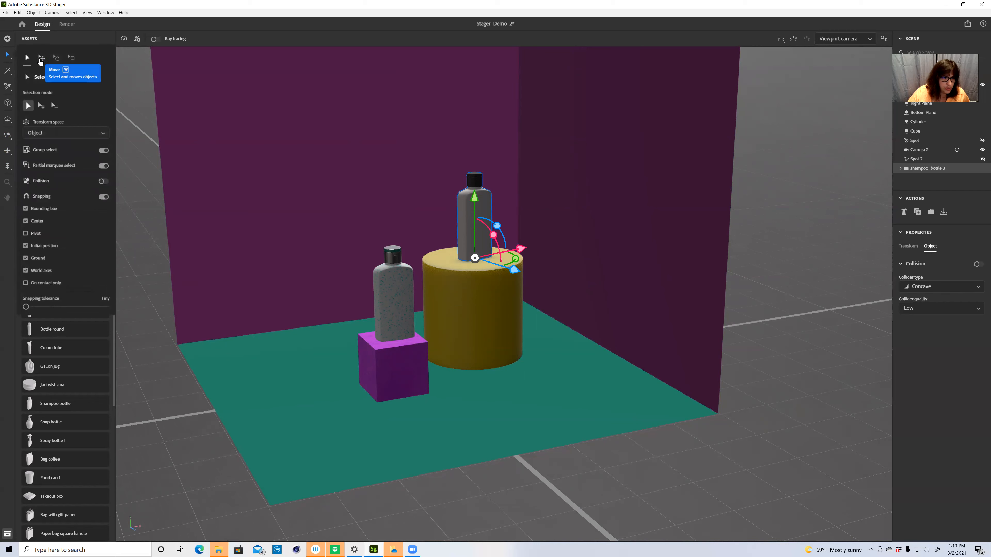
mouse_move(71, 57)
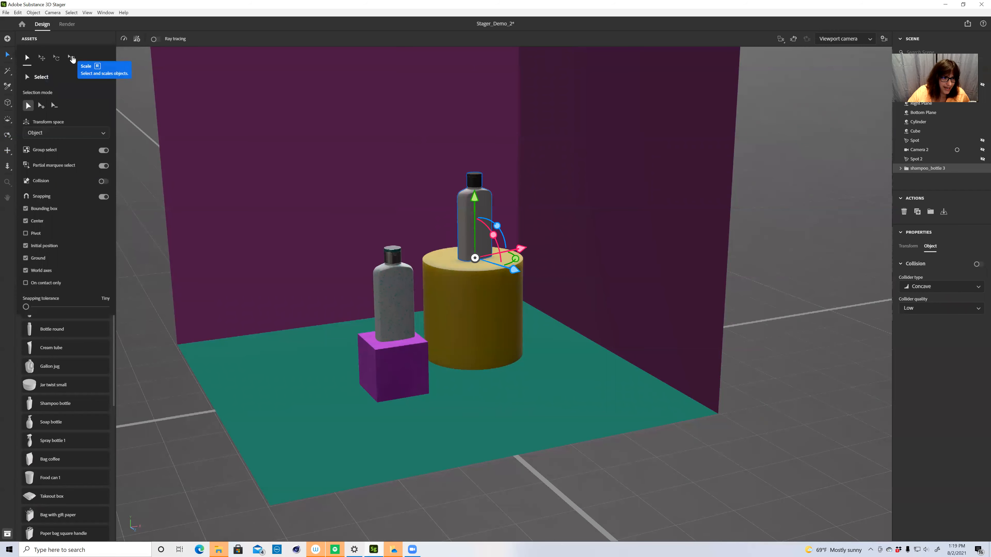
mouse_move(40, 58)
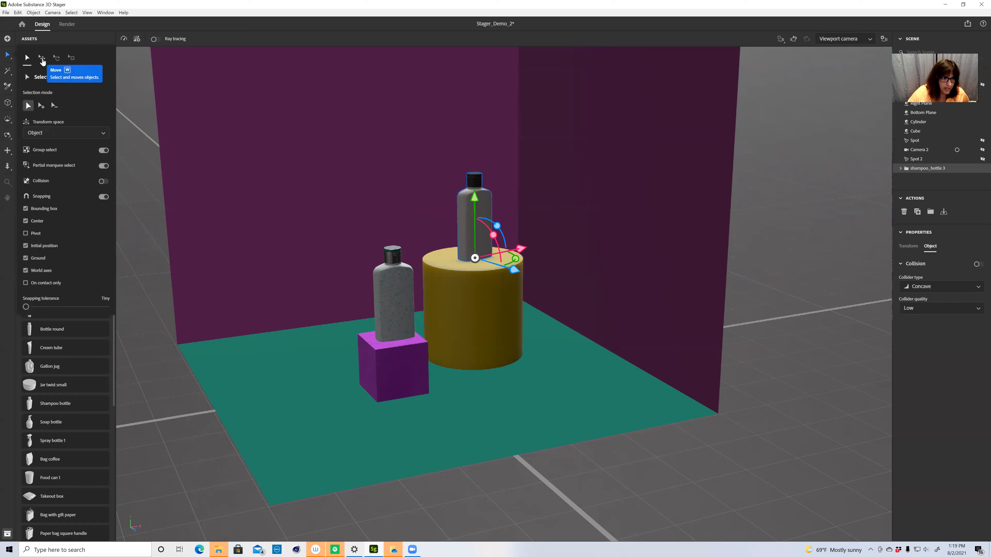
mouse_move(72, 57)
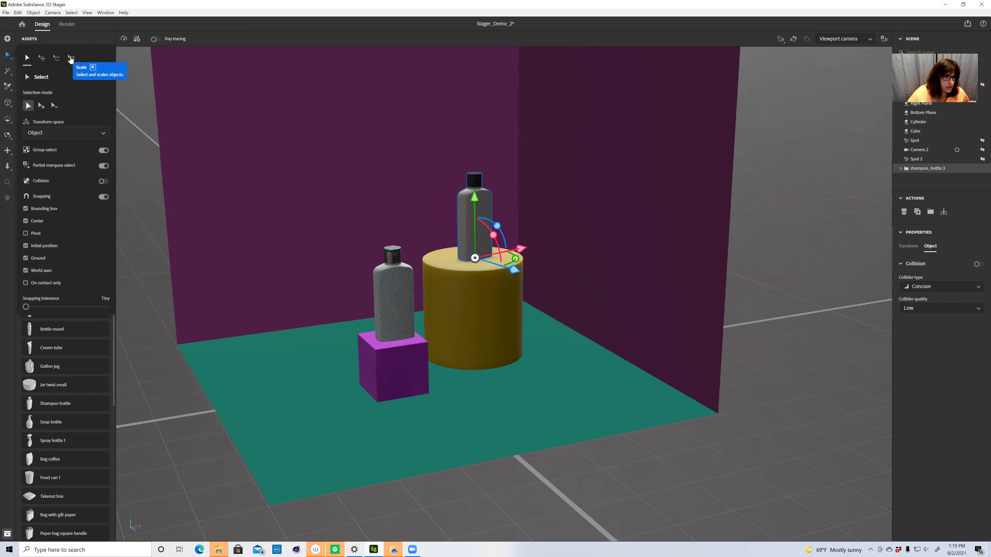
click(70, 57)
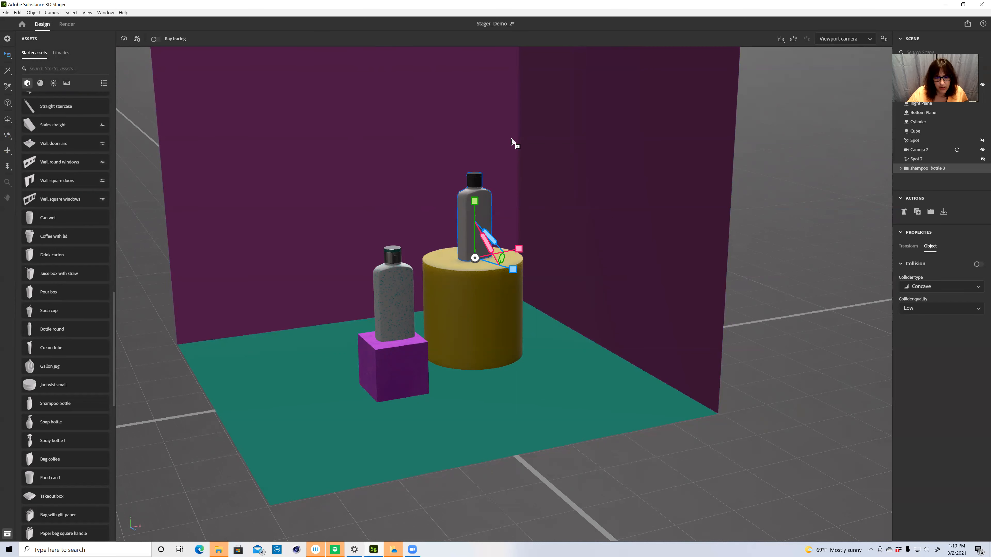
mouse_move(409, 144)
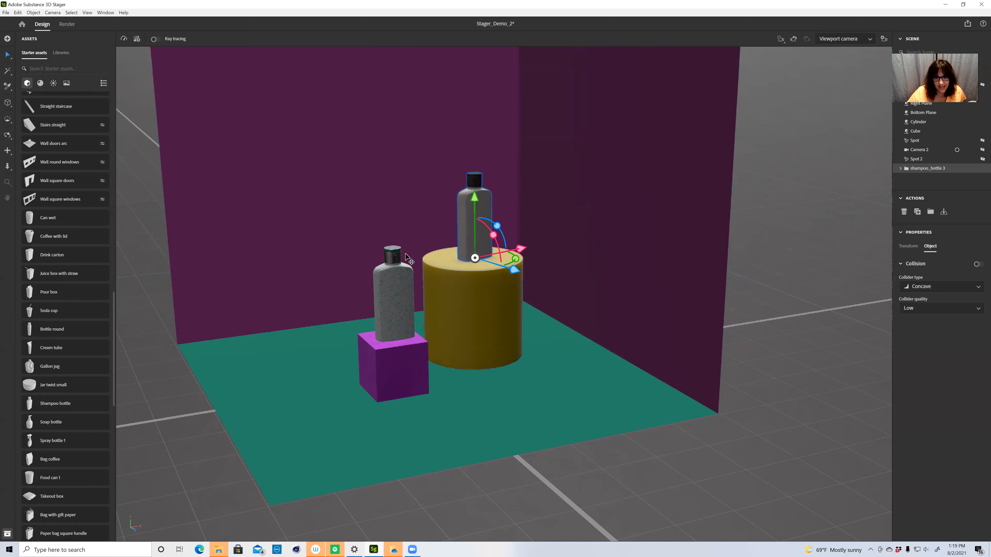
Reselect the bottle on the cylinder and pick only its cap_mesh 3 in the Scene panel.
click(560, 189)
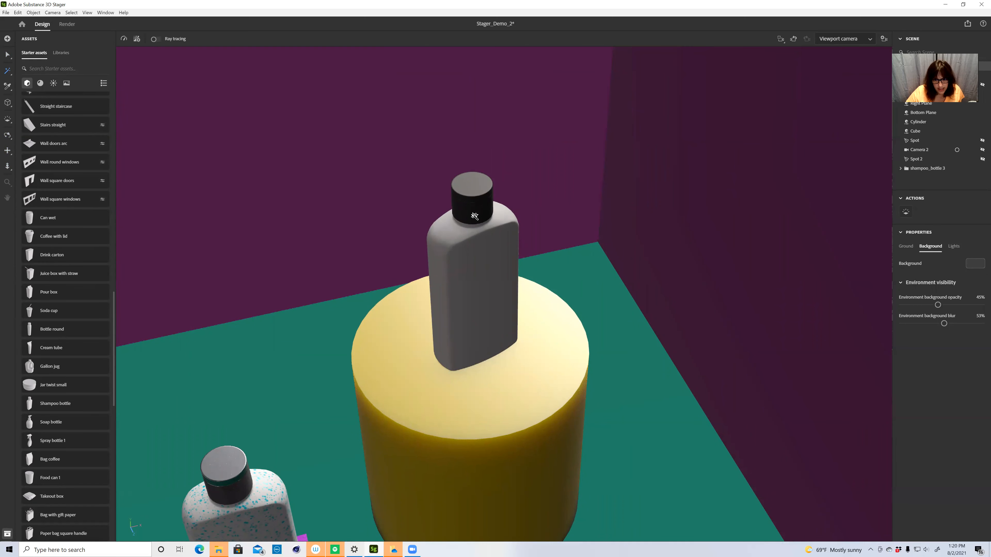
click(472, 202)
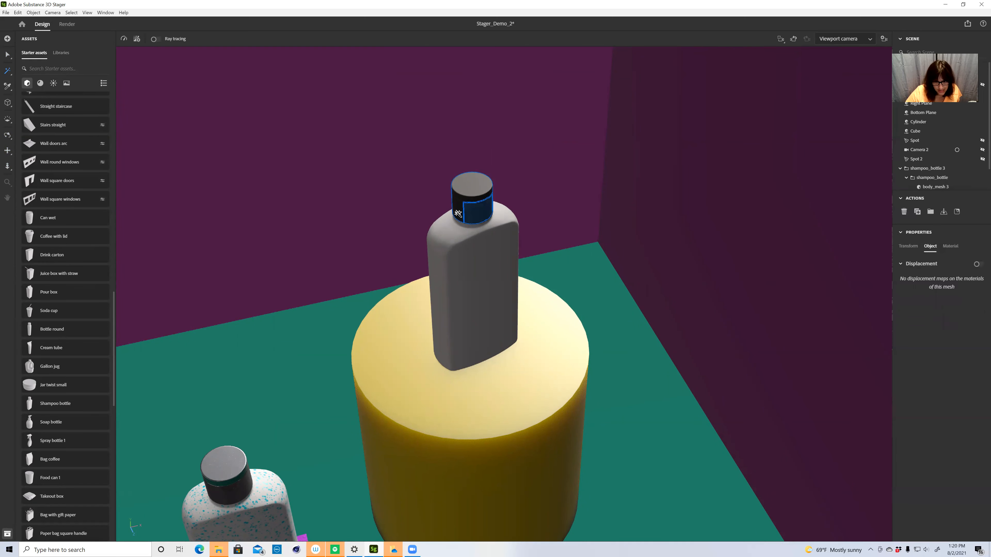
click(934, 173)
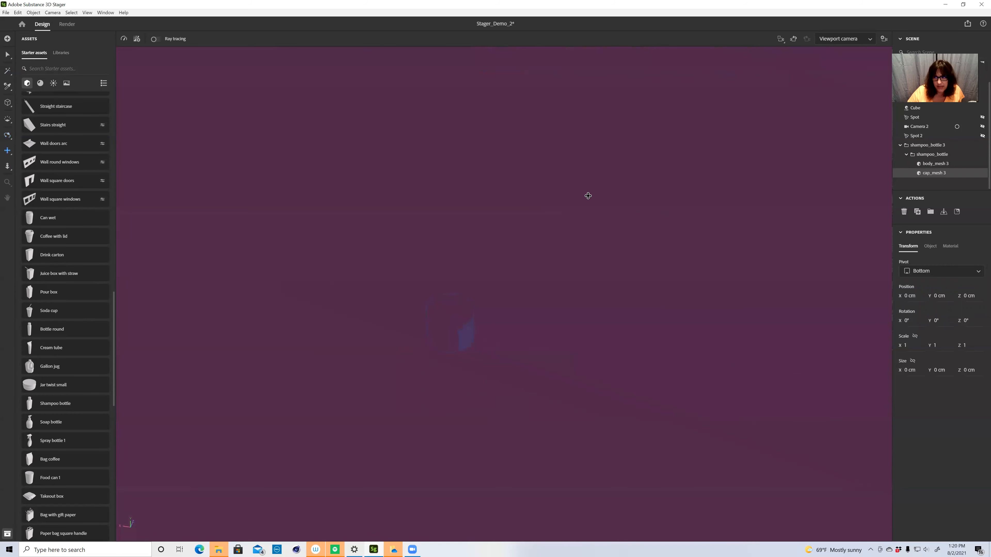
mouse_move(915, 36)
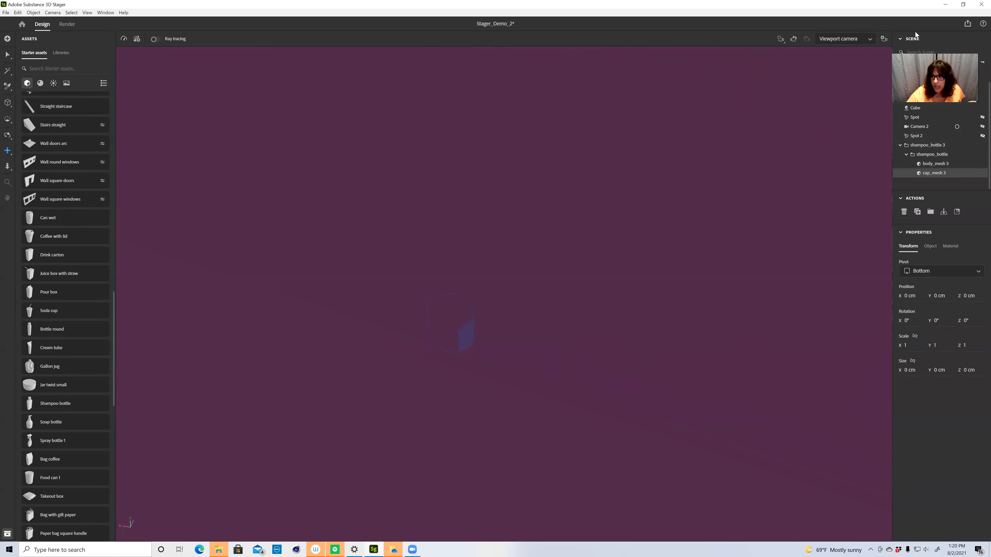
mouse_move(881, 348)
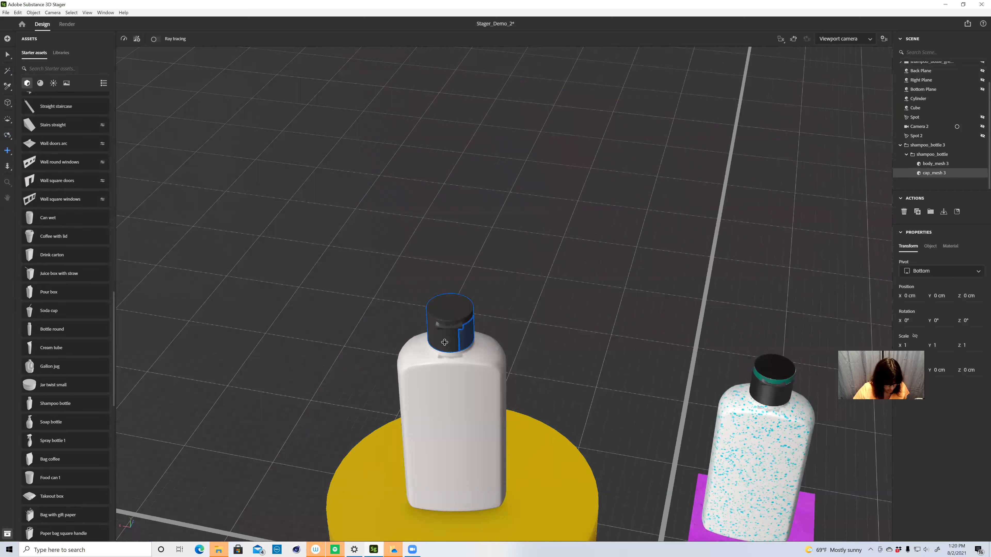
mouse_move(433, 340)
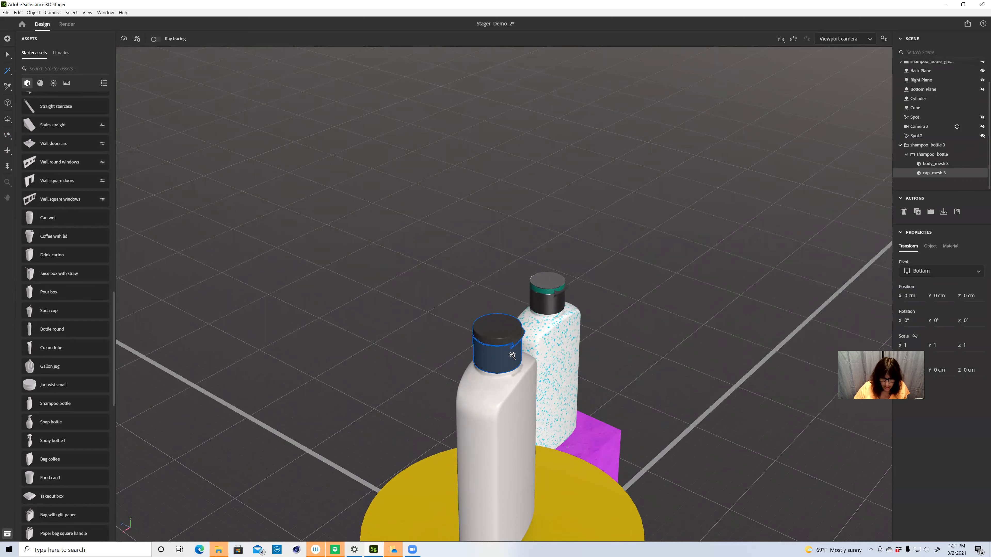
mouse_move(181, 200)
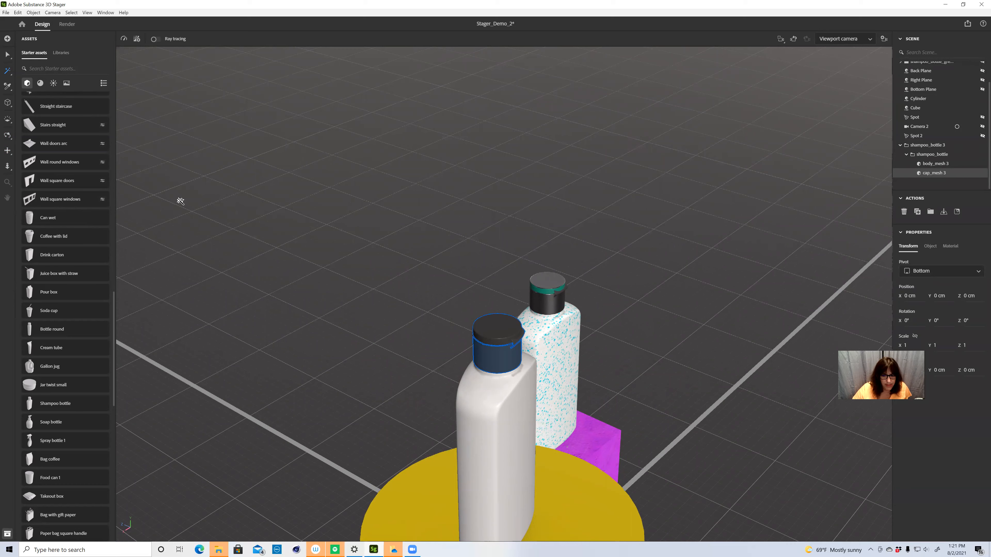
Switch the Assets panel to Materials and scroll toward the metal materials for the cap.
scroll(up, 3)
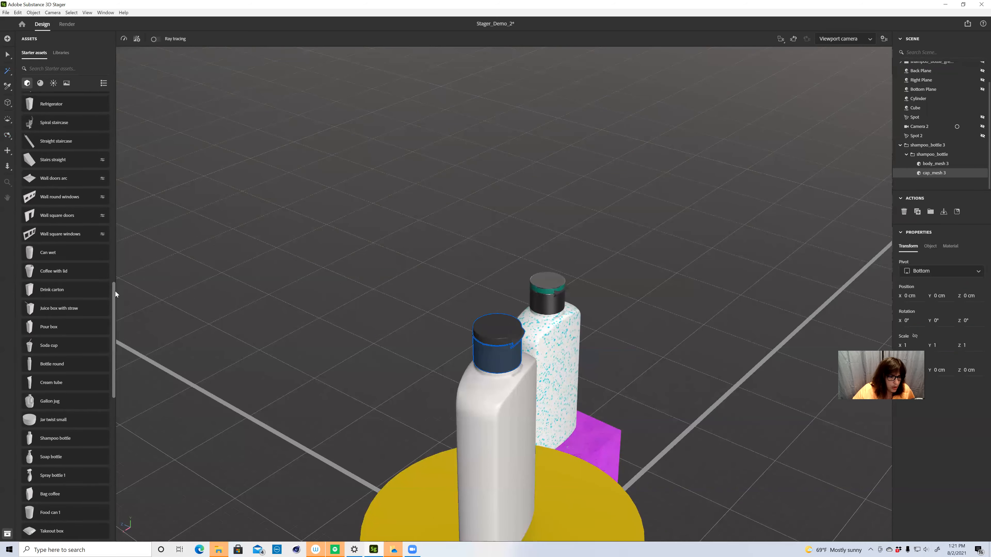
click(40, 83)
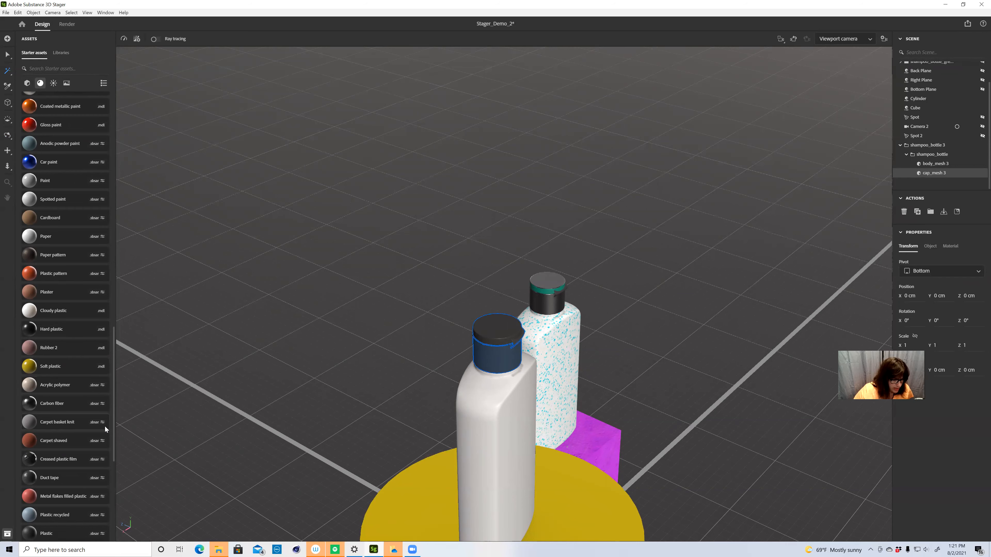
scroll(up, 3)
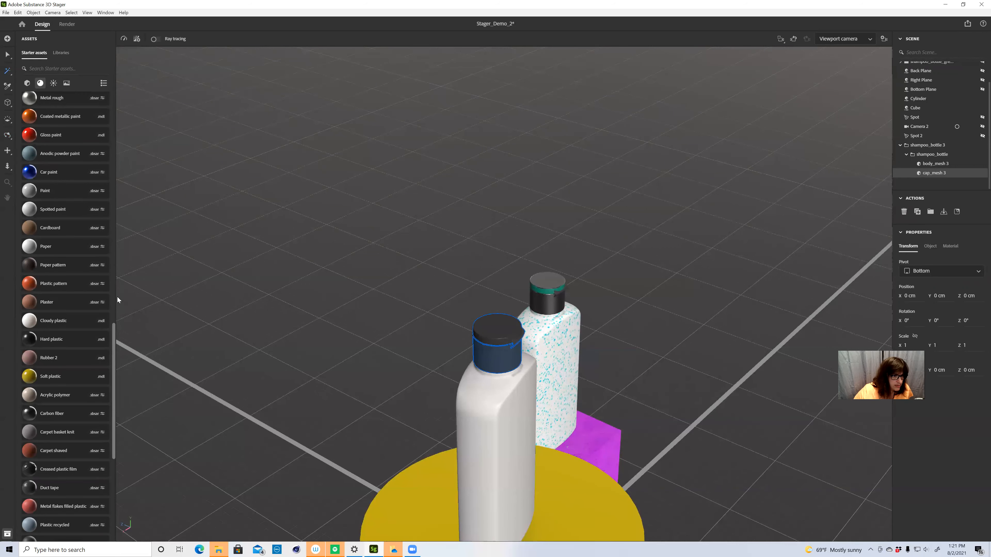
scroll(up, 3)
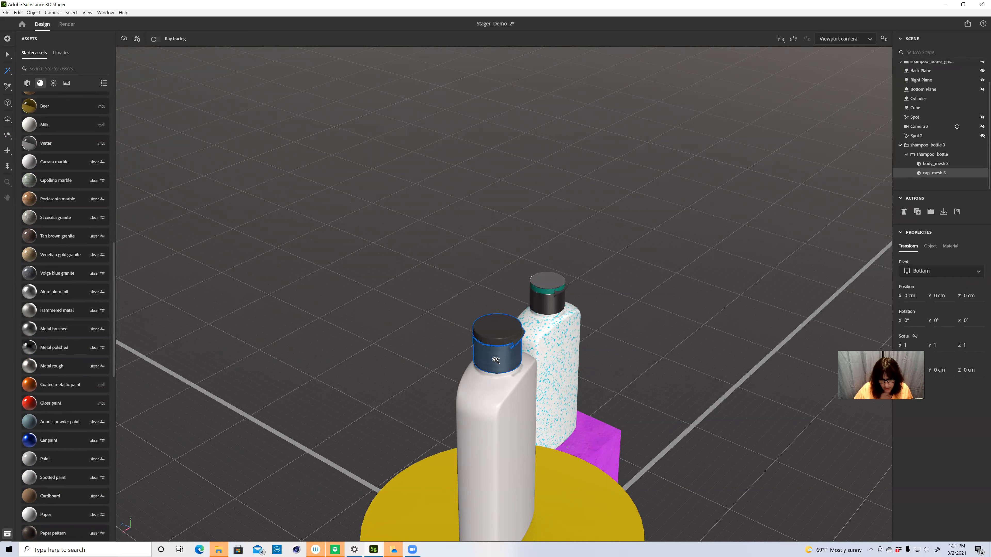
mouse_move(473, 335)
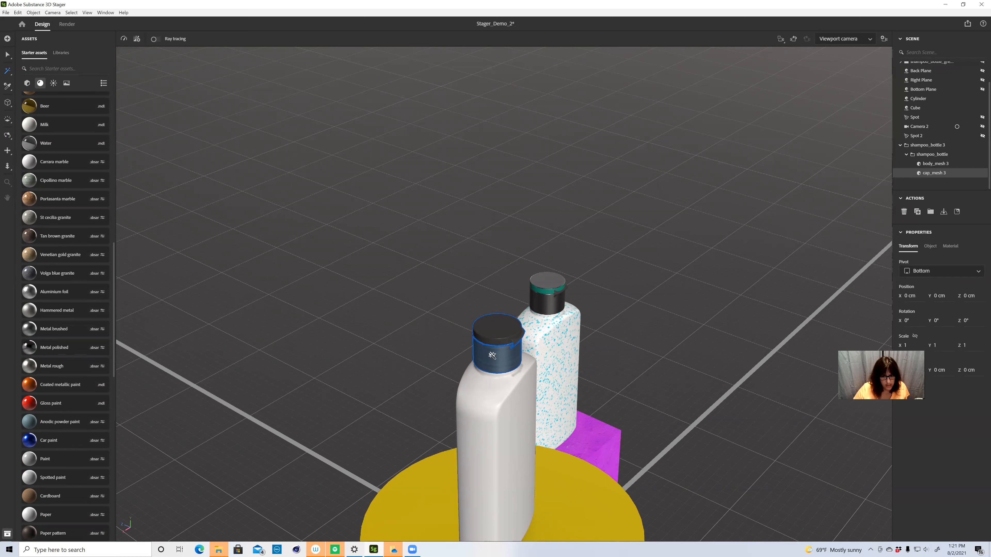
mouse_move(487, 342)
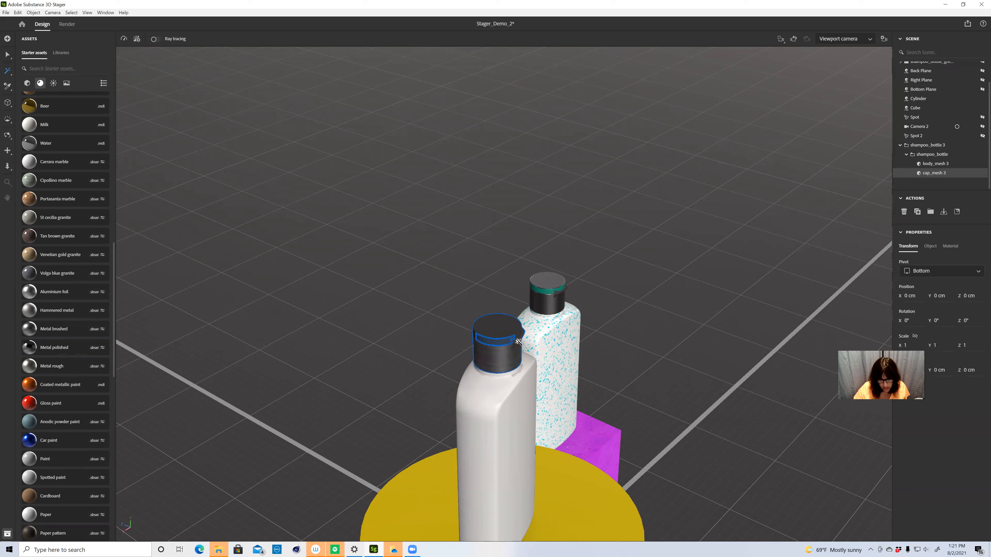
mouse_move(520, 335)
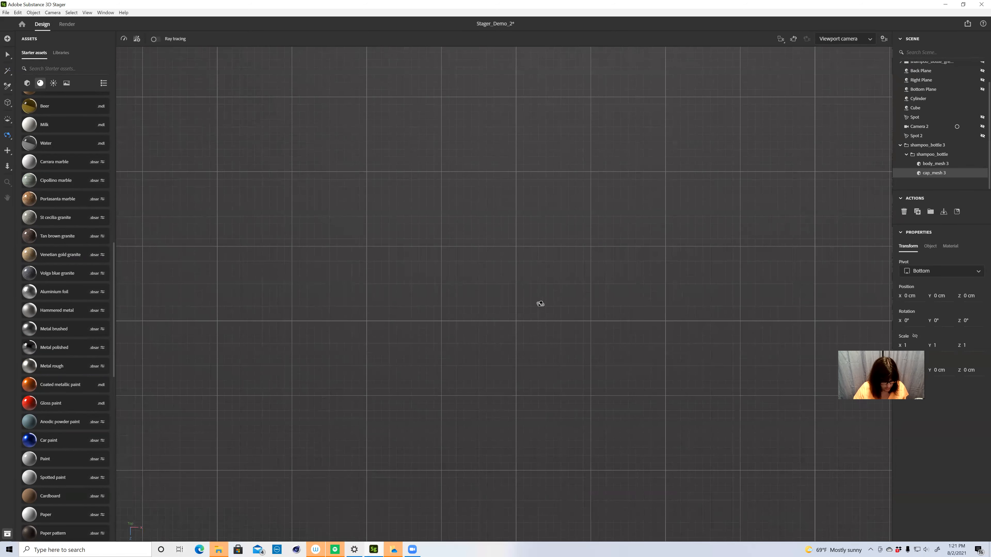
mouse_move(519, 272)
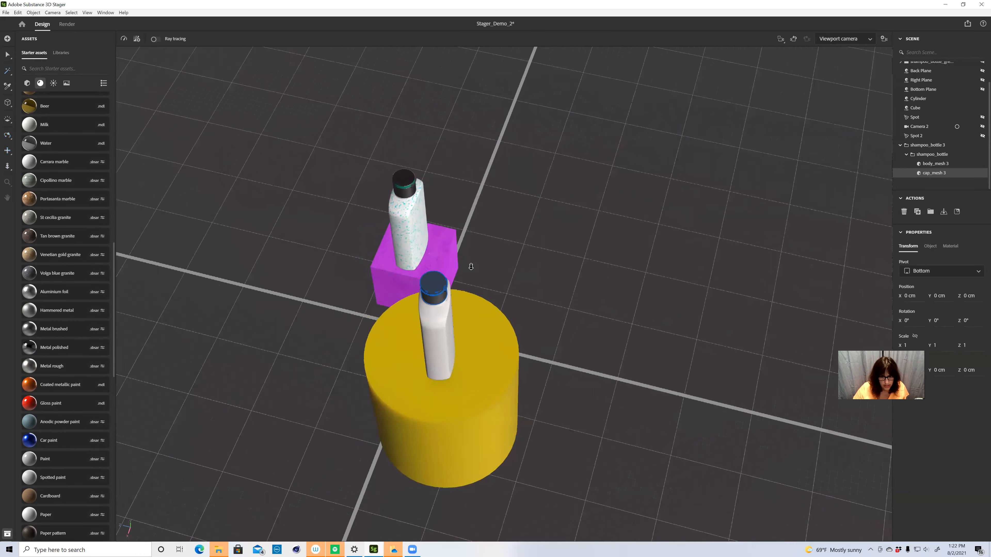
scroll(up, 3)
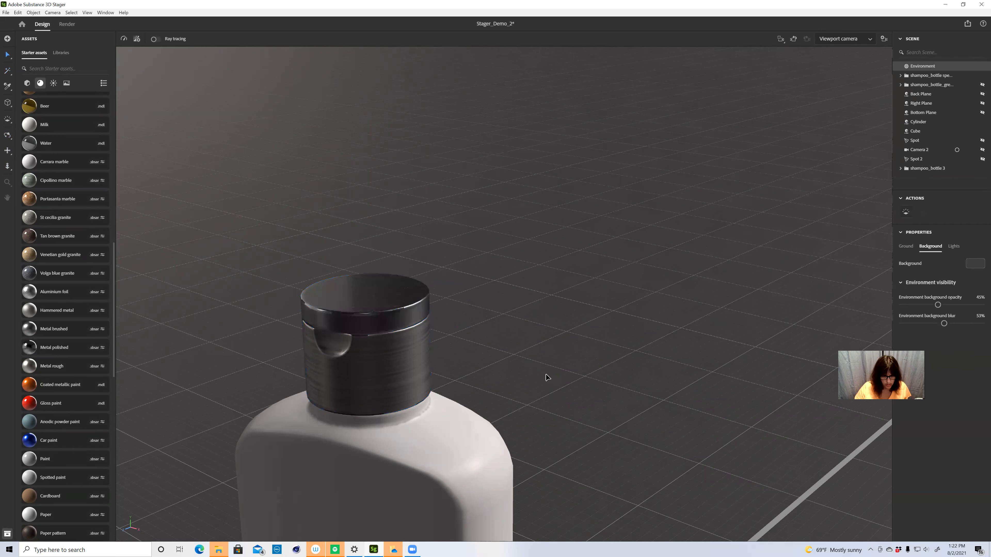
mouse_move(572, 330)
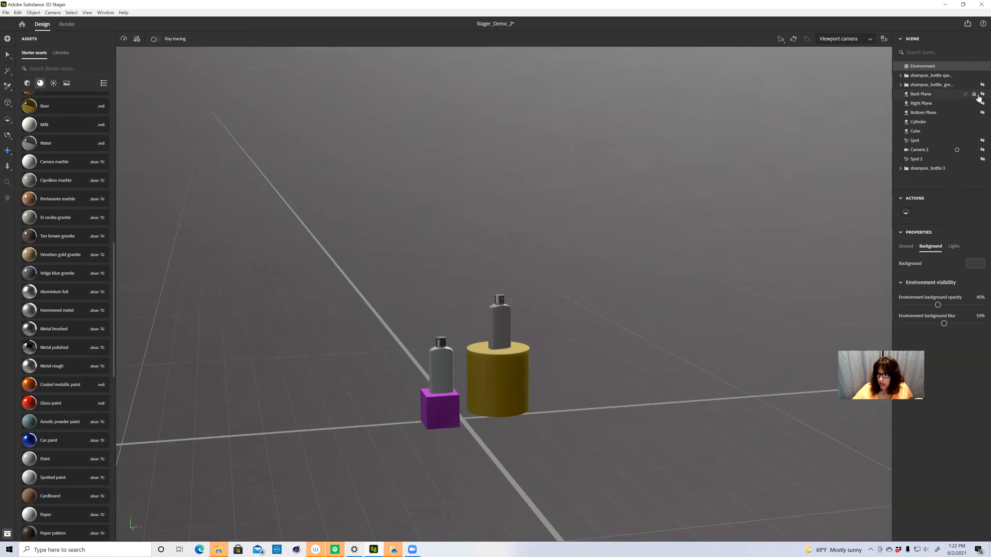
Make the purple back wall of the stage visible again behind the bottles.
click(982, 103)
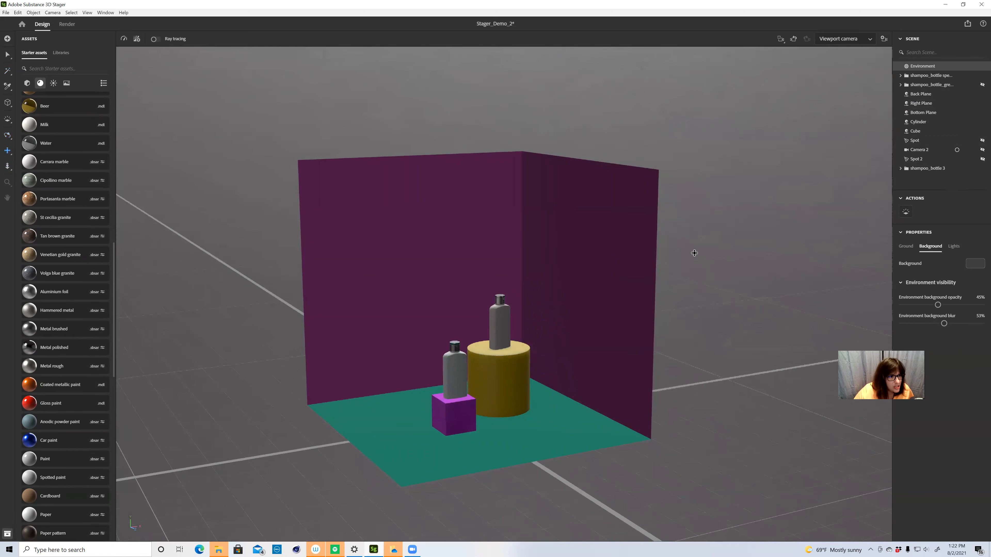
mouse_move(673, 185)
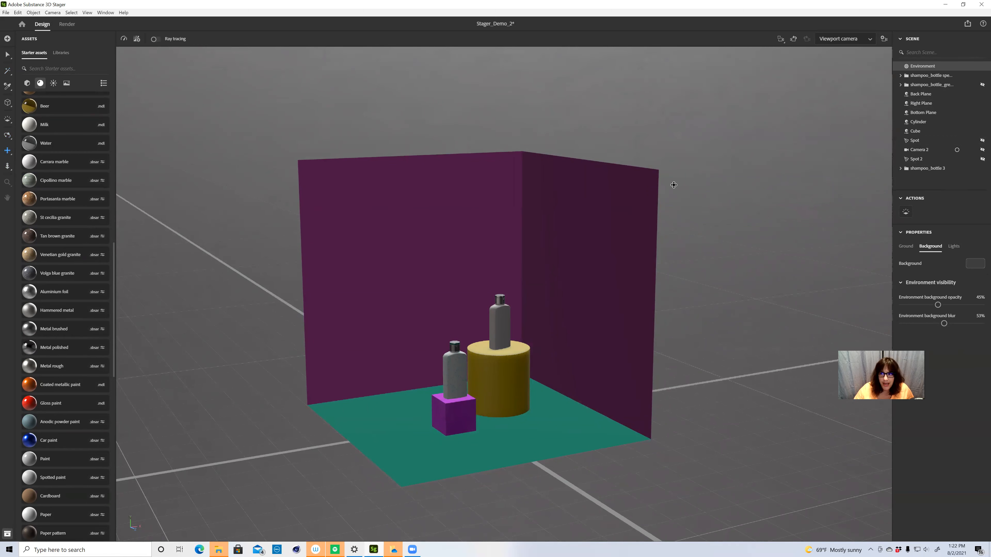
mouse_move(676, 151)
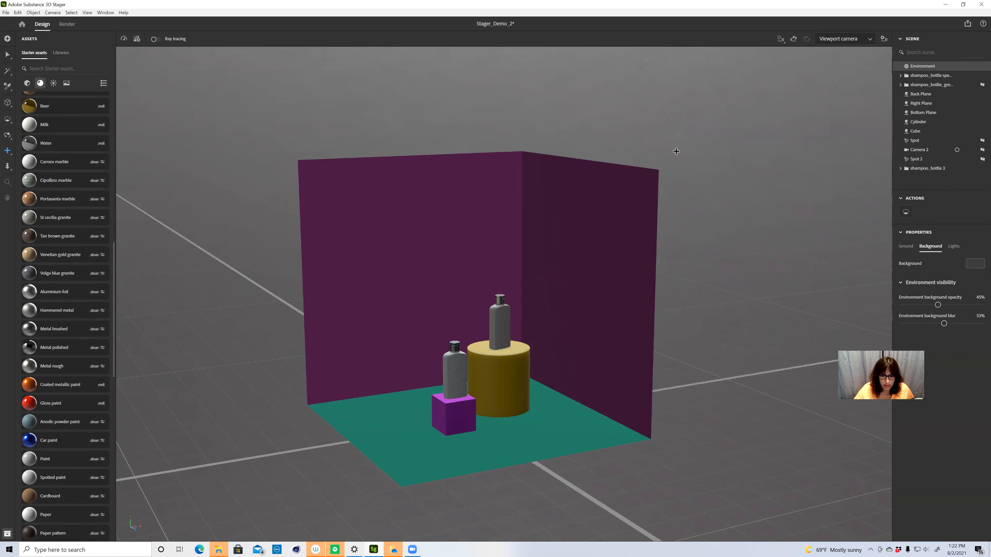
mouse_move(606, 205)
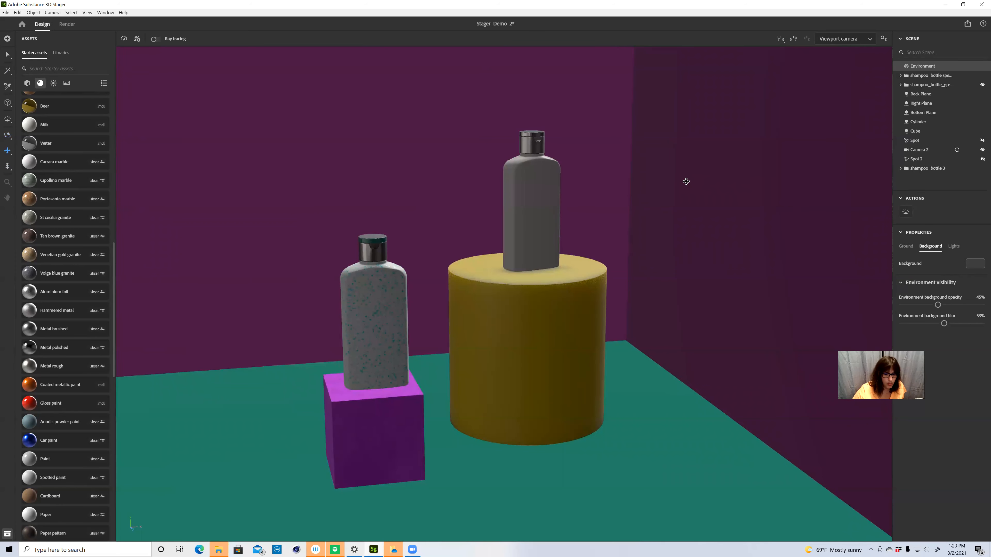
mouse_move(795, 71)
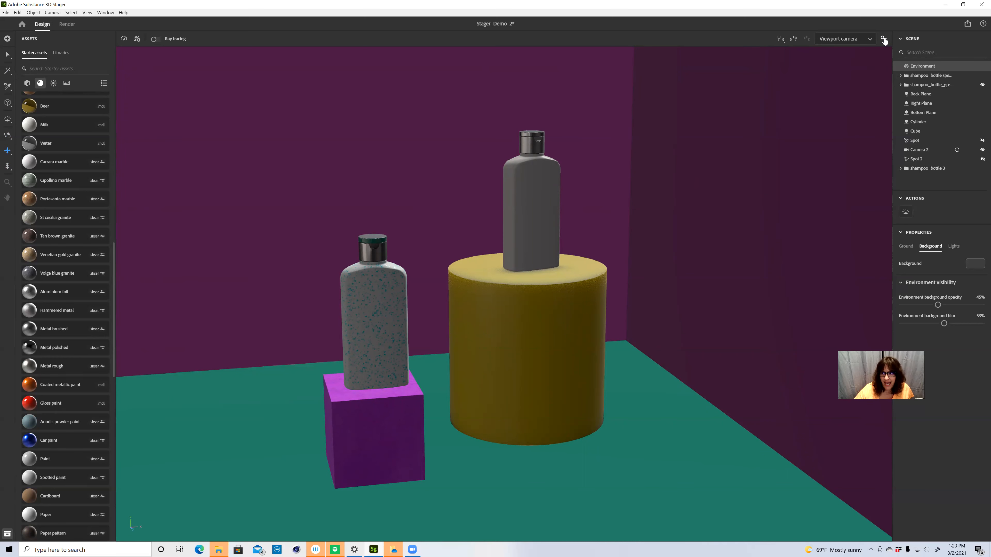
mouse_move(884, 40)
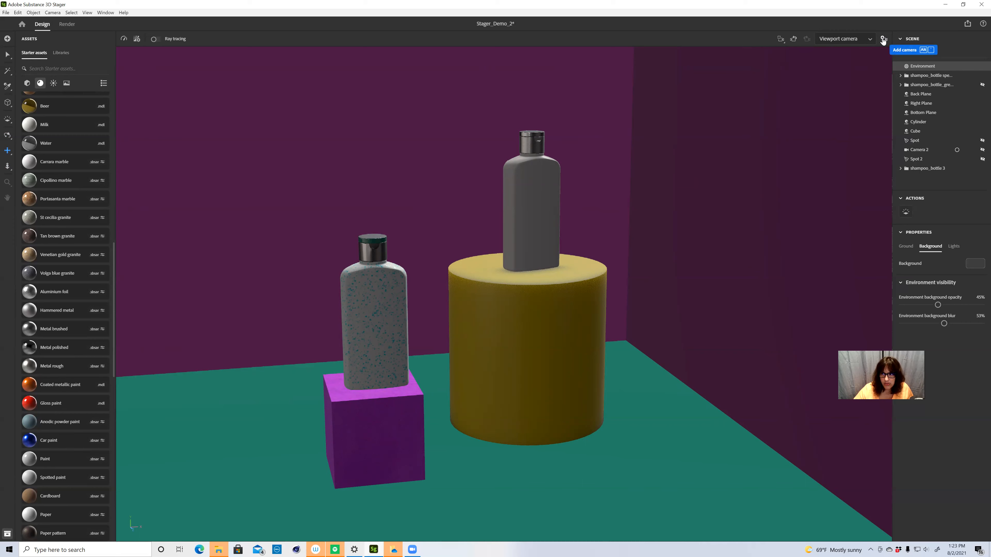
Save the close-up as a new camera, exit to the free viewport, then re-enter it to check framing.
click(904, 50)
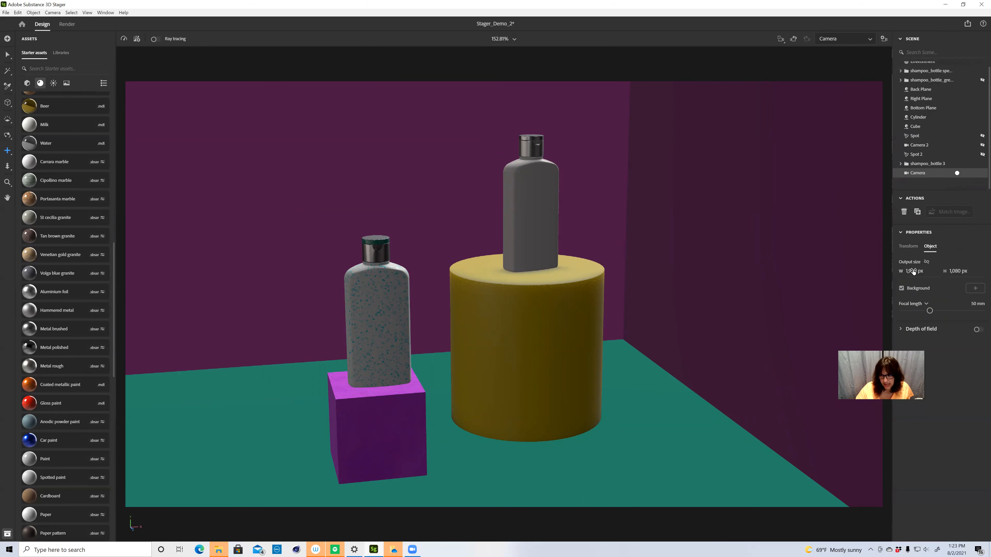
click(917, 173)
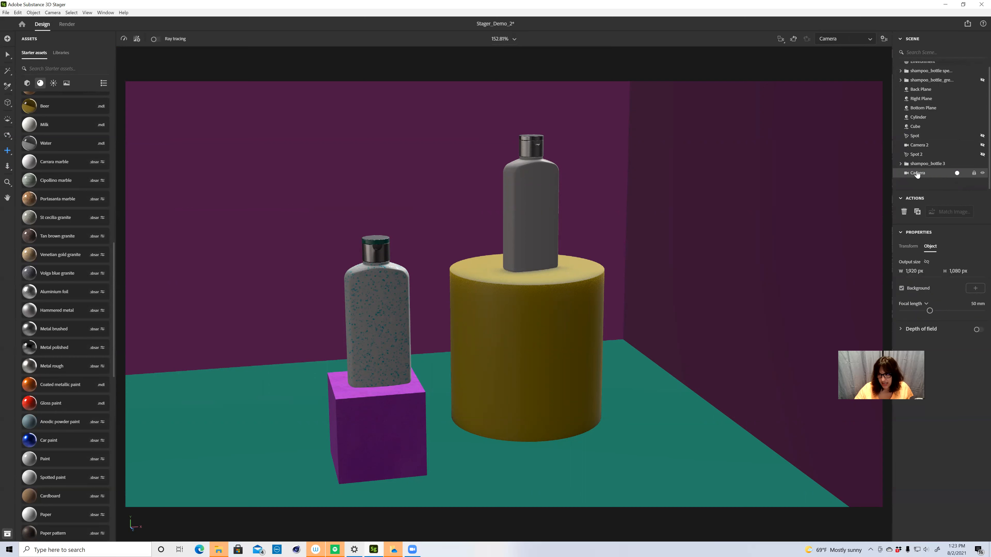
mouse_move(957, 173)
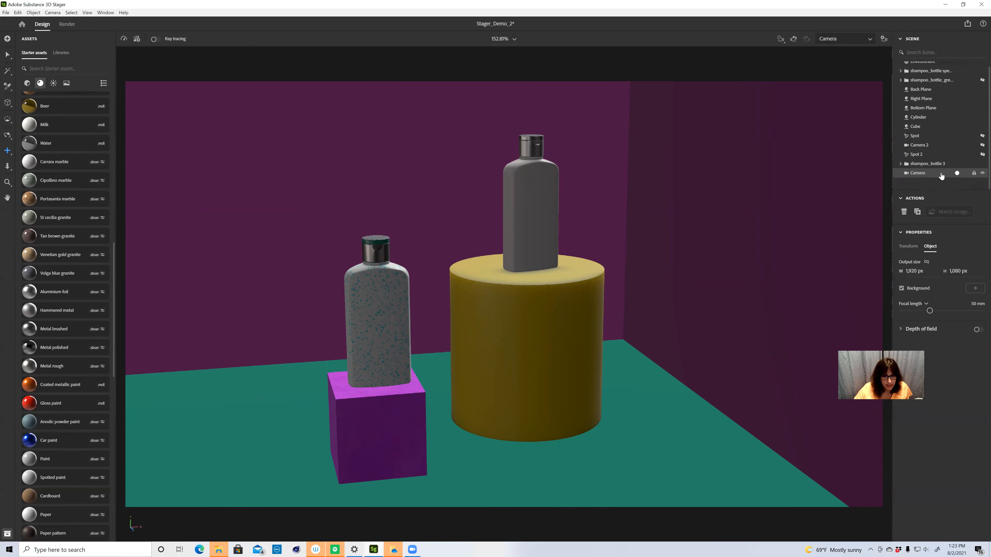
mouse_move(957, 174)
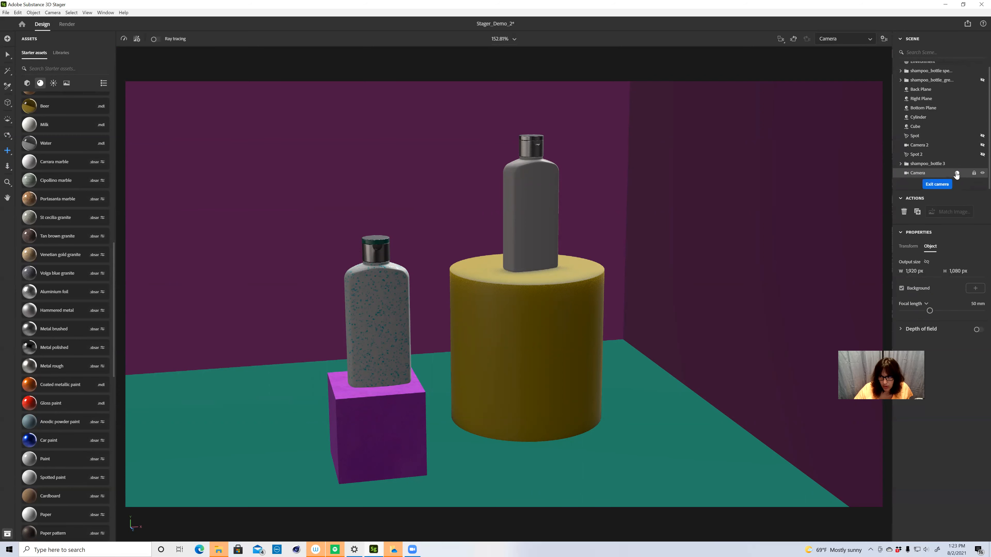
click(937, 184)
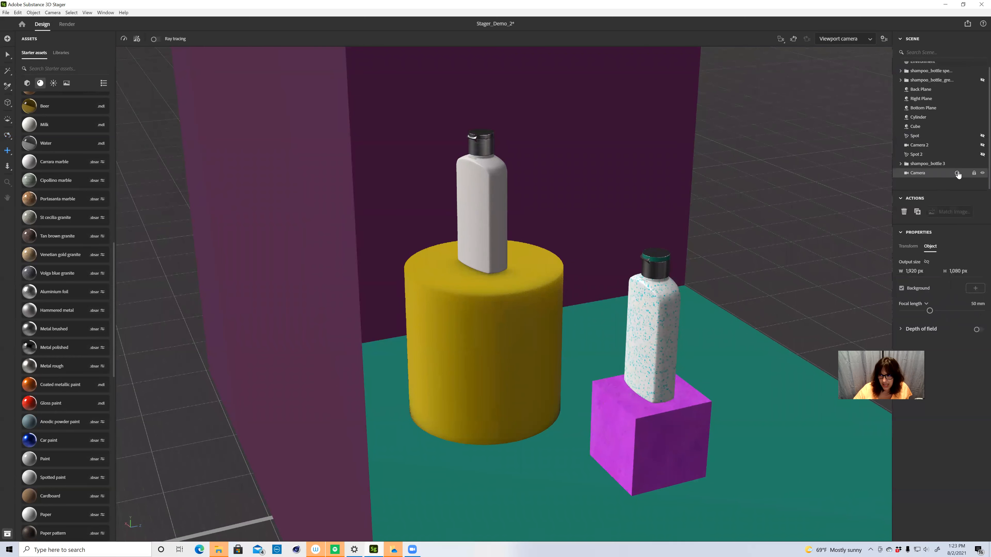
click(957, 173)
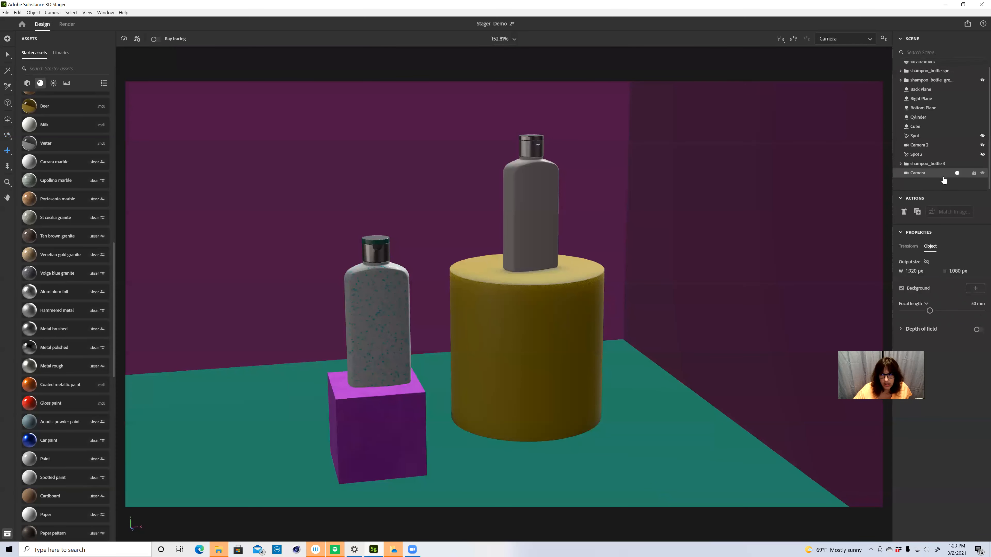
mouse_move(946, 172)
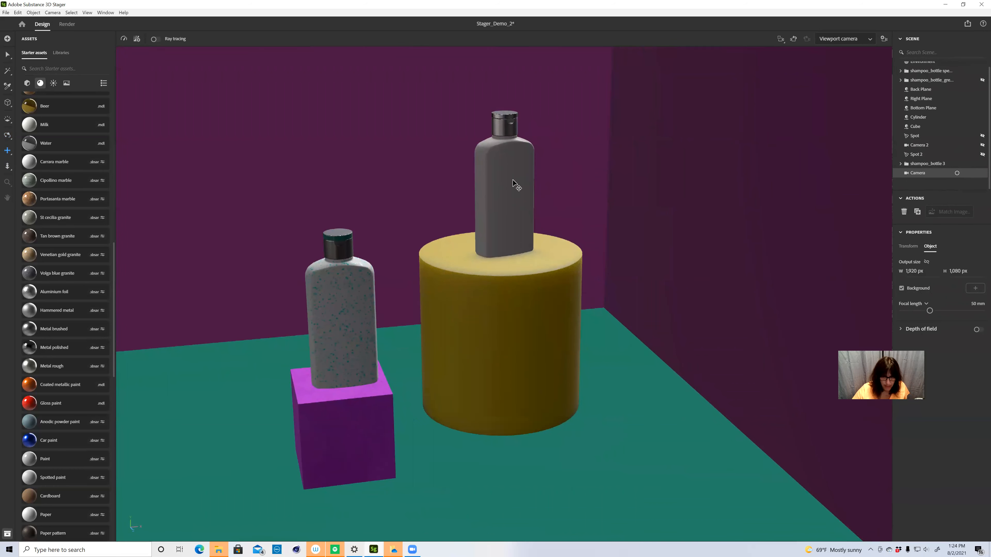
Expand the cylinder bottle's group and select its body_mesh and cap_mesh.
click(503, 177)
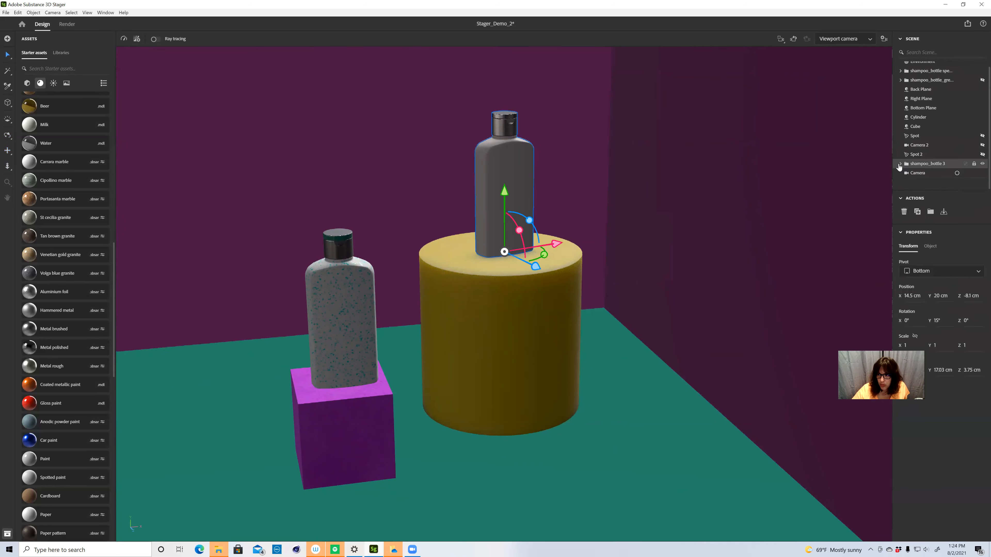
click(900, 164)
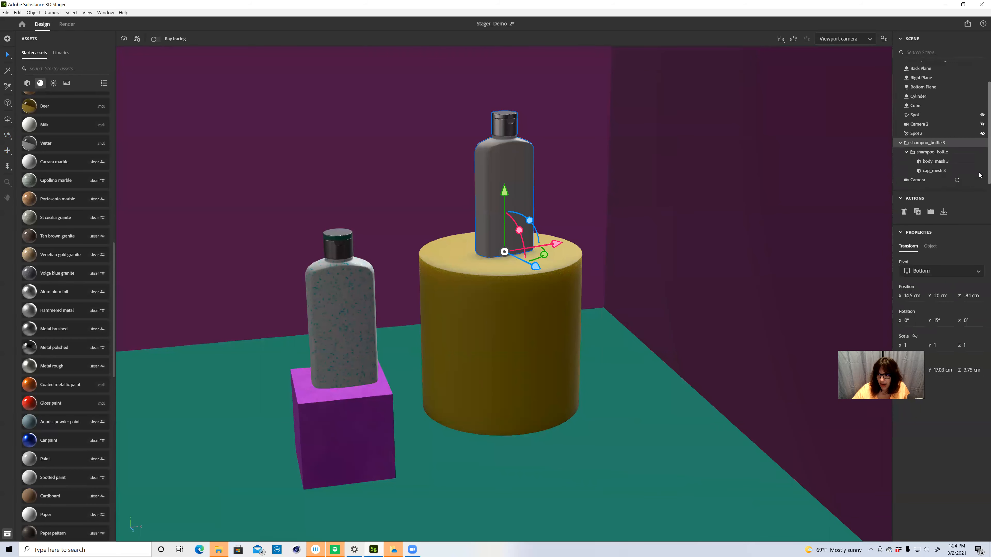
click(934, 154)
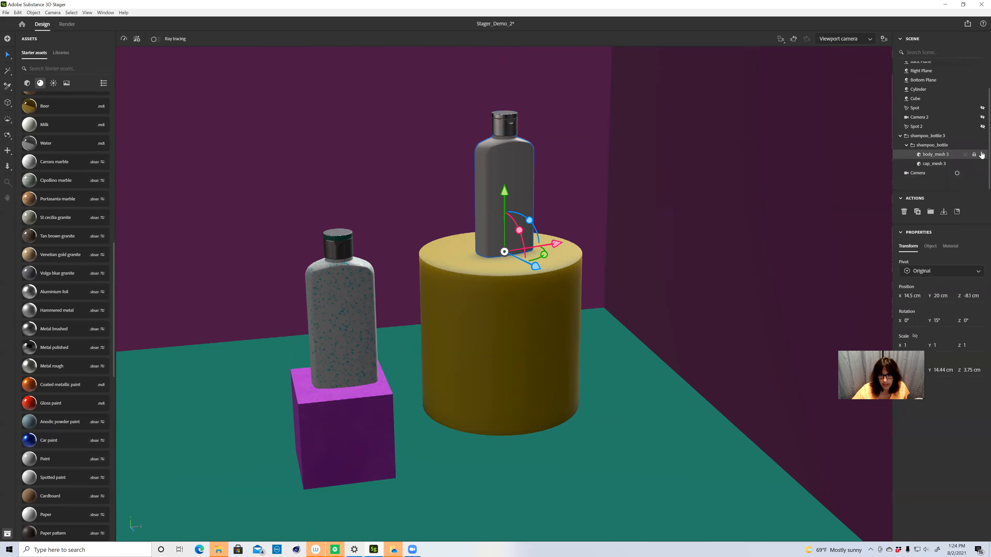
click(982, 155)
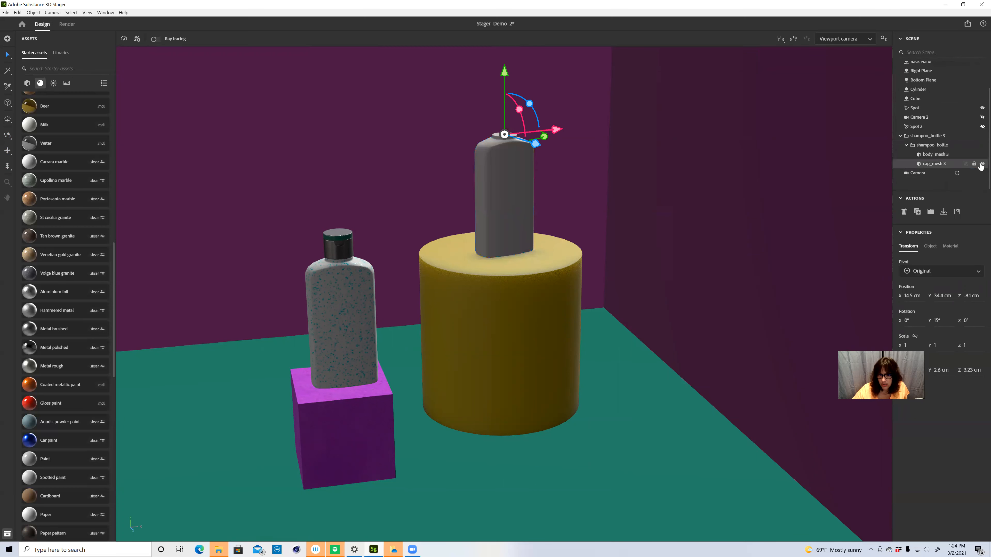
Expand the speckled bottle's group on the cube and select its body_mesh.
click(932, 154)
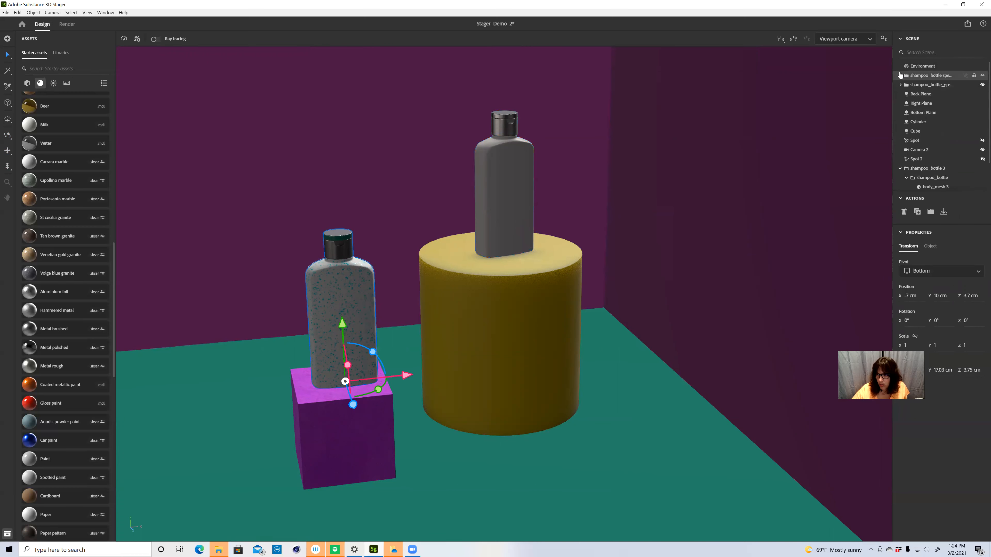
click(901, 75)
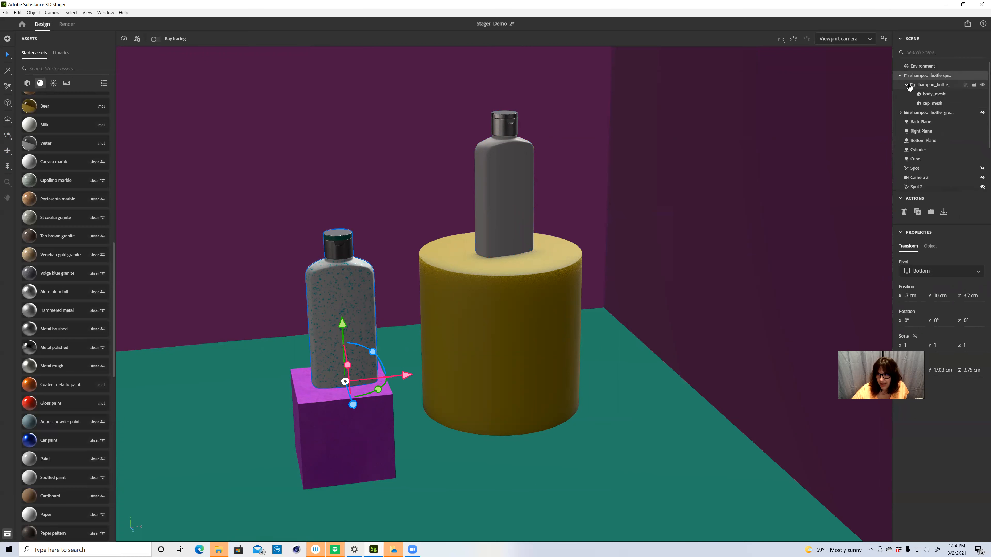
click(933, 94)
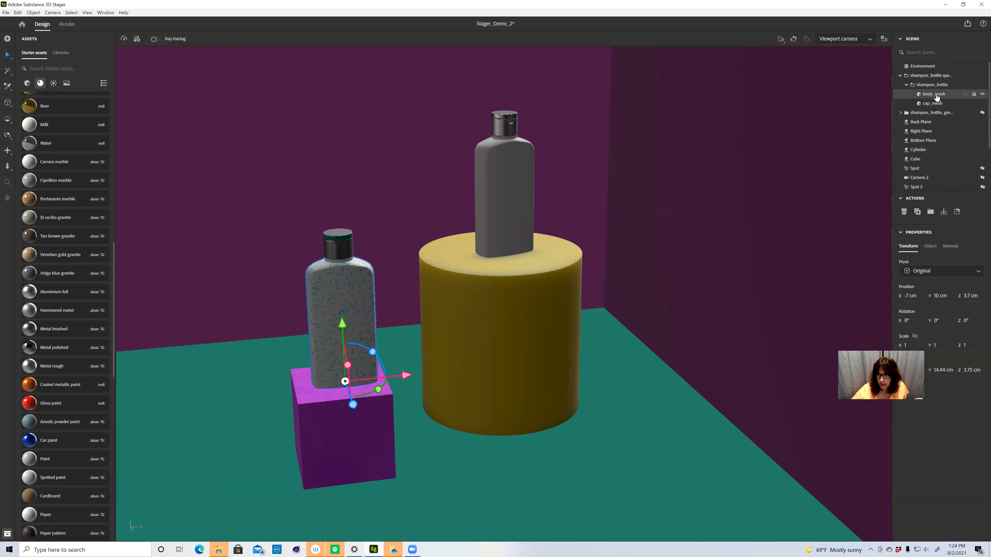
click(949, 246)
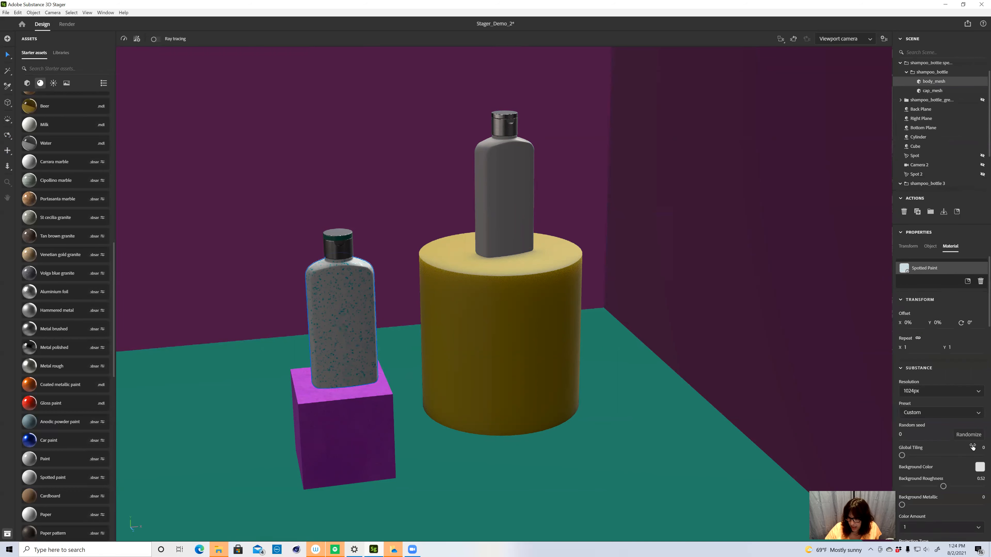
mouse_move(980, 296)
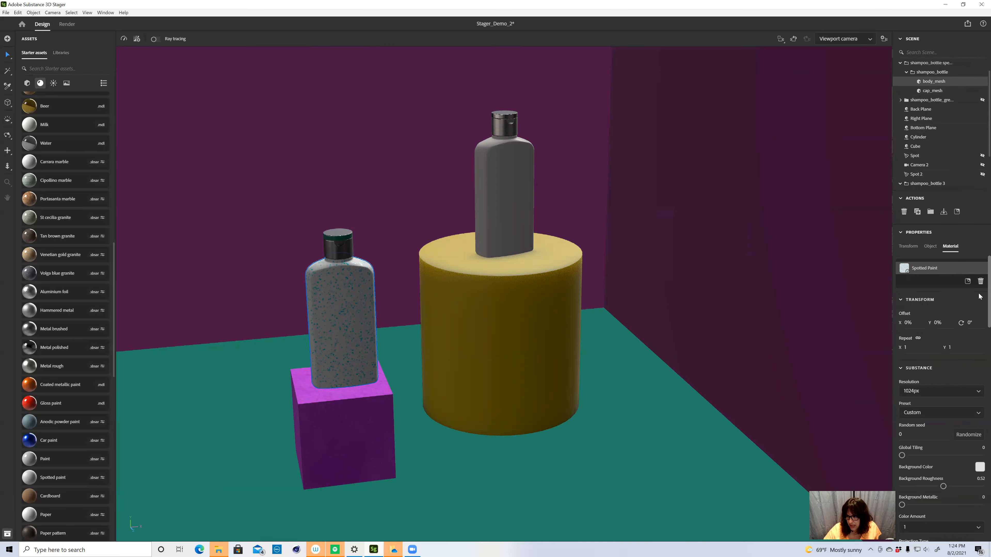
scroll(down, 3)
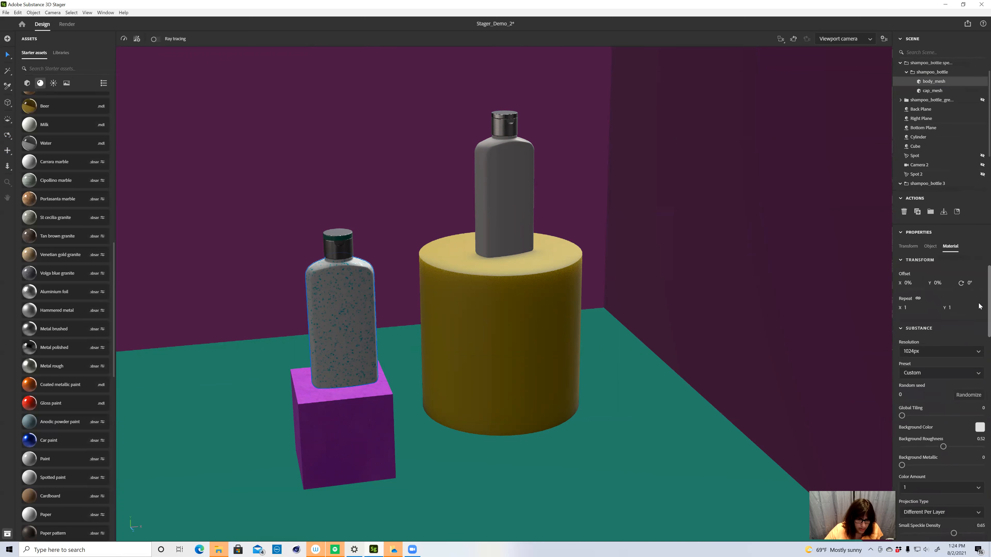
scroll(down, 3)
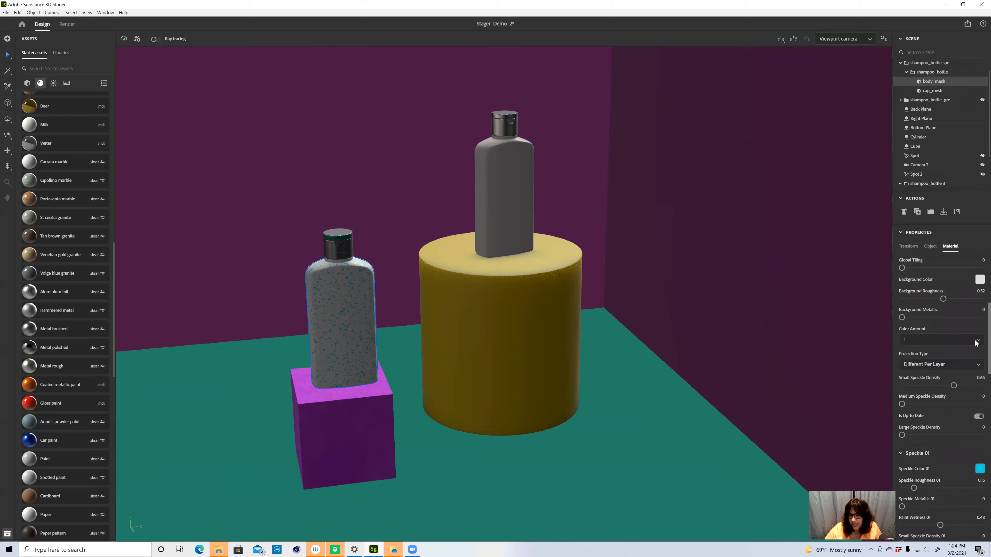
scroll(down, 3)
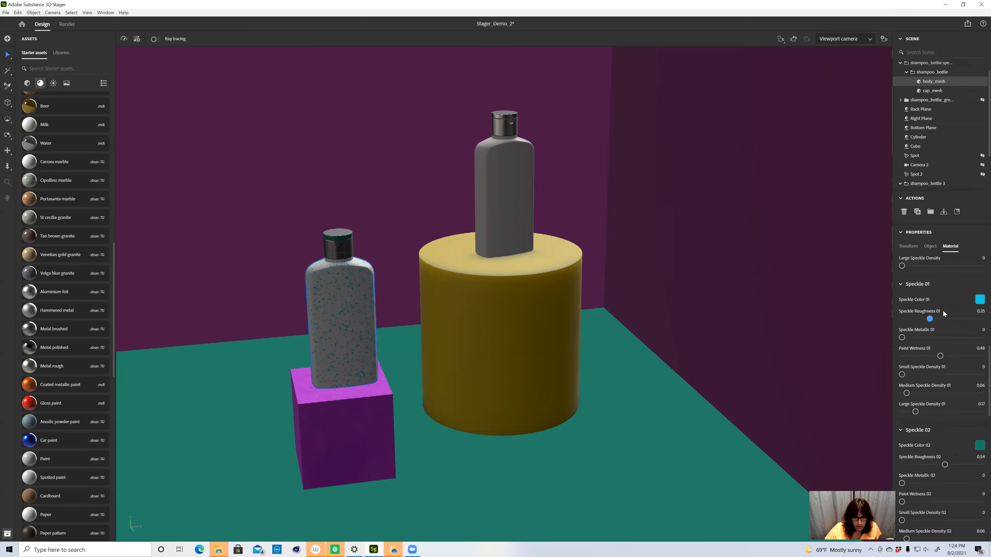
click(980, 298)
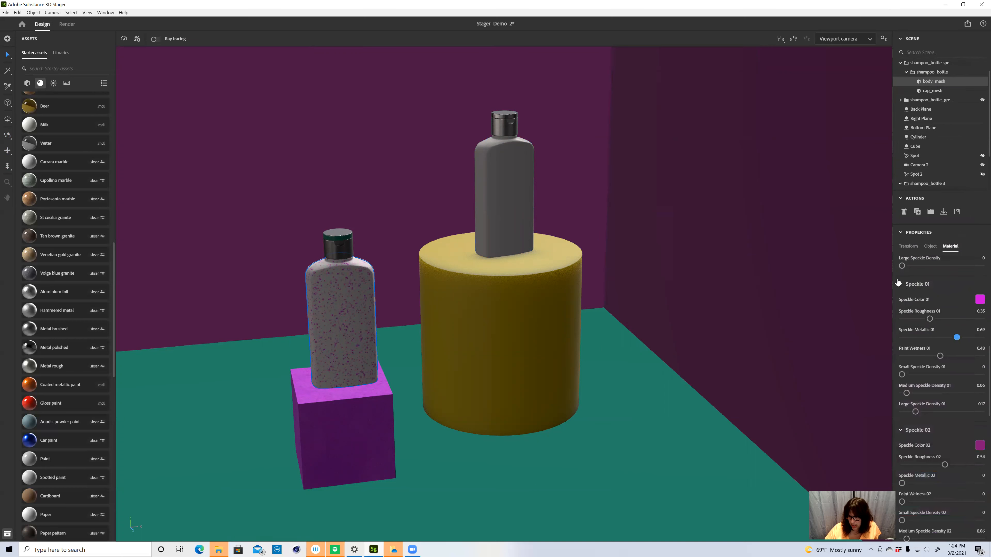
click(917, 283)
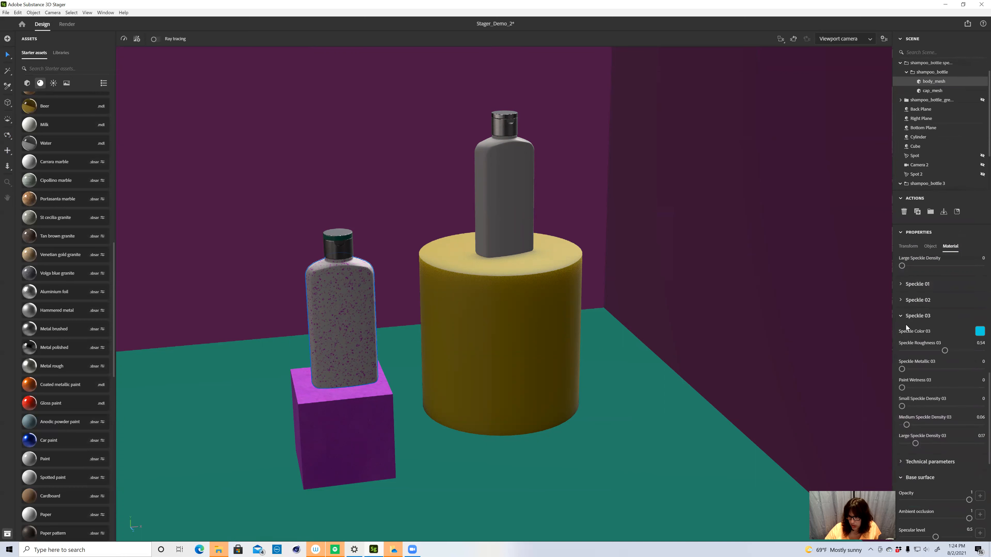
click(980, 330)
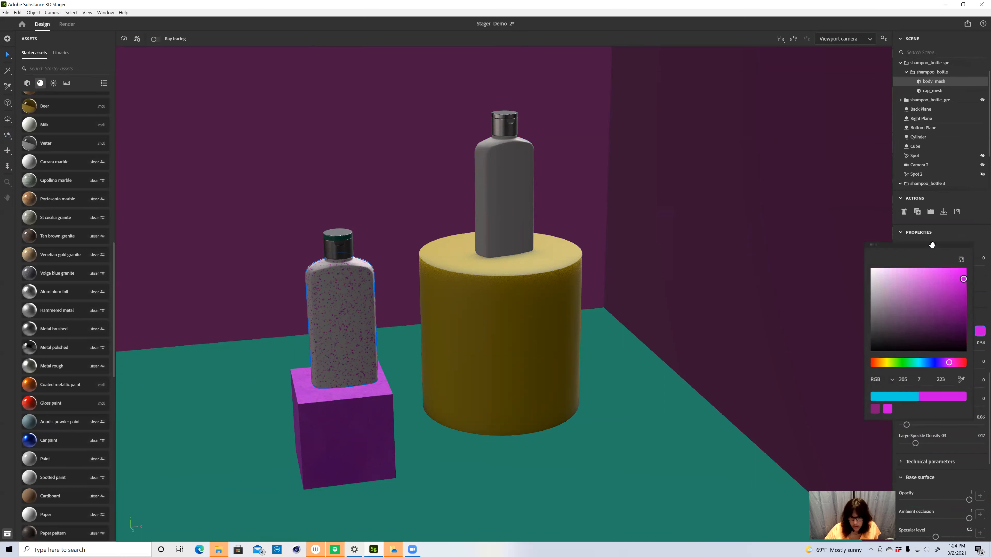
click(917, 316)
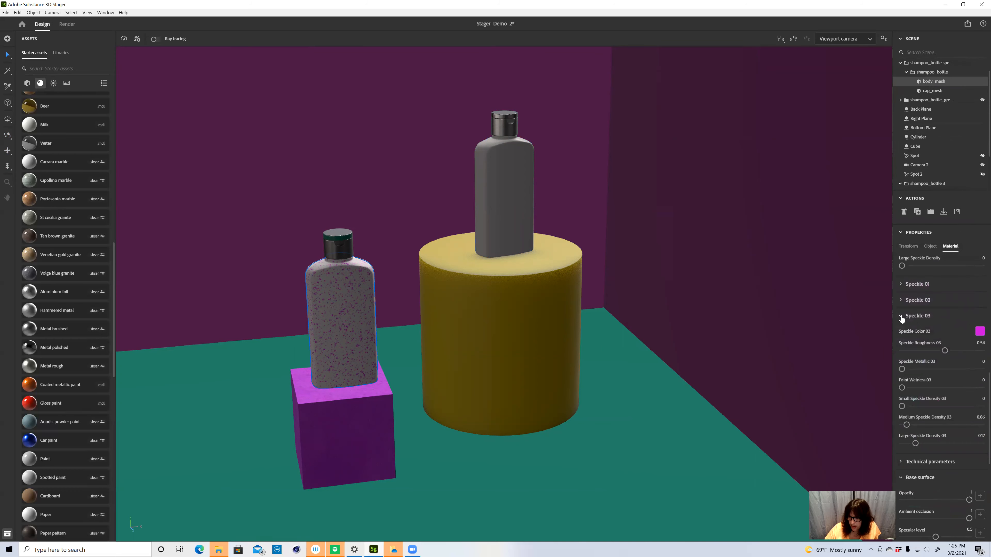
click(901, 316)
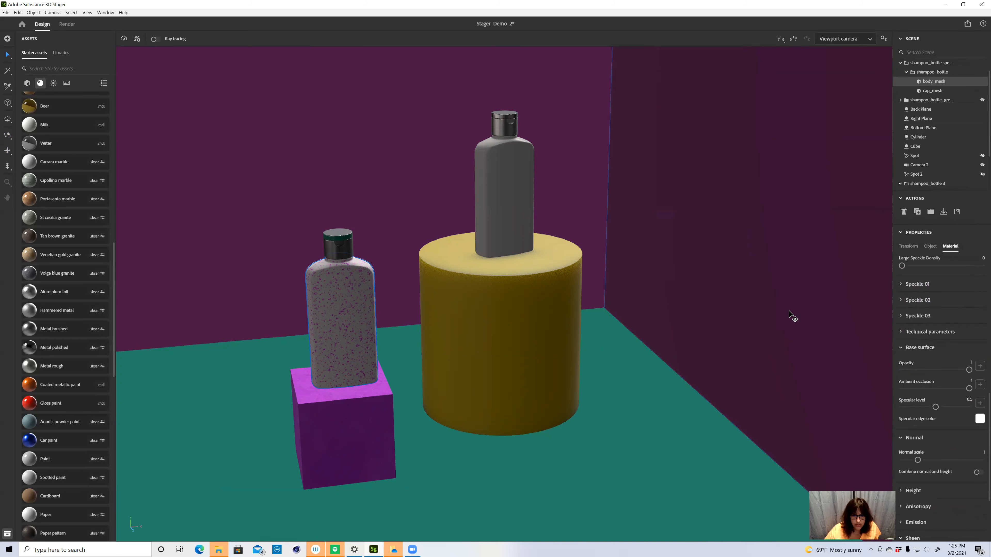
mouse_move(752, 125)
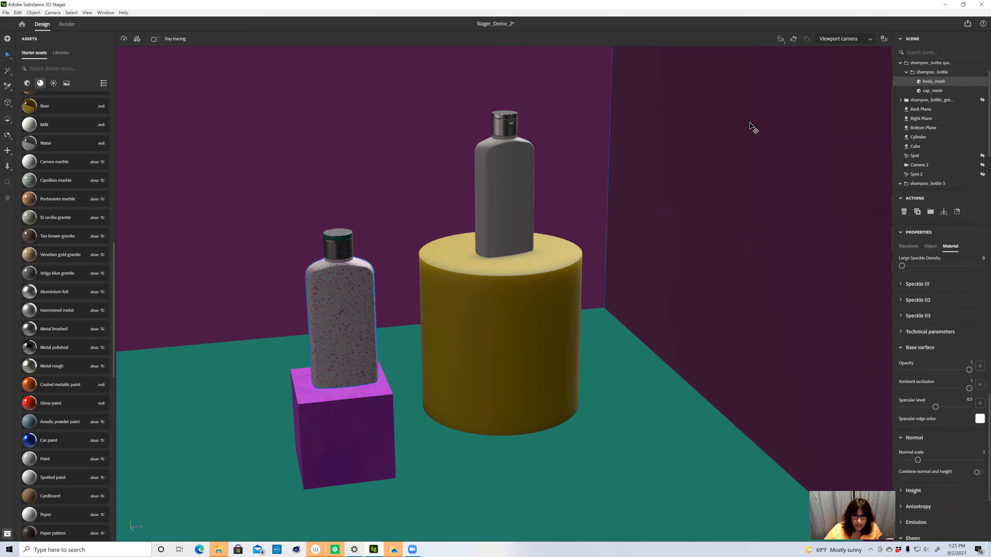
mouse_move(537, 136)
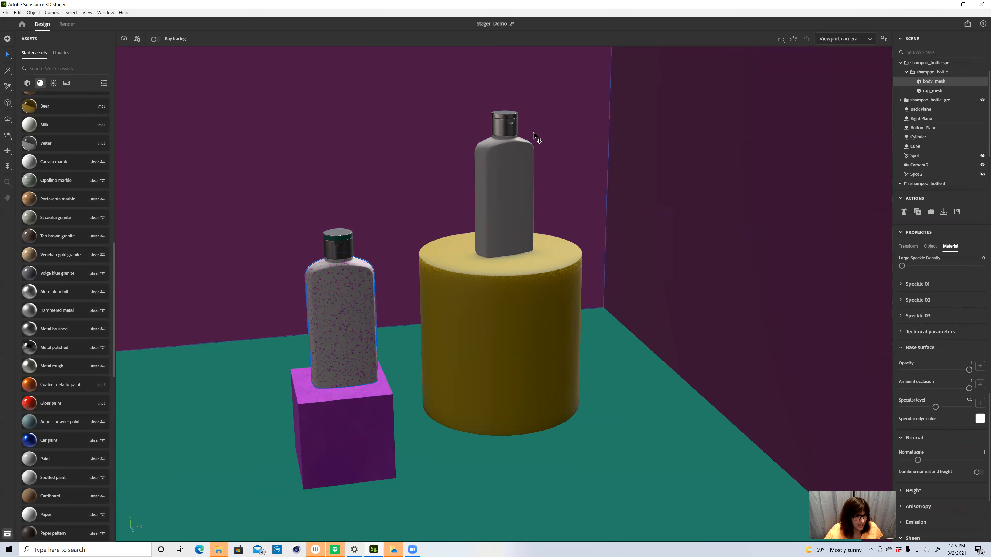
mouse_move(185, 25)
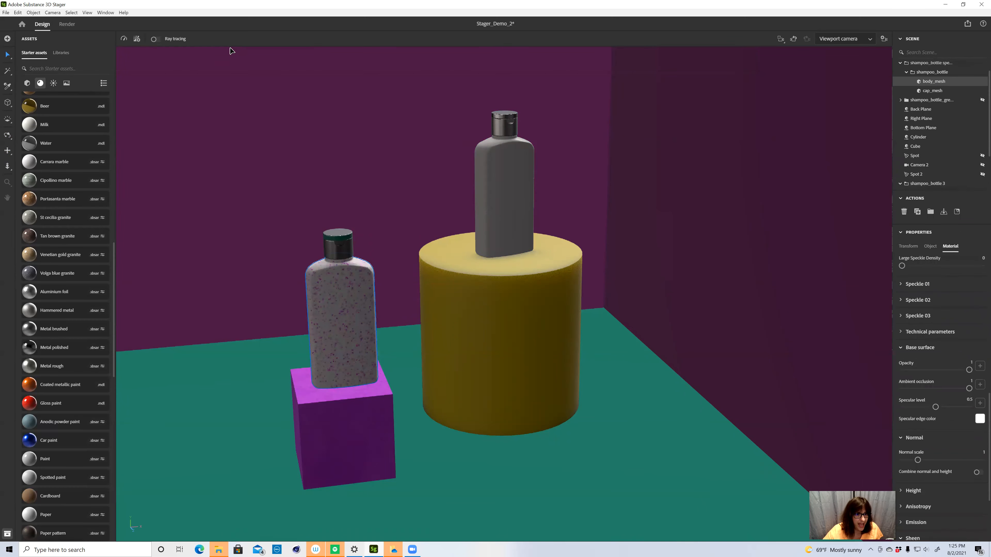
mouse_move(538, 36)
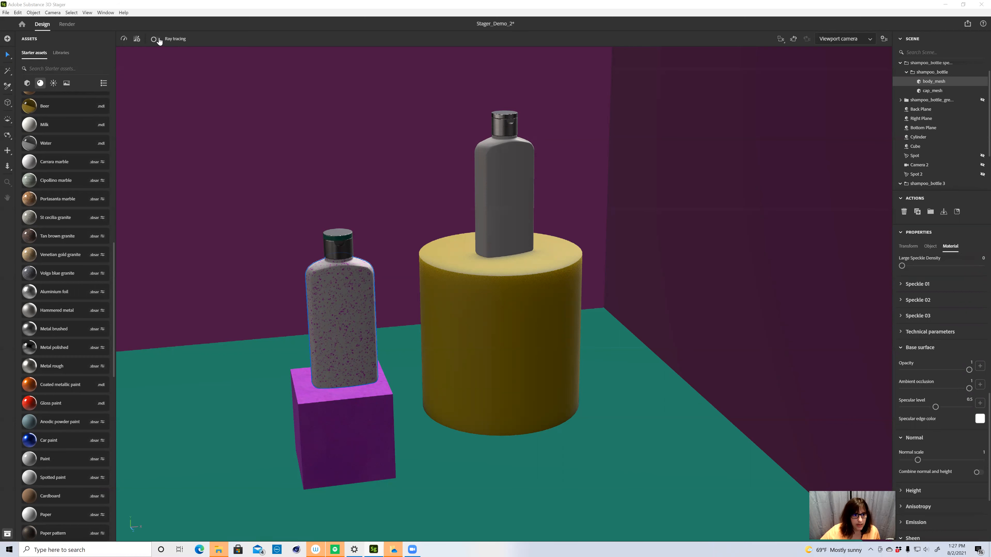
Turn on the ray-traced preview and keep the Medium preset in Render Settings.
click(156, 38)
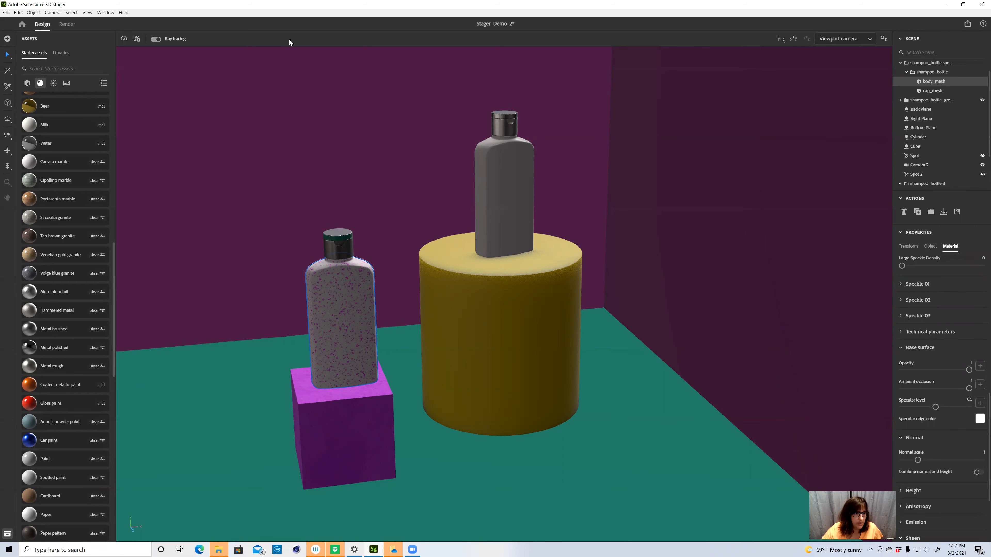
click(136, 39)
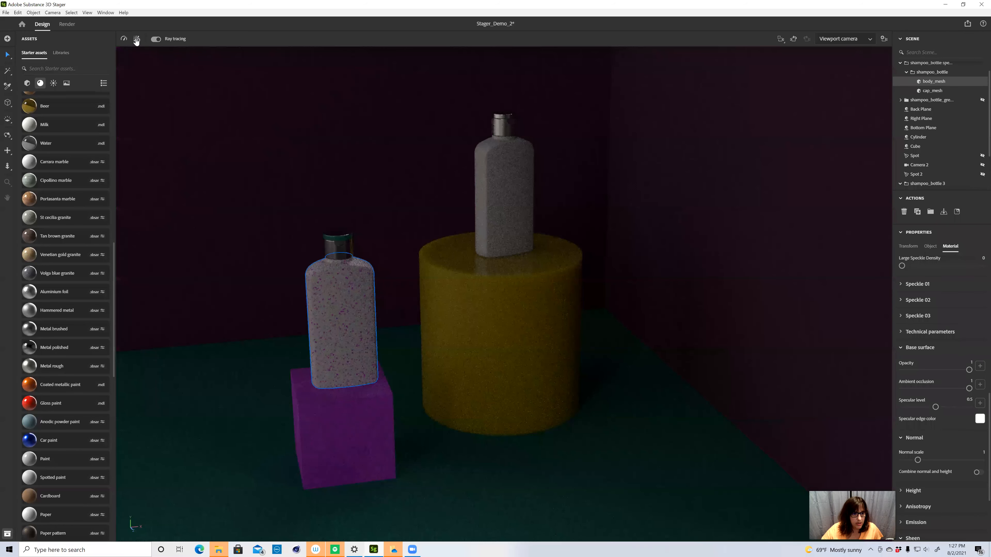
click(136, 39)
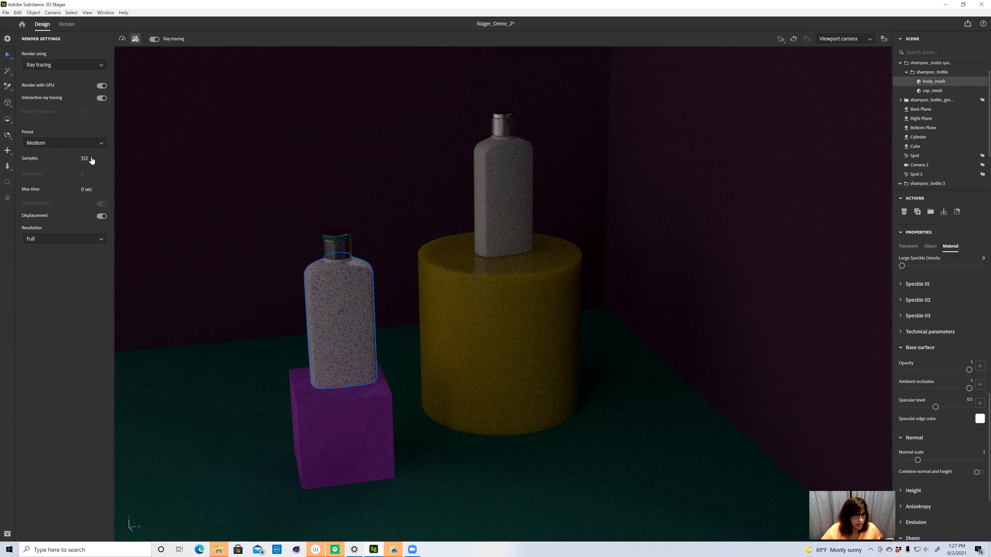
click(64, 143)
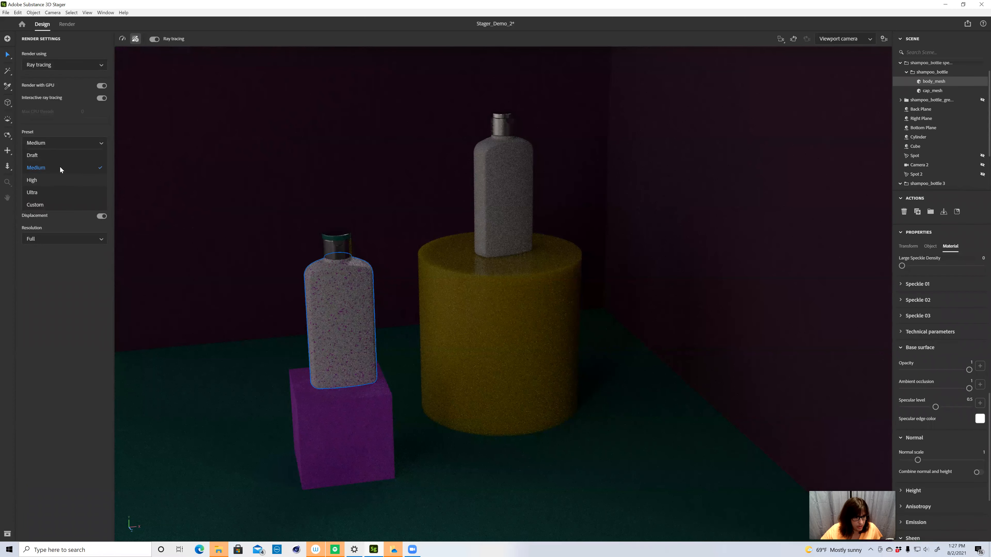
click(36, 167)
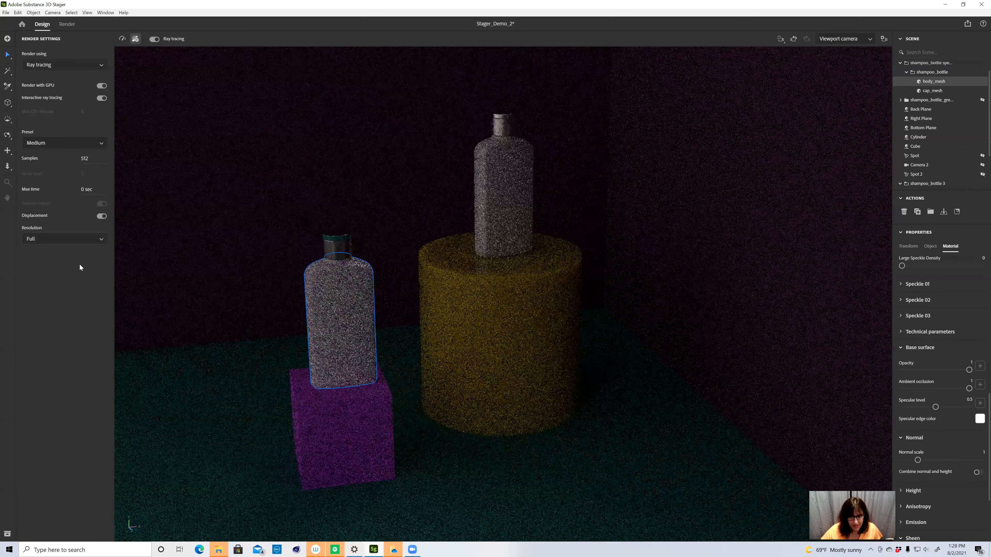
Try 1/2 then Full preview resolution, then turn ray tracing off for real-time display.
click(63, 238)
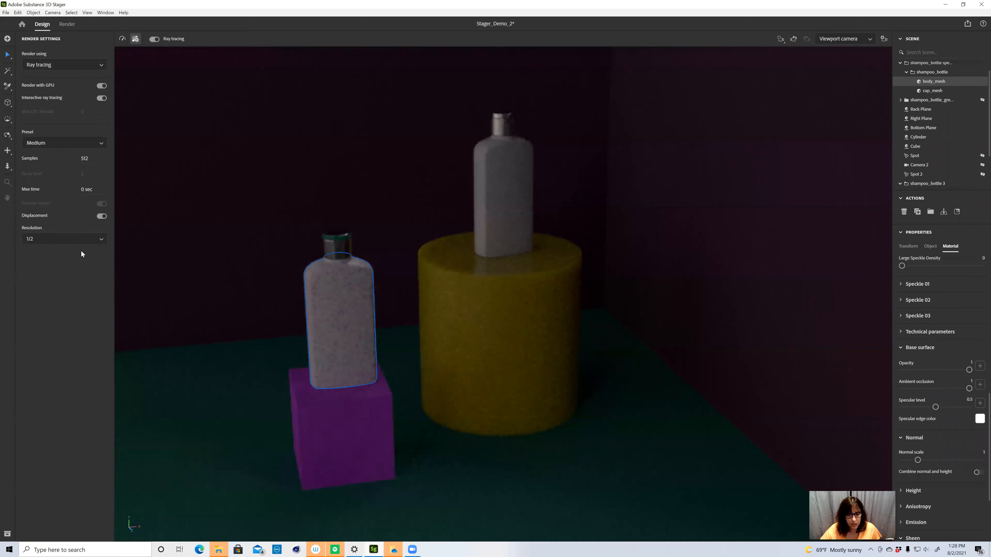
click(63, 238)
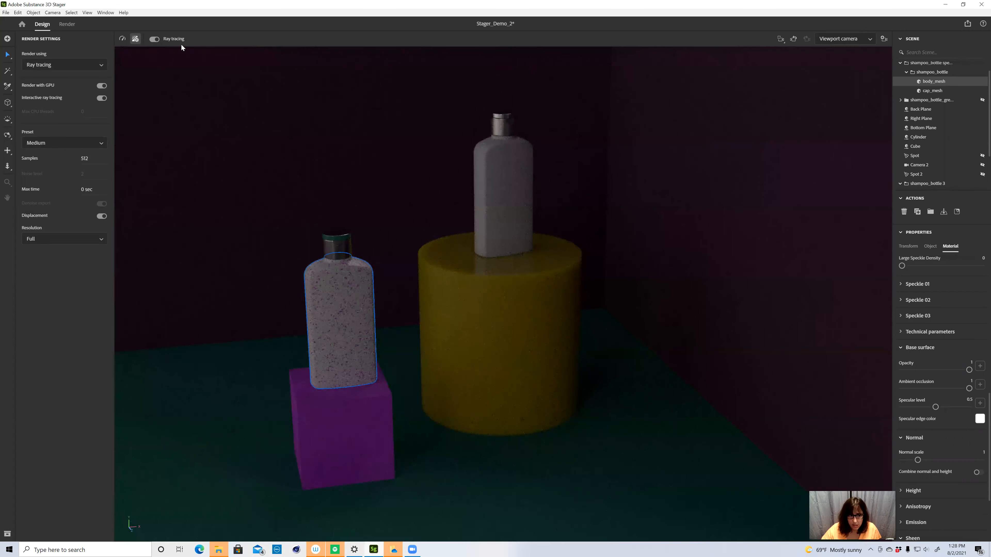
click(154, 38)
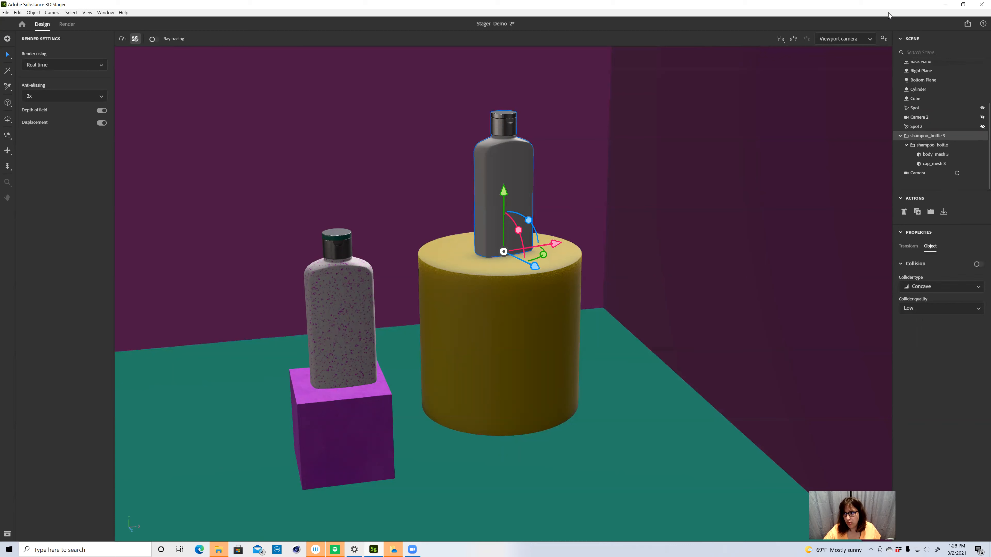
mouse_move(500, 156)
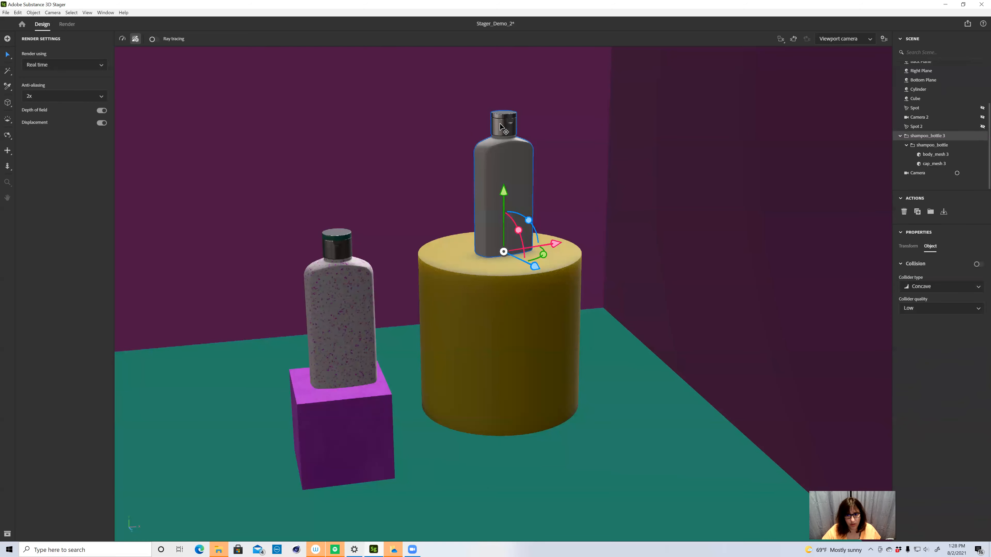
click(963, 5)
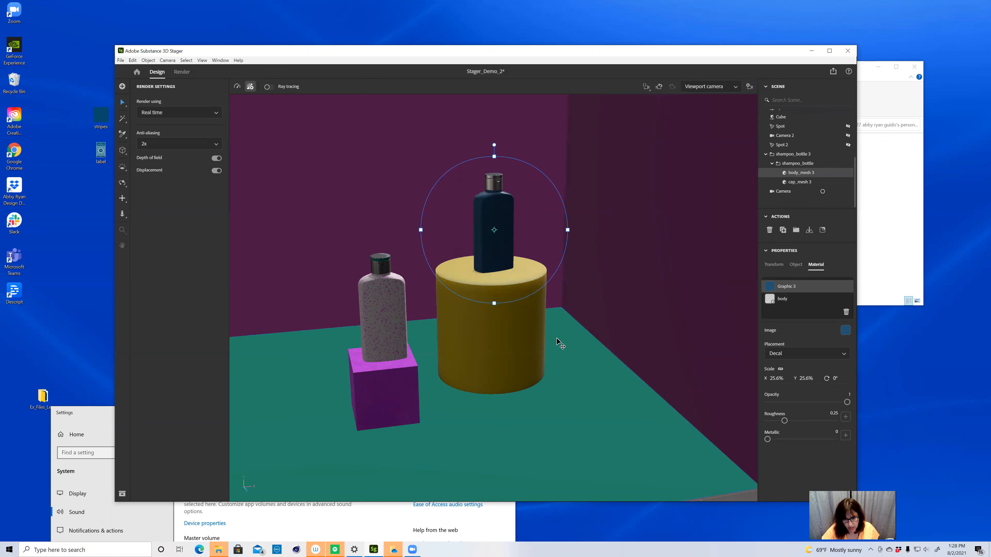
Add Graphic 4 as a round logo decal on the navy bottle's body_mesh 3 material.
click(795, 265)
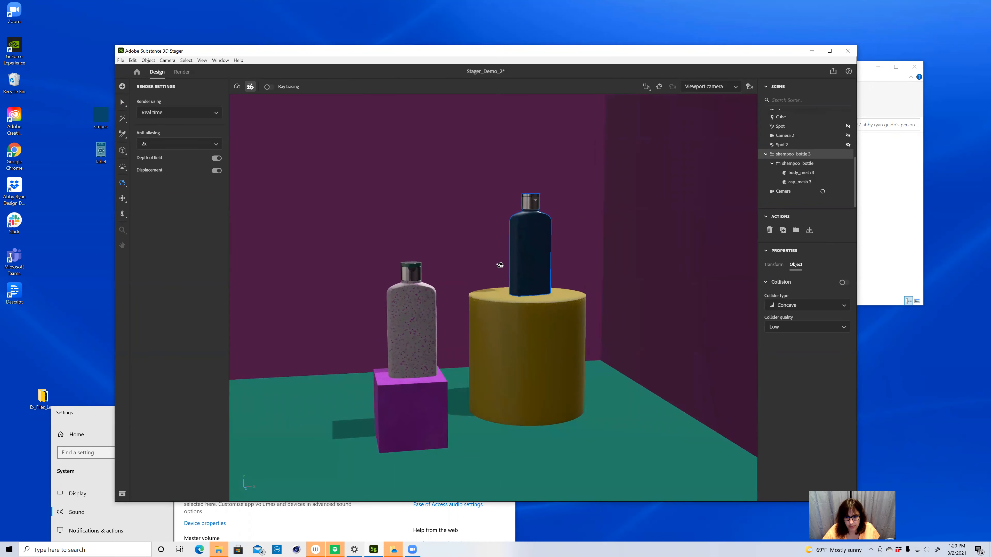
click(530, 253)
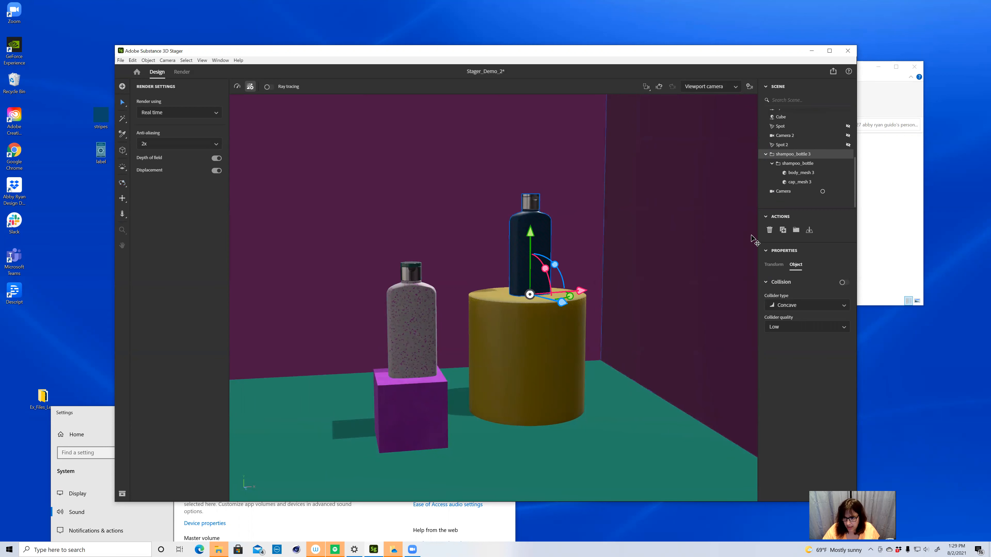
click(415, 200)
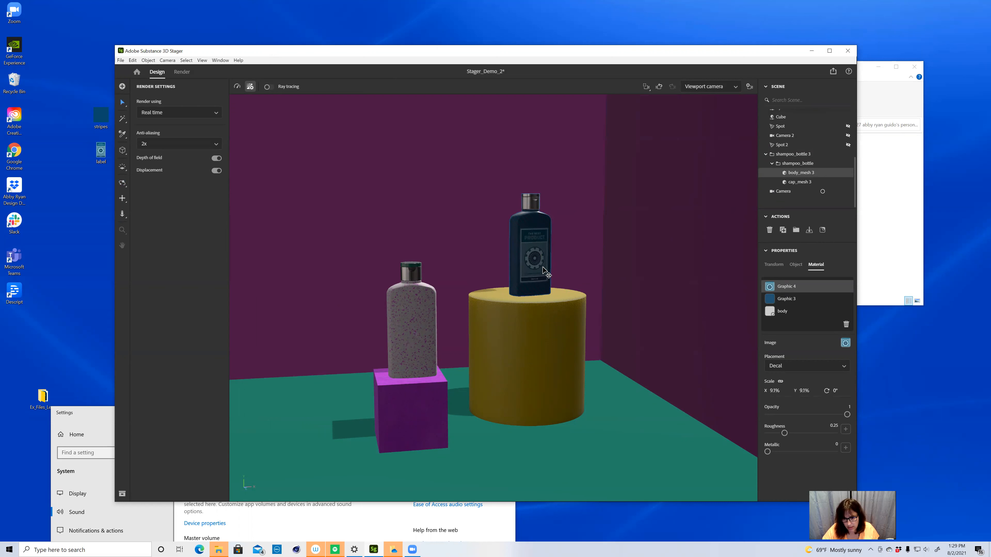
click(533, 253)
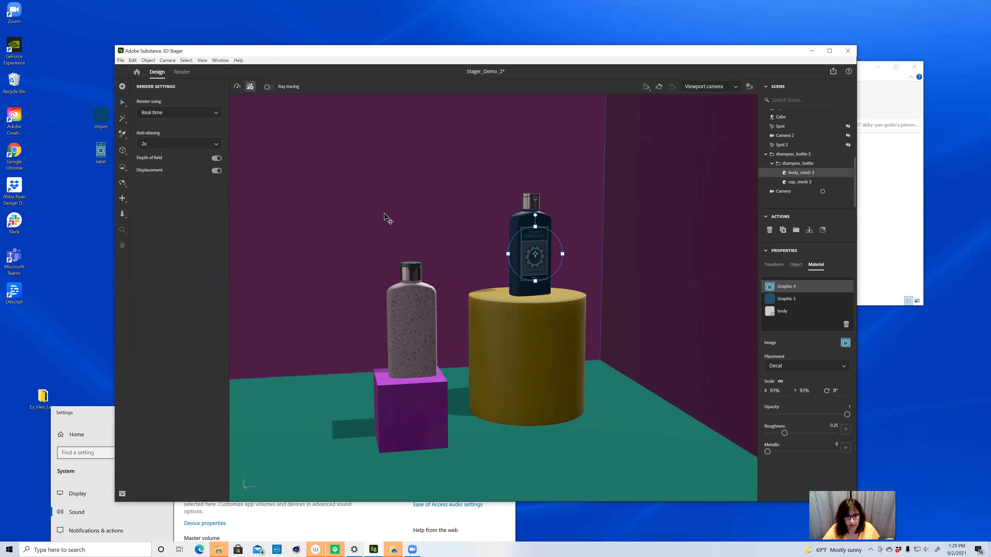
mouse_move(825, 191)
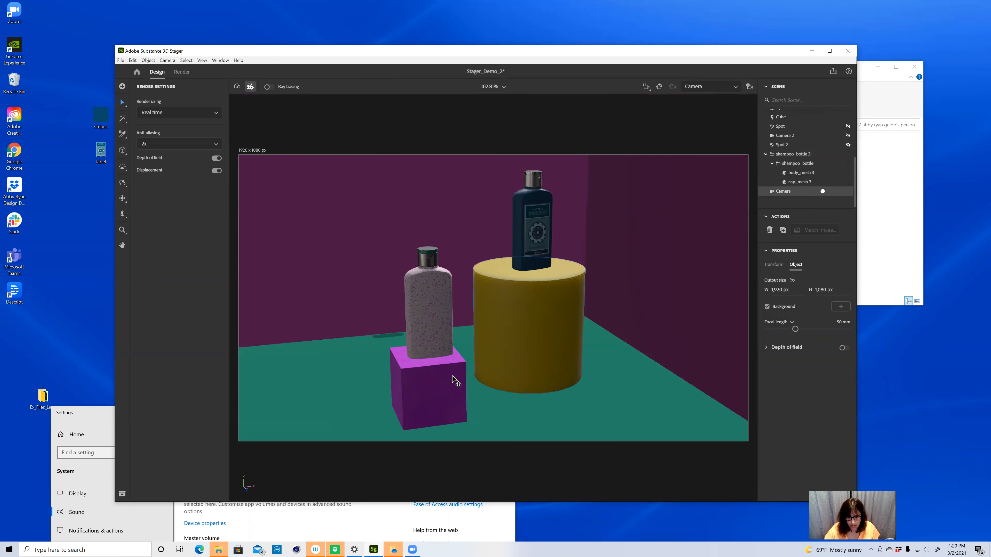
Rotate the purple cube under the speckled bottle 15° around its Y axis.
click(430, 386)
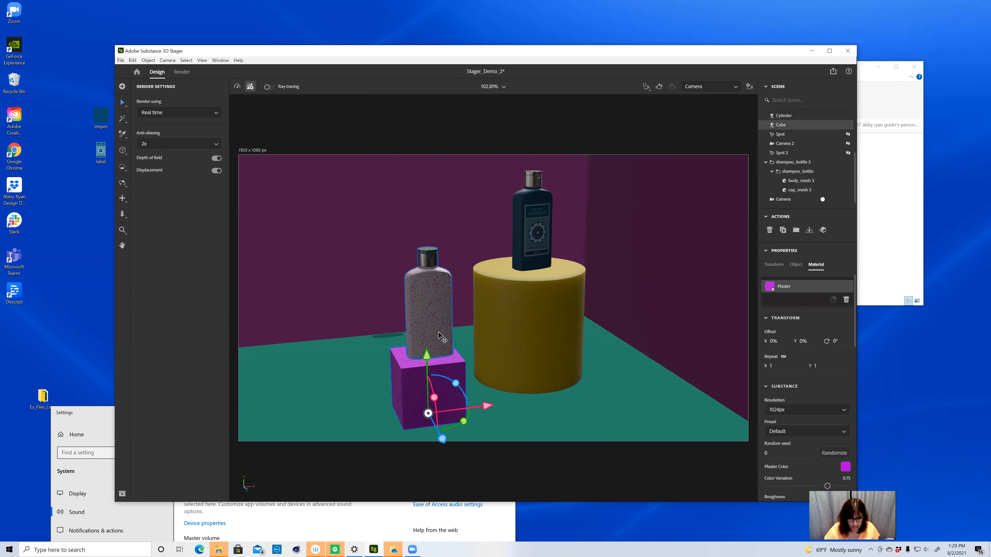
click(773, 264)
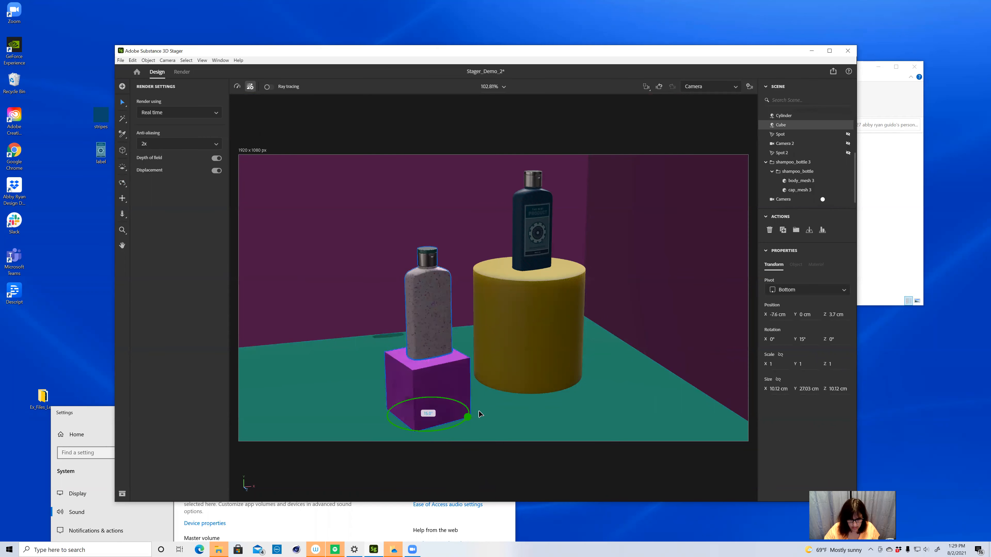
mouse_move(484, 414)
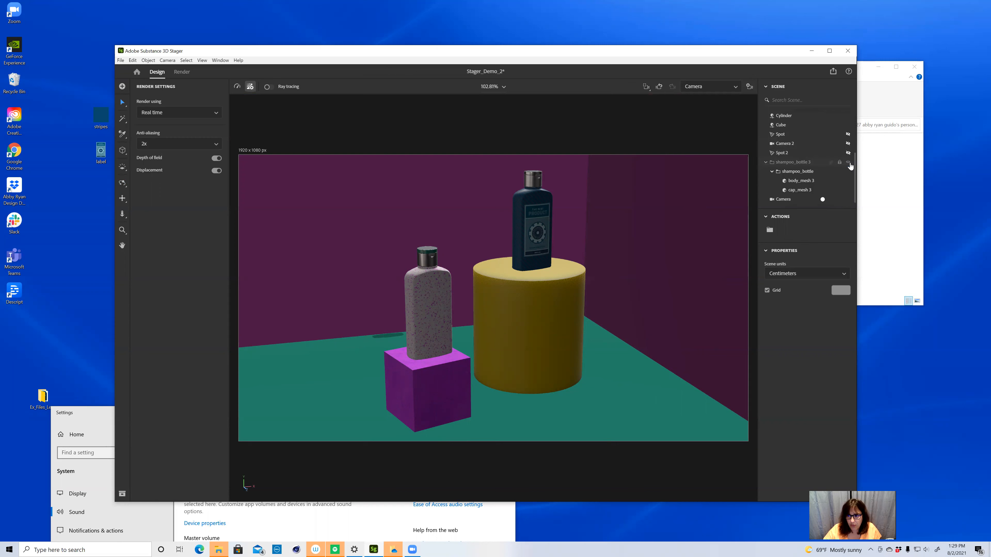
Select the scene Environment and show its light settings for intensity and ray tracing.
scroll(up, 3)
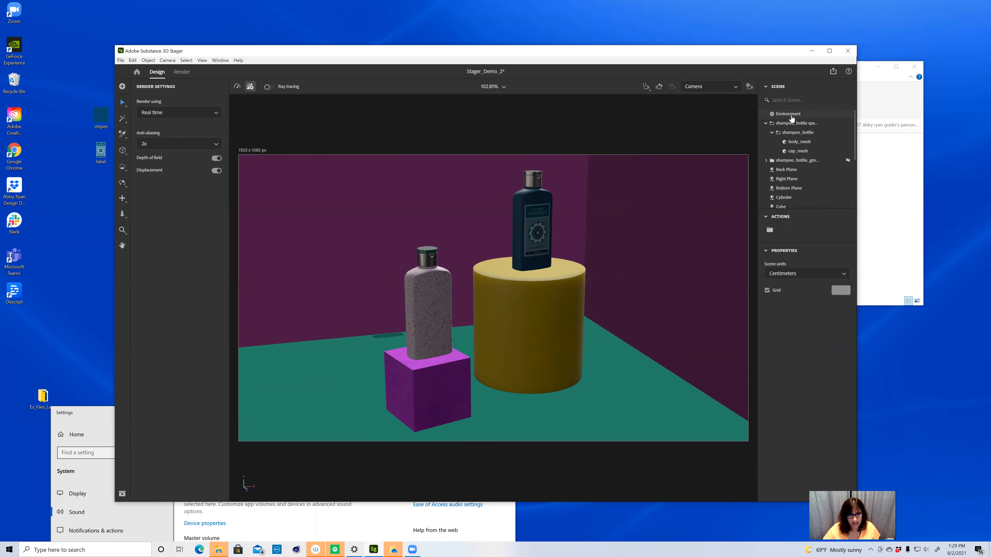
click(788, 113)
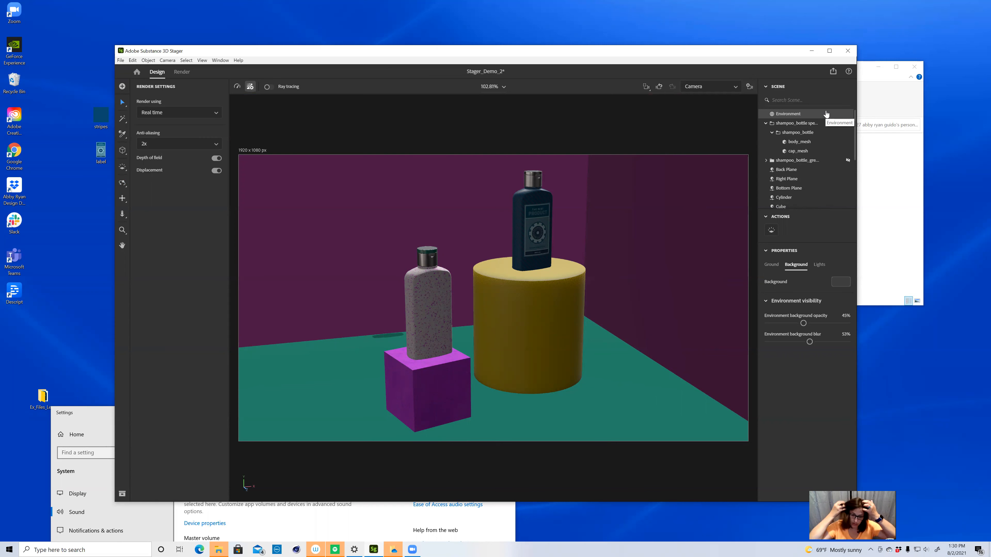
mouse_move(814, 285)
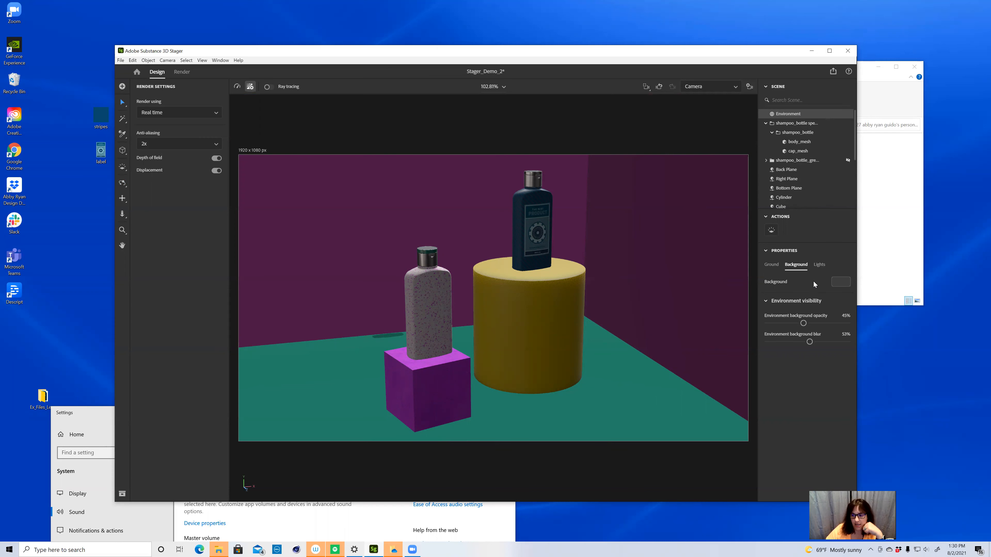
mouse_move(795, 266)
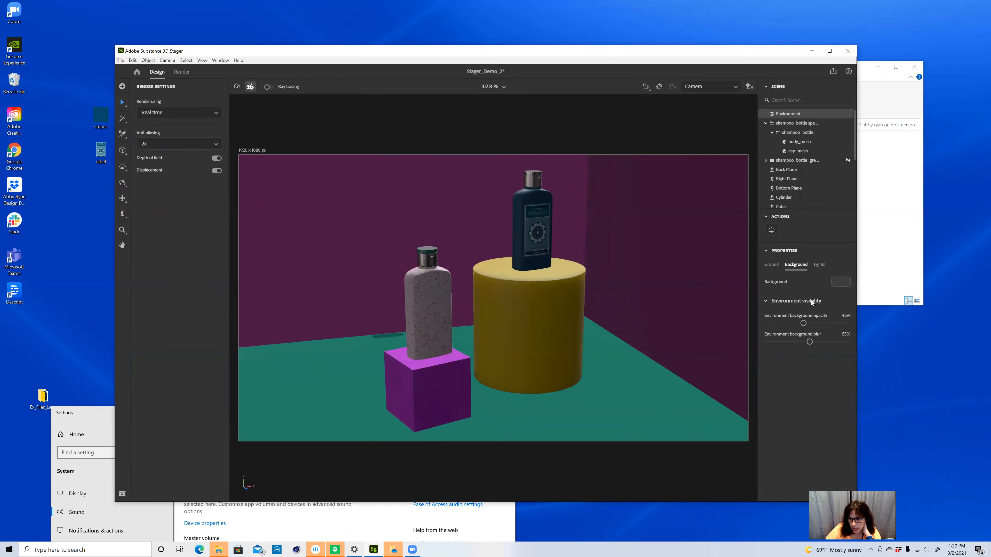
click(820, 264)
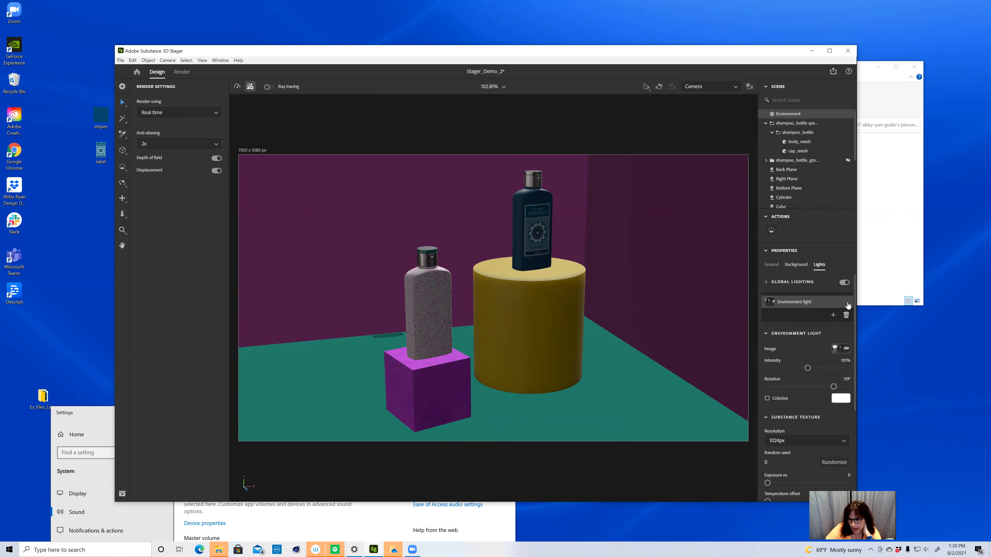
mouse_move(855, 365)
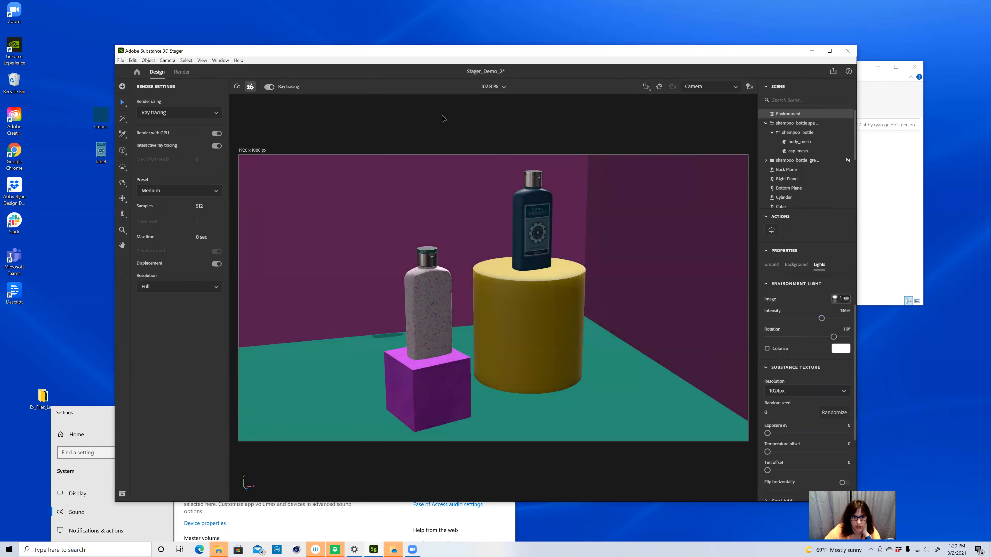
mouse_move(806, 258)
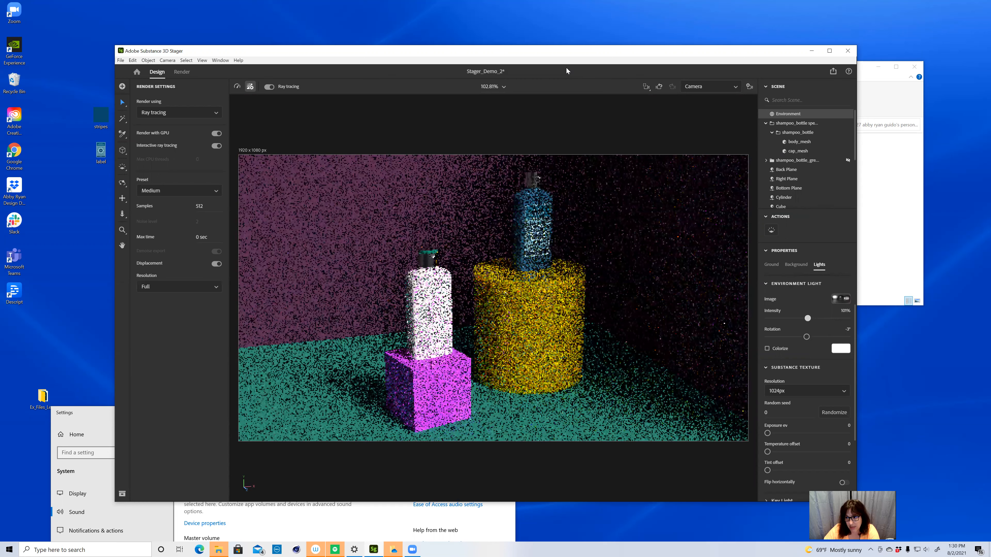
mouse_move(837, 164)
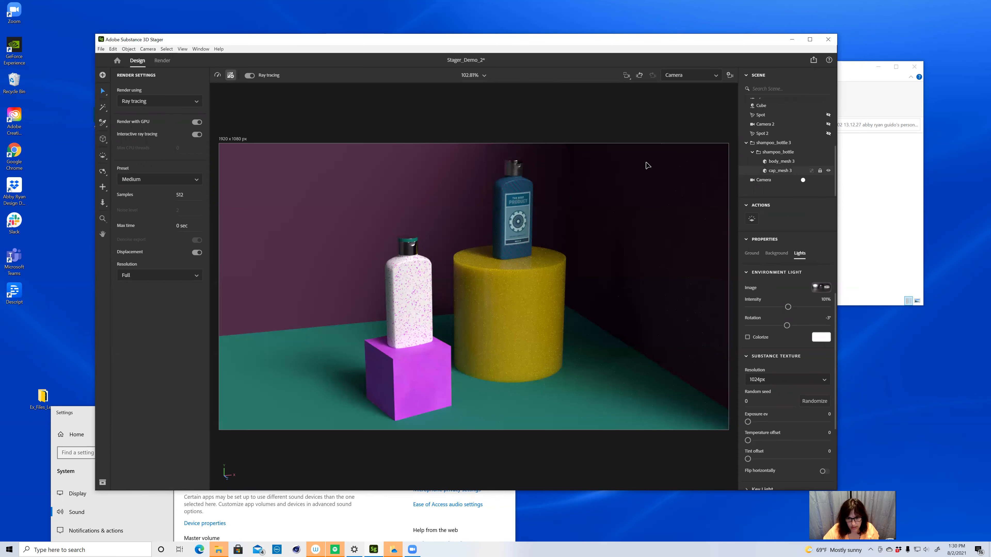
Switch to the free Viewport camera and browse the starter environment-light presets.
click(689, 74)
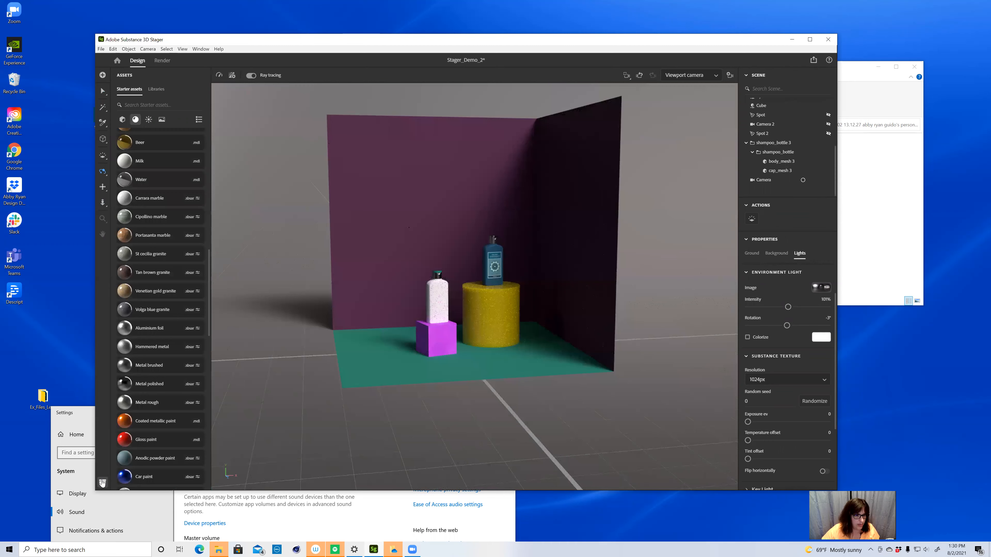
click(231, 76)
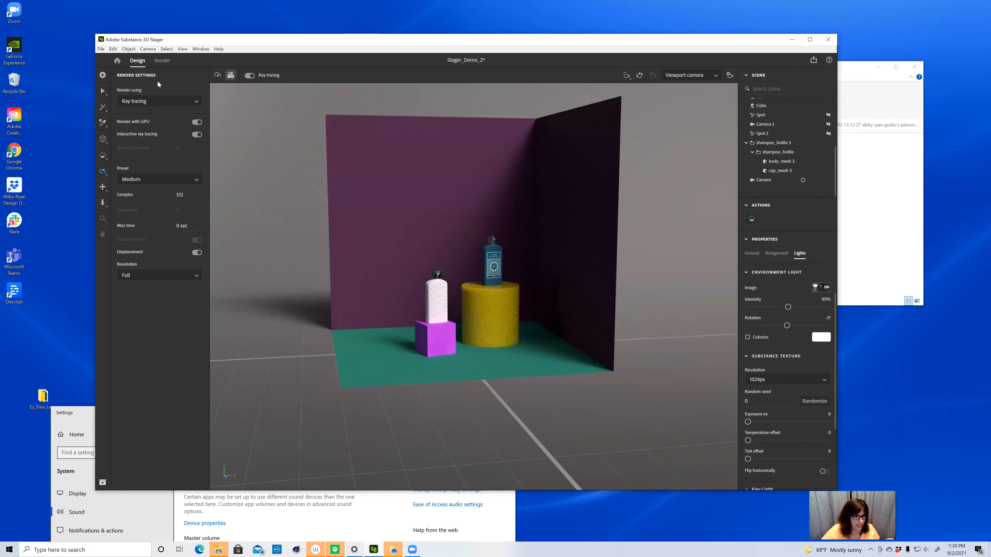
click(102, 75)
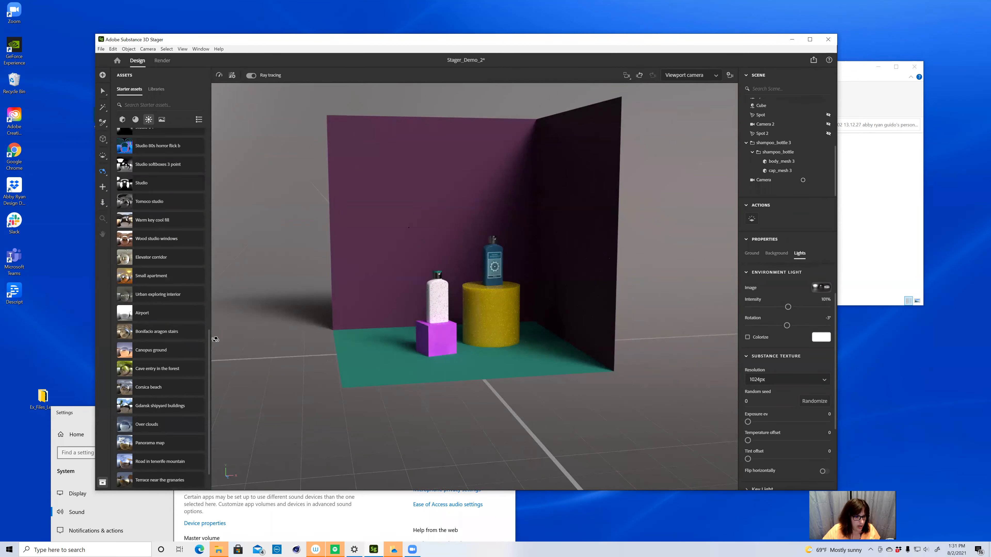
mouse_move(208, 304)
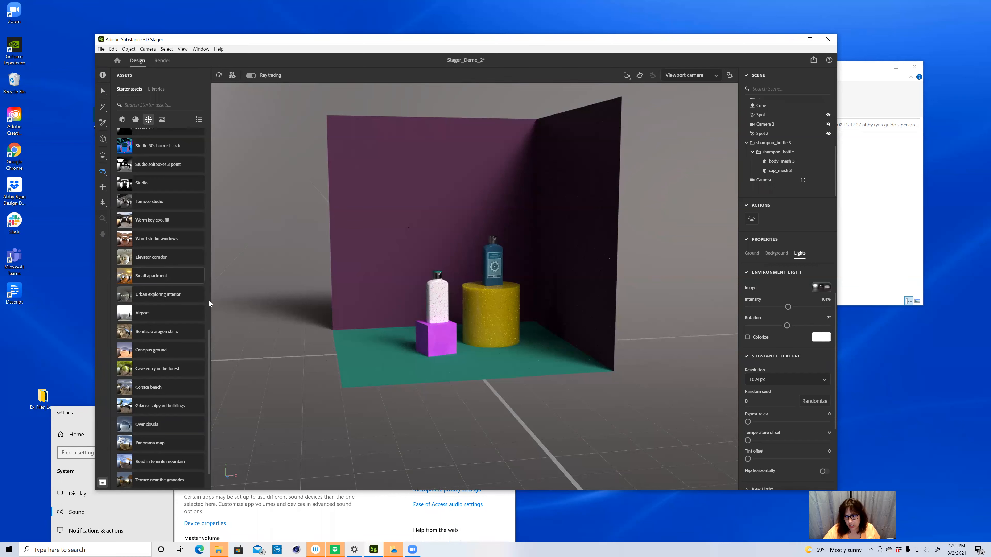
scroll(up, 3)
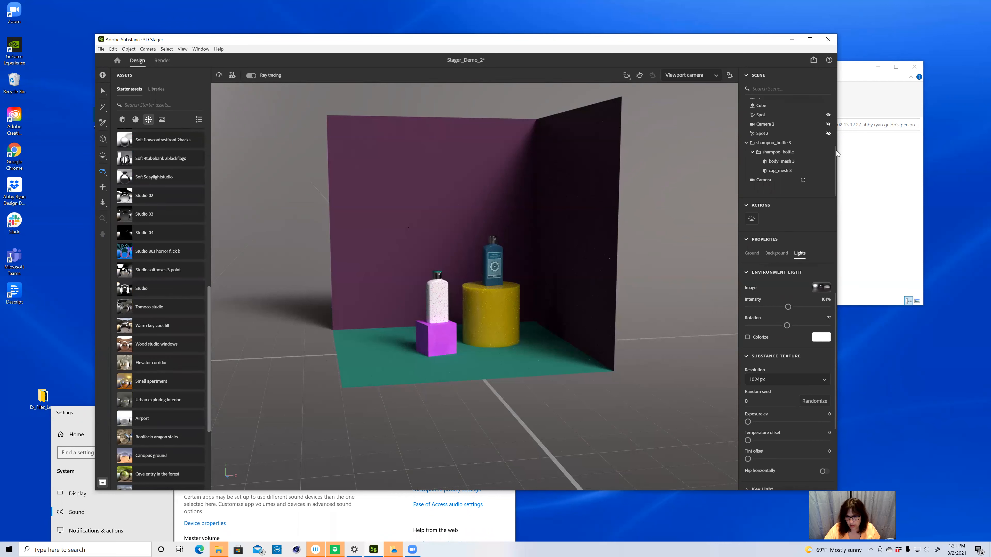
scroll(down, 3)
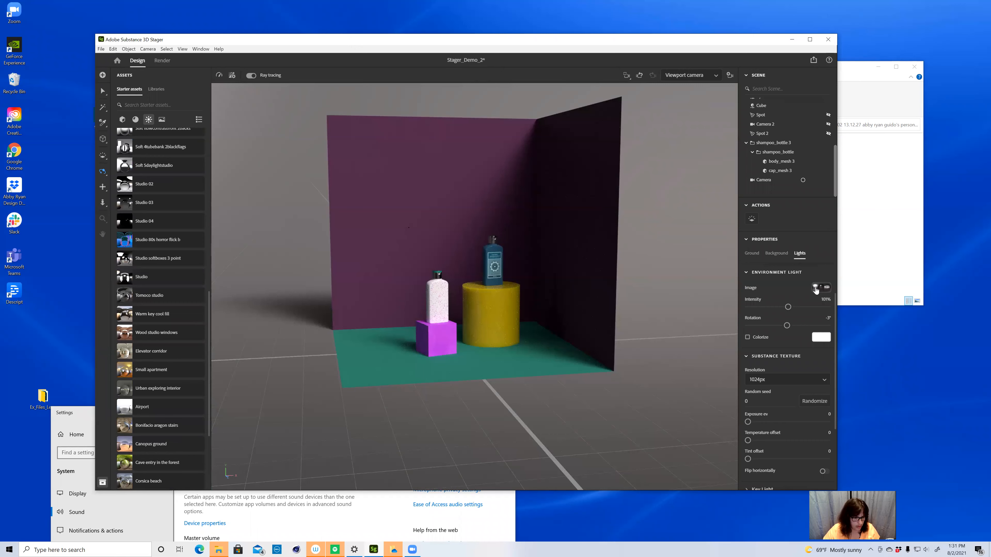
mouse_move(738, 299)
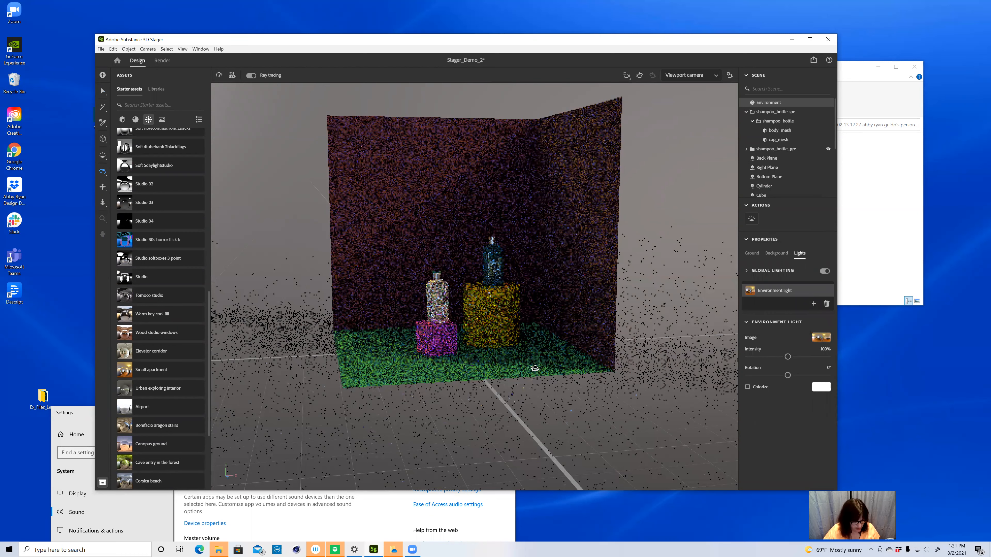
mouse_move(689, 272)
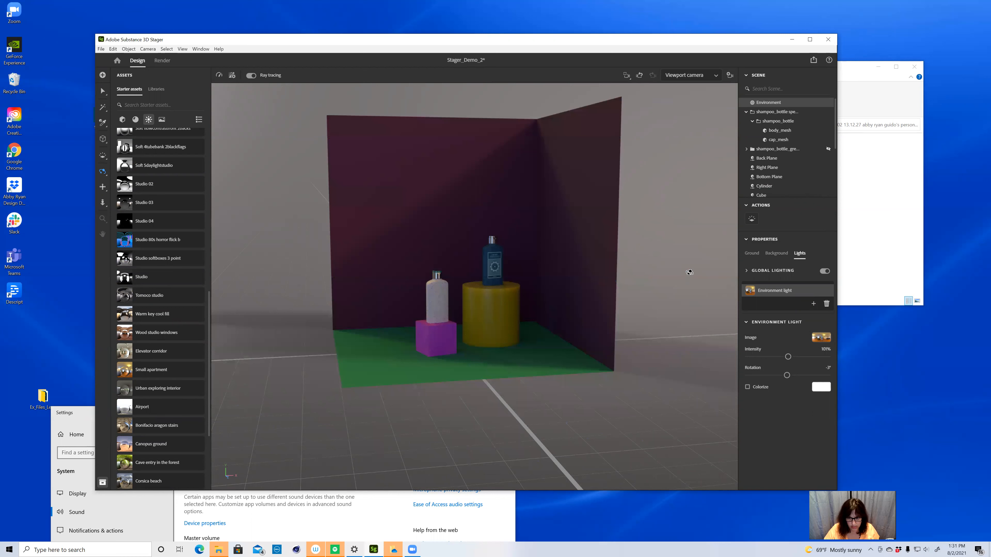
mouse_move(532, 222)
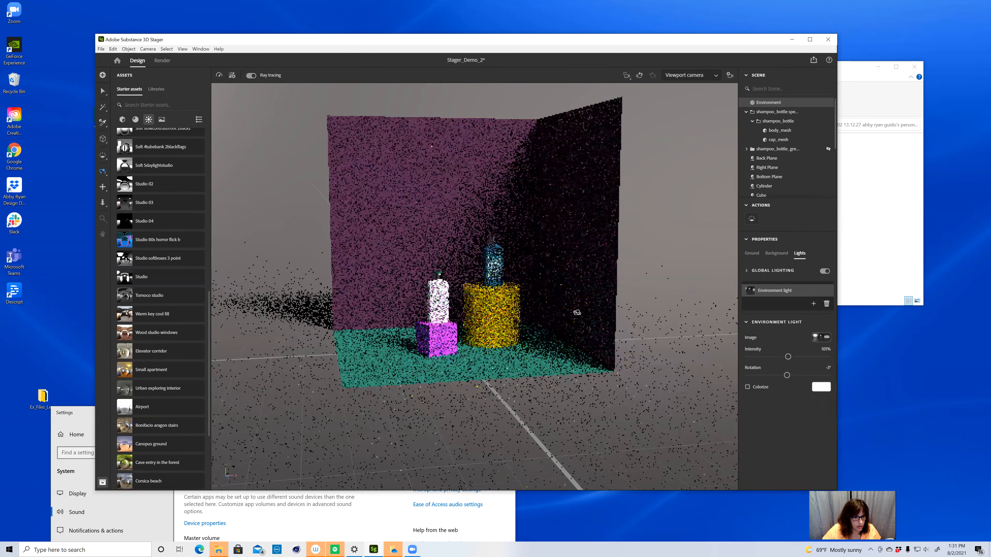
mouse_move(209, 282)
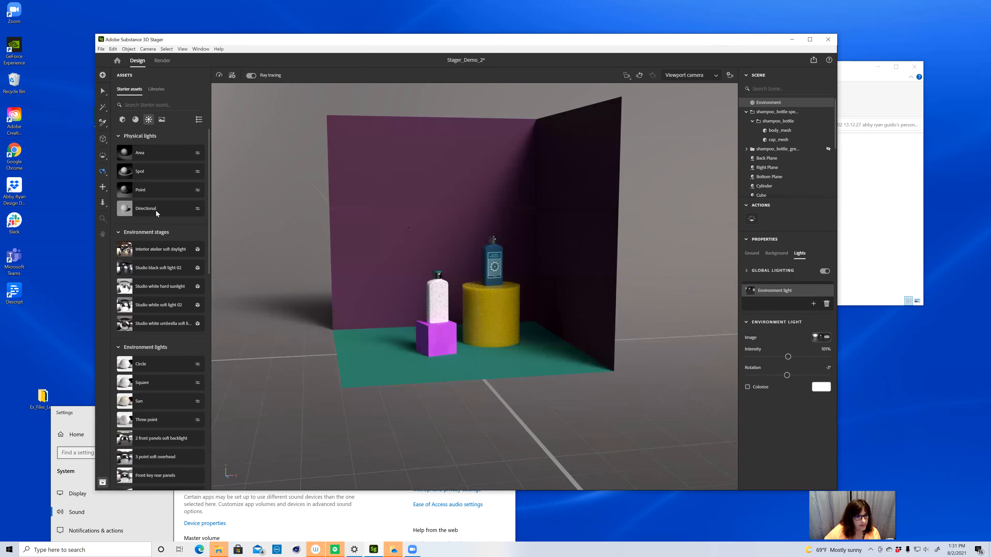
mouse_move(161, 161)
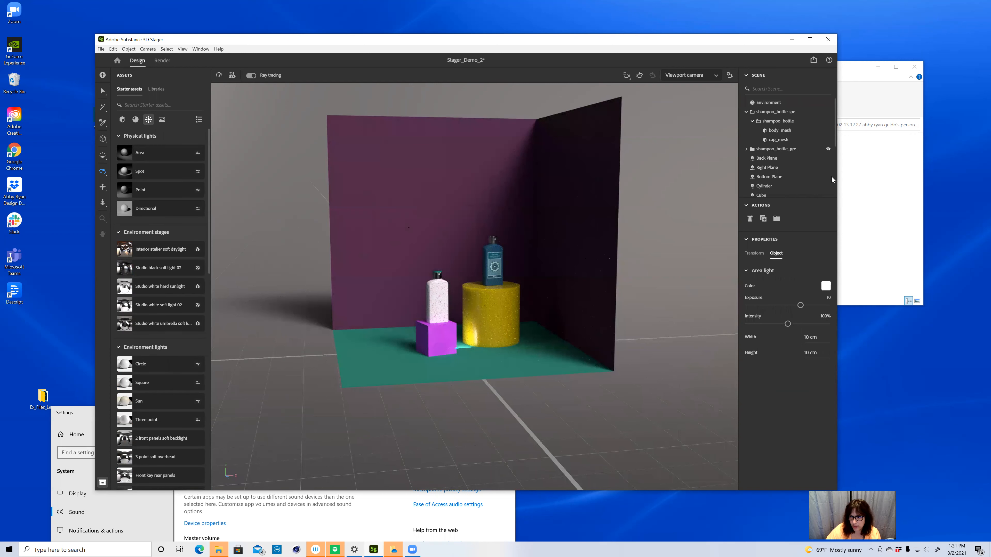
Add an Area light and select the Spot light beside the stage to check its position.
scroll(down, 3)
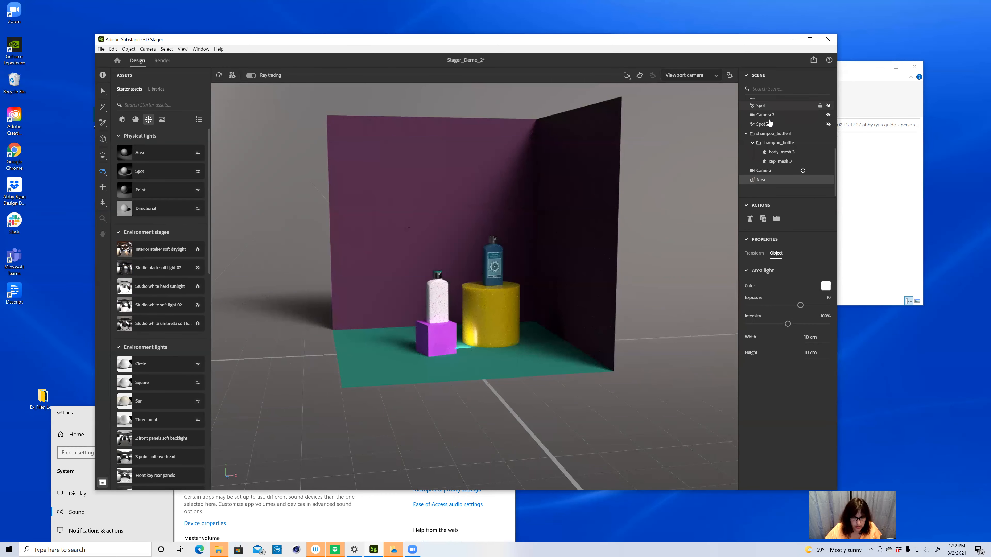
click(762, 106)
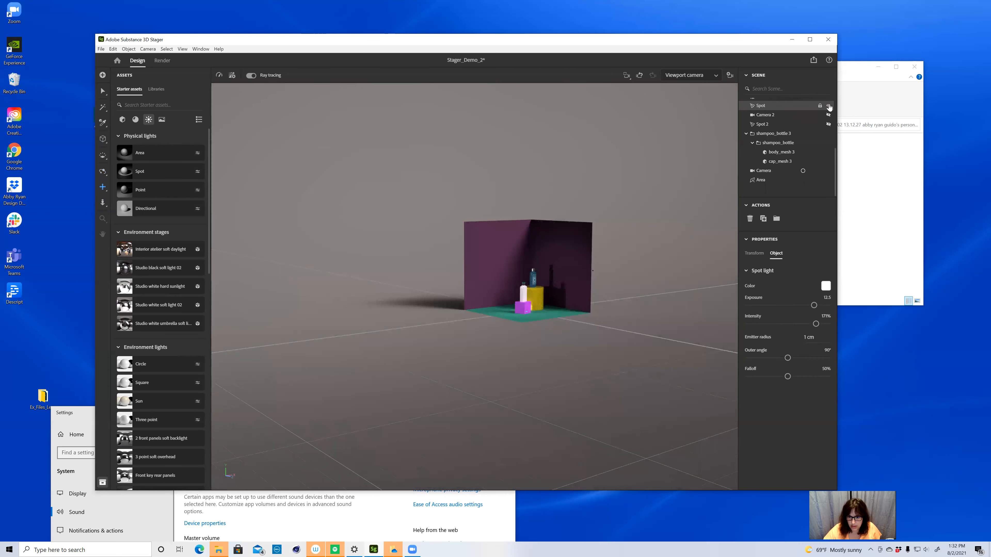
click(828, 106)
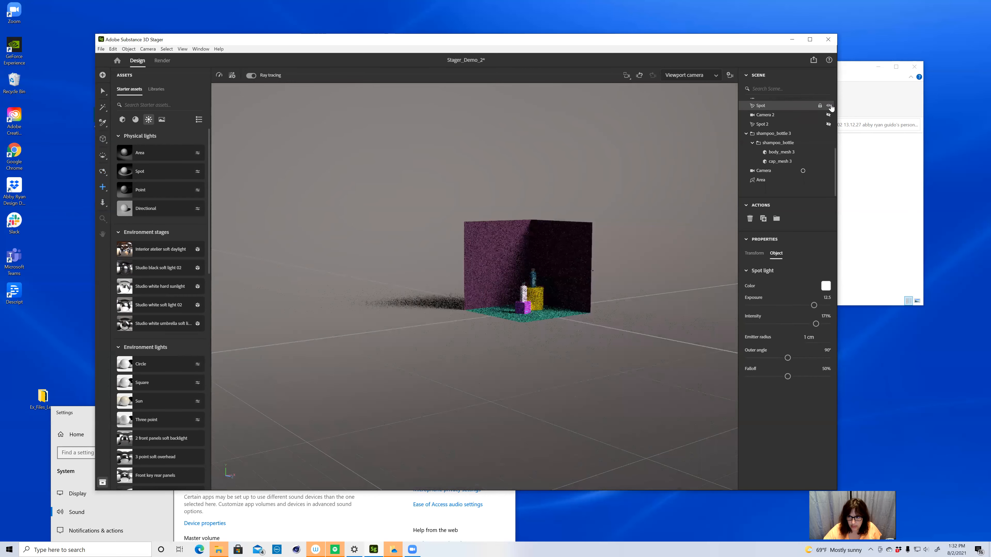
click(829, 105)
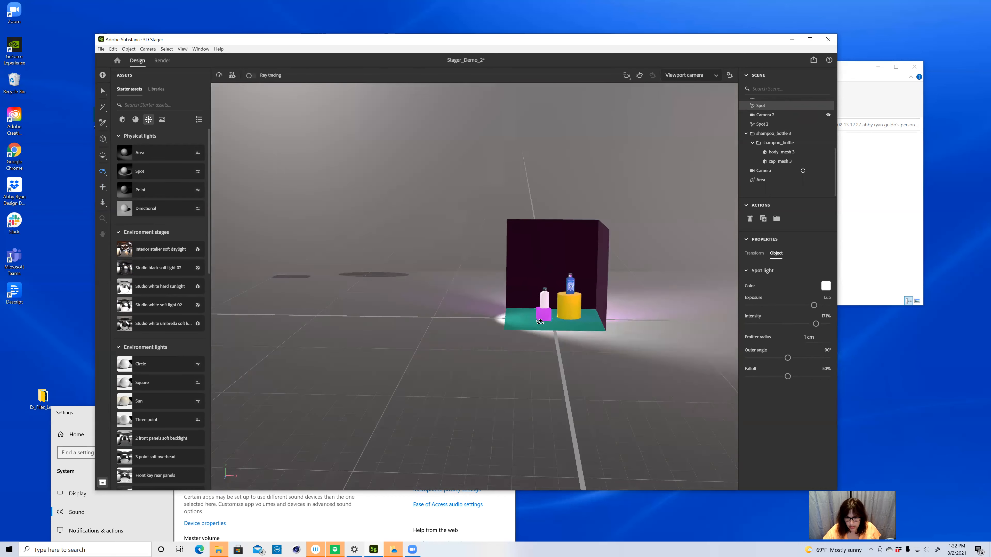
click(765, 115)
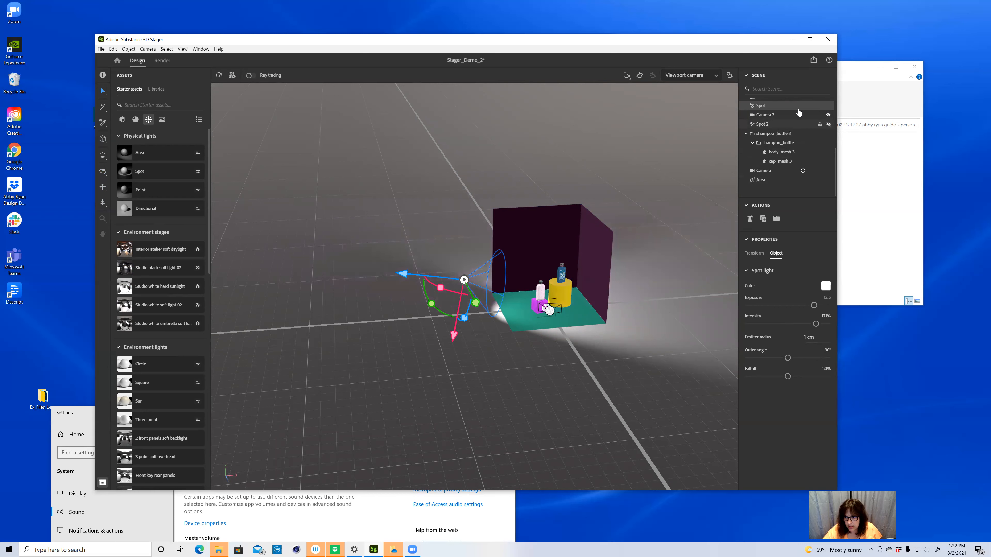
click(762, 106)
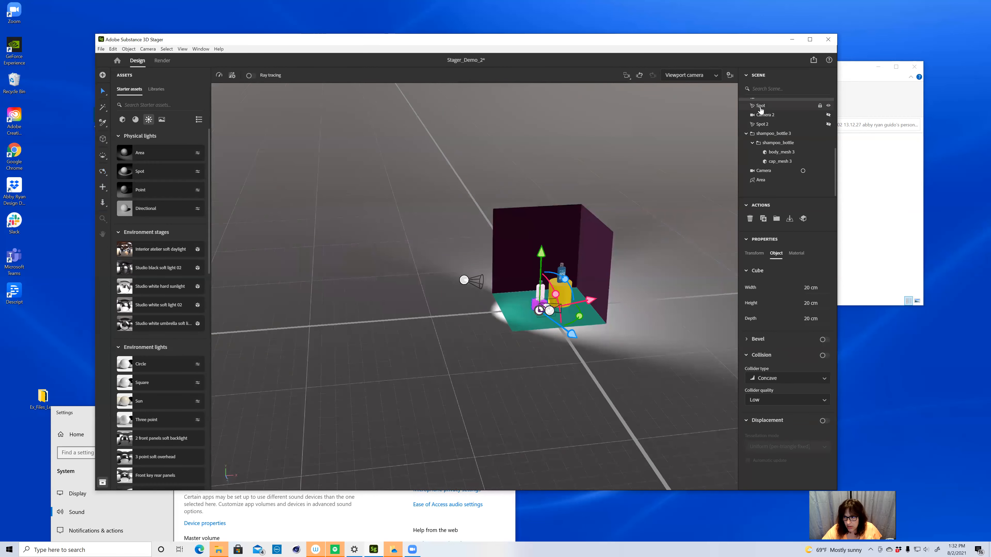
click(761, 105)
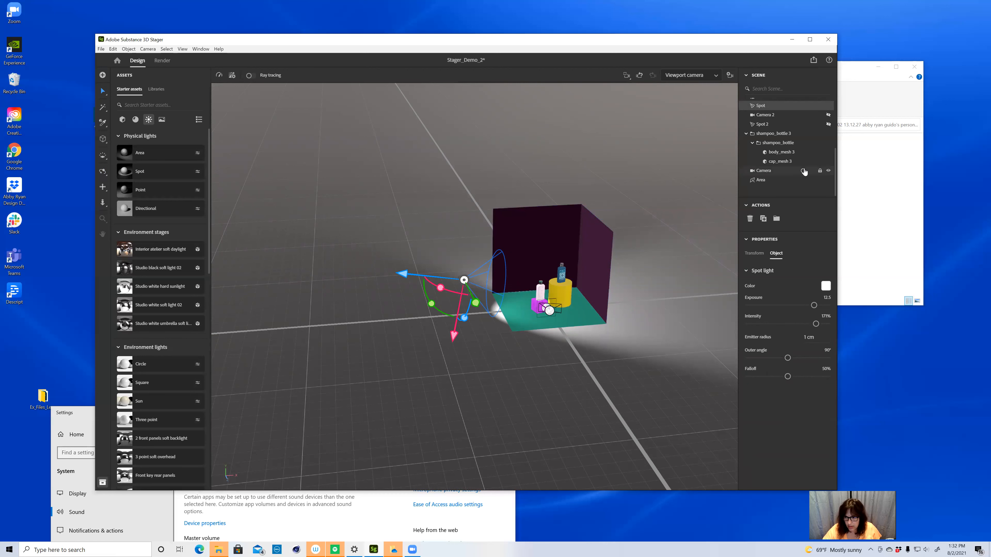
Check the shot through the render Camera, enable Ray tracing, and return to the free view.
click(763, 170)
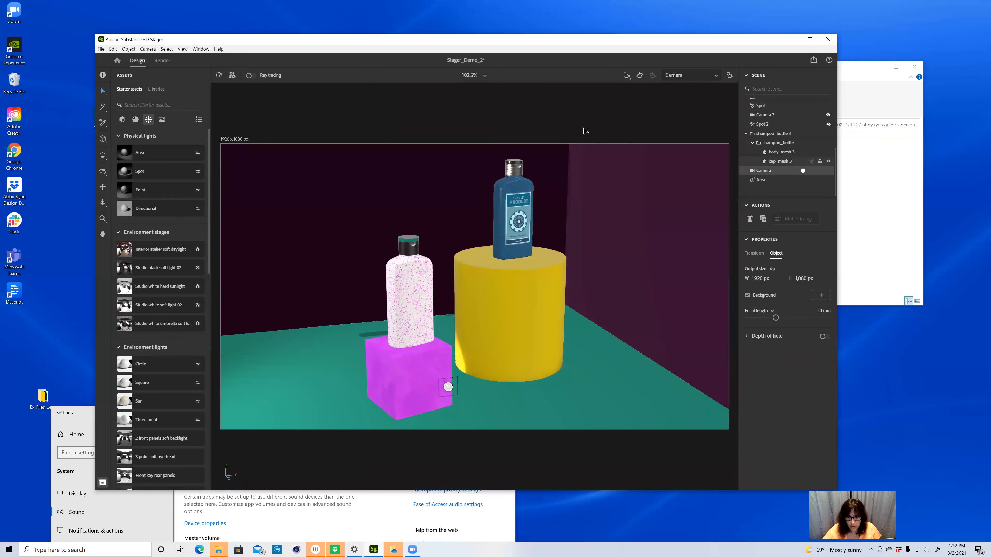
click(251, 75)
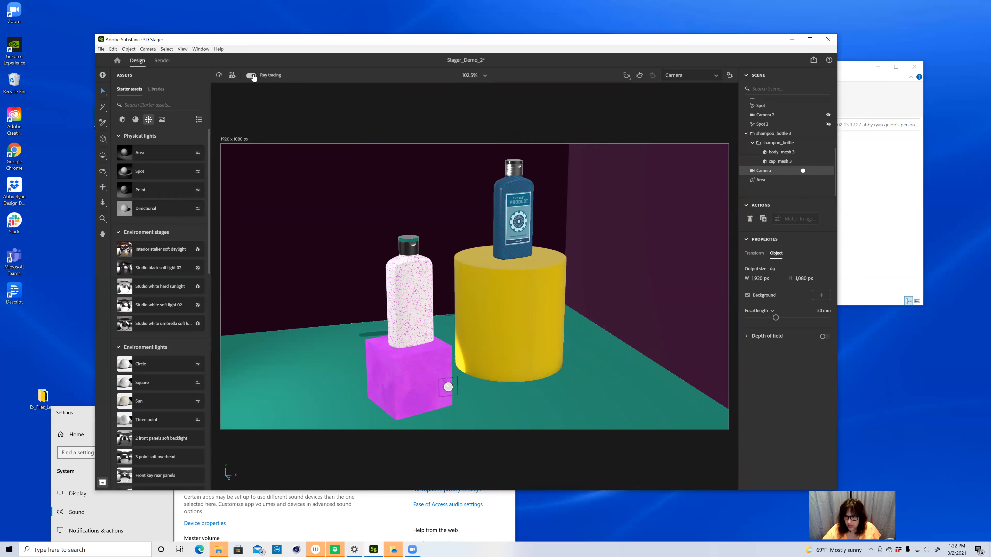
click(251, 76)
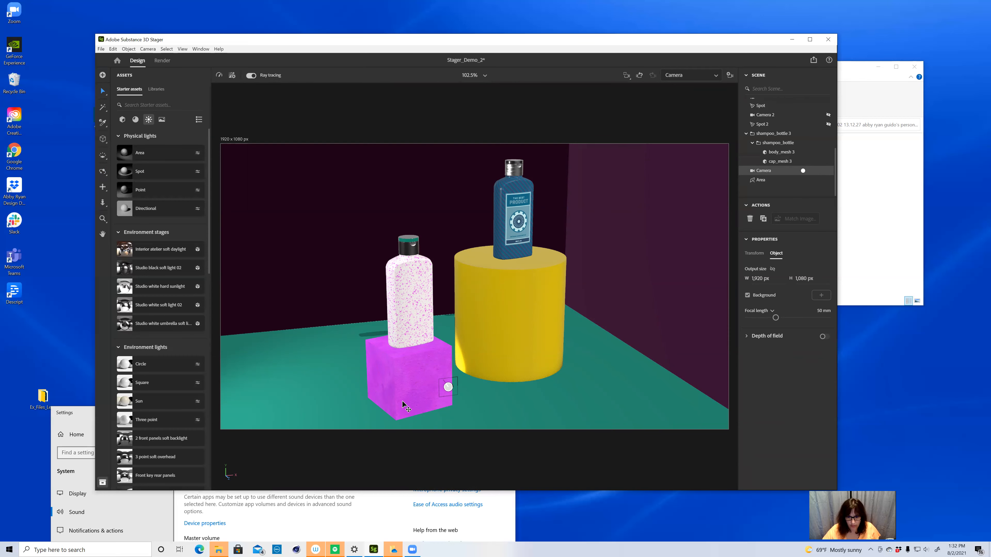
click(761, 113)
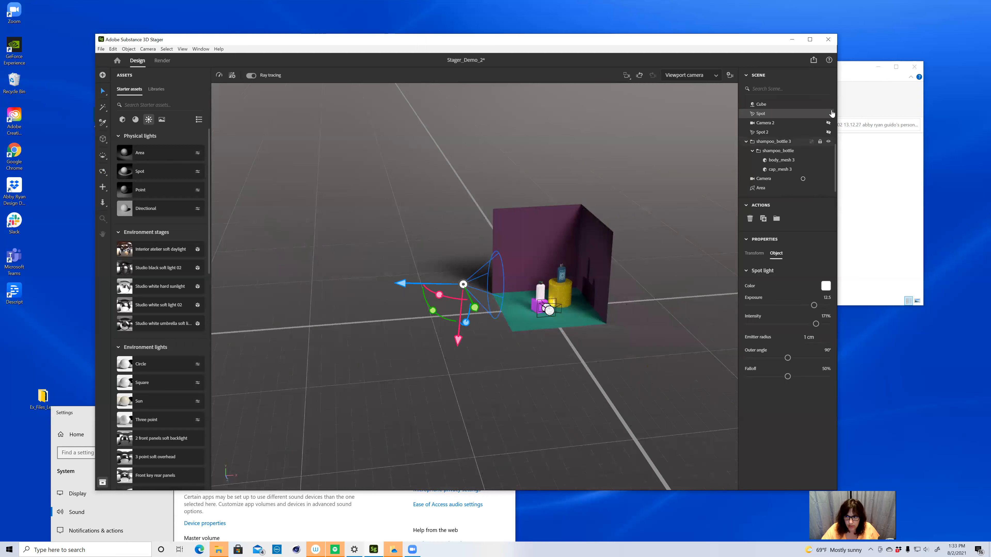
Set Spot 2 to cast purple light on the back wall and switch to the Render workspace.
click(820, 114)
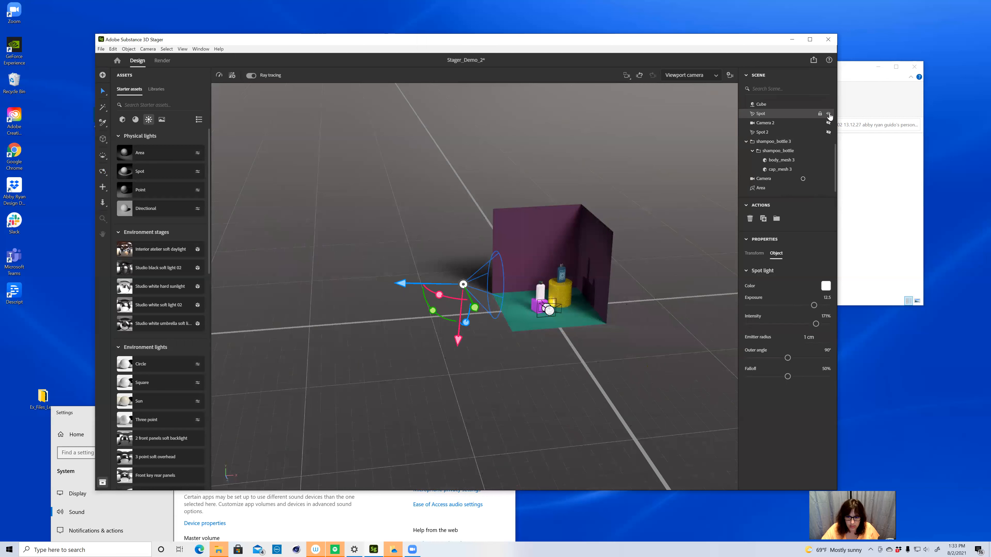
click(829, 113)
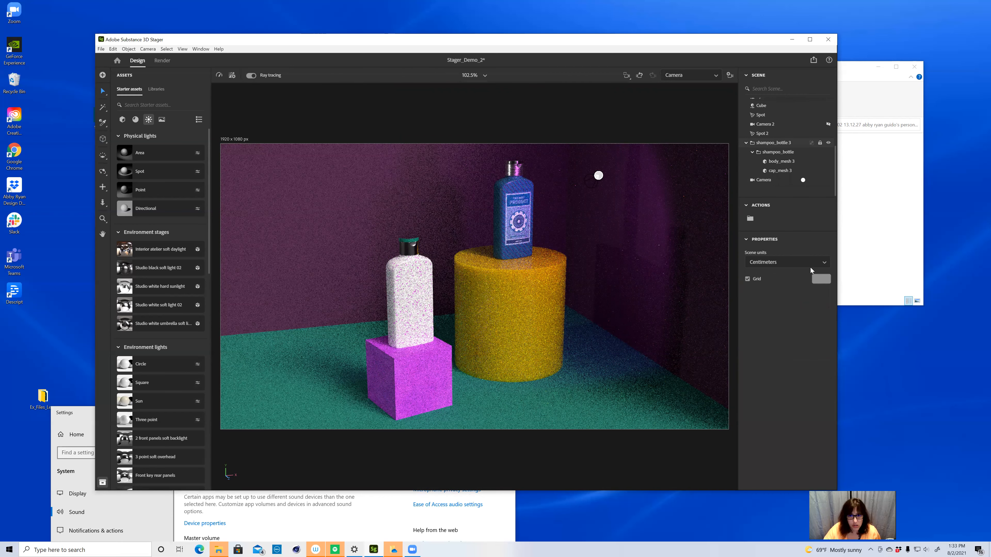
click(763, 133)
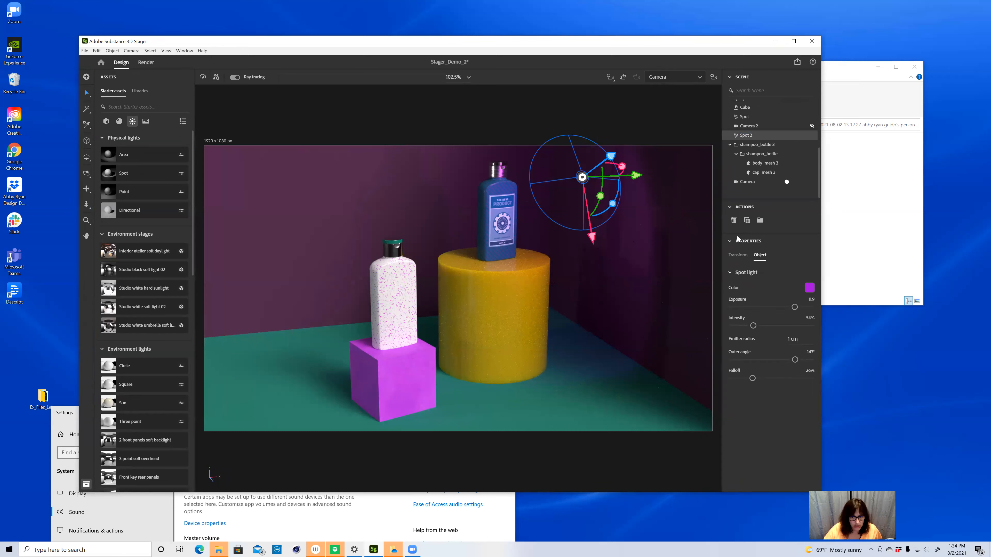
click(146, 62)
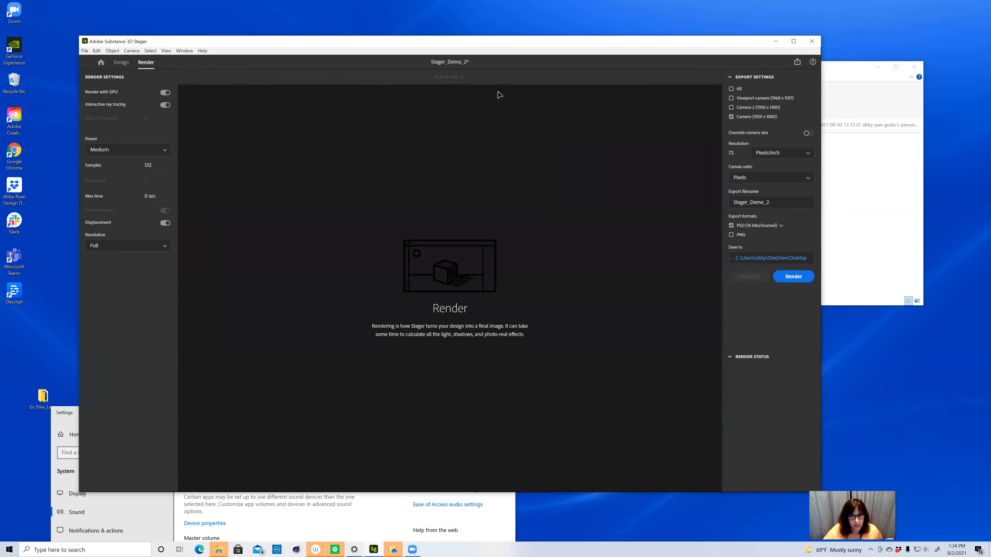